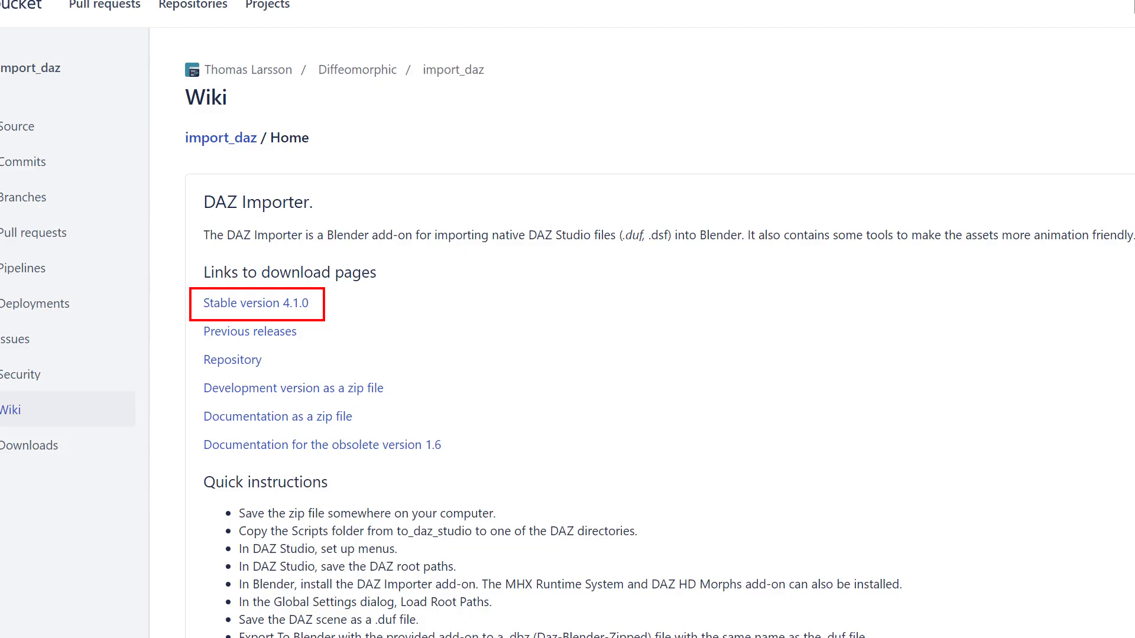
Download the DAZ Importer 'Stable version 4.1.0' zip from the import_daz wiki page.
{"action": "left_click", "coordinate": [257, 304]}
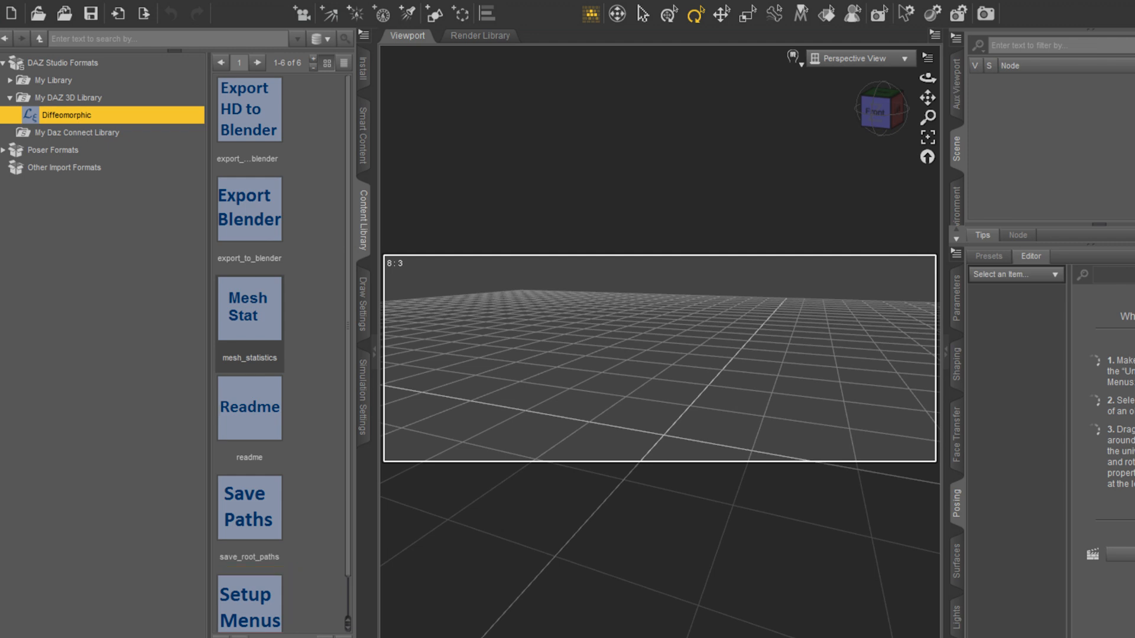
Run the Diffeomorphic Setup Menus and Save Paths scripts from My DAZ 3D Library.
{"action": "left_click", "coordinate": [249, 208]}
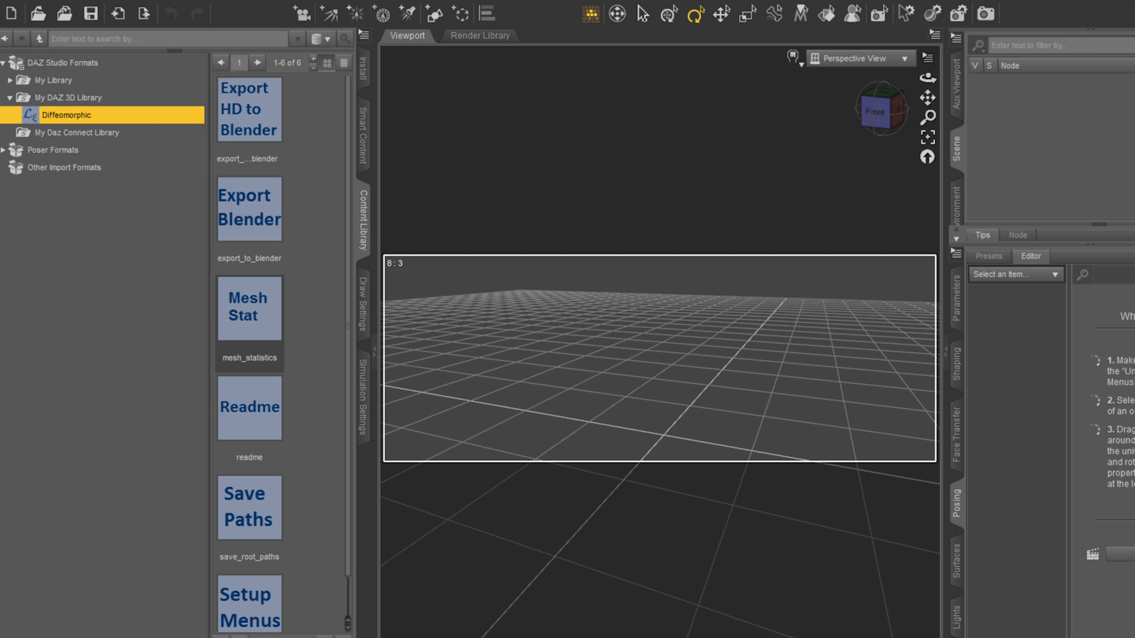
{"action": "left_click", "coordinate": [249, 508]}
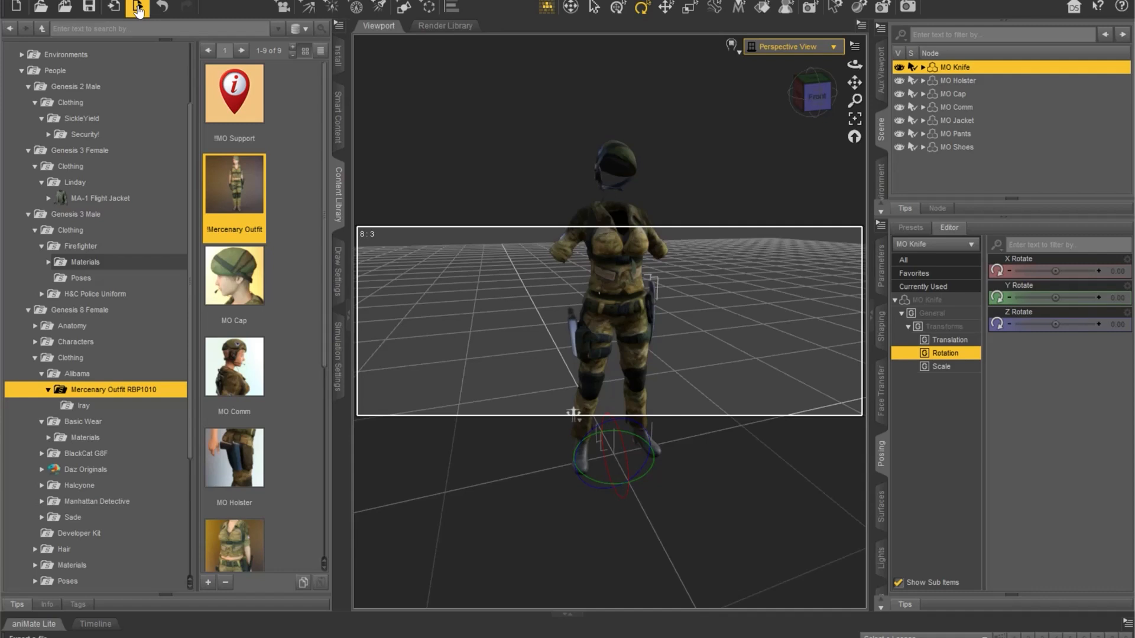
{"action": "mouse_move", "coordinate": [324, 175]}
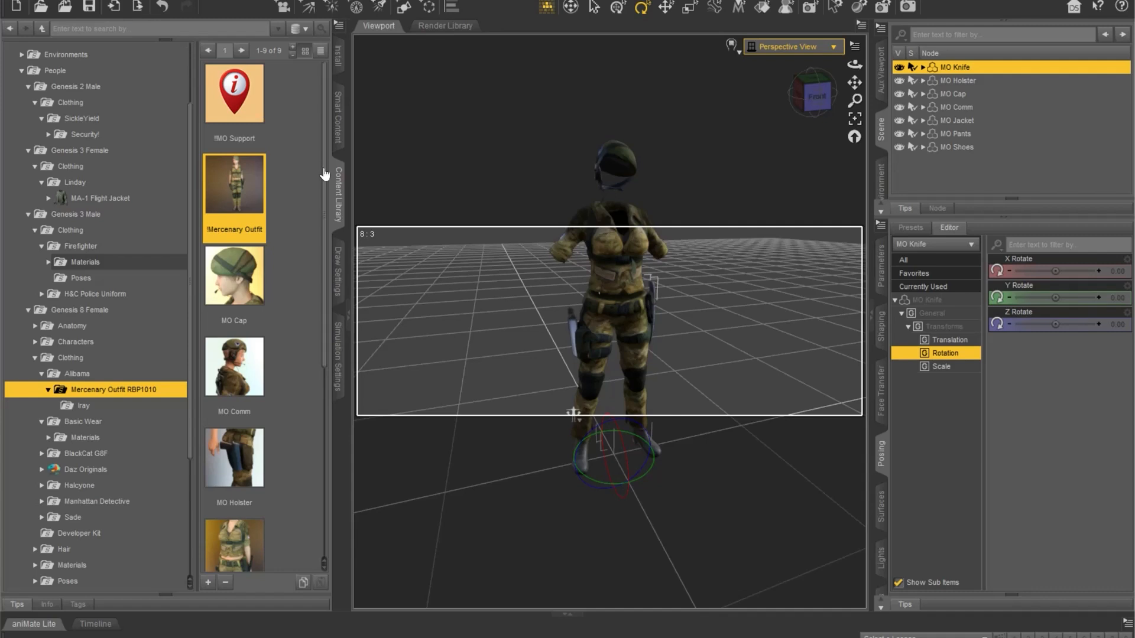
Save the scene as 'mercenary outfit' and export it to Blender as mercenary outfit.dbz.
{"action": "left_click", "coordinate": [10, 8]}
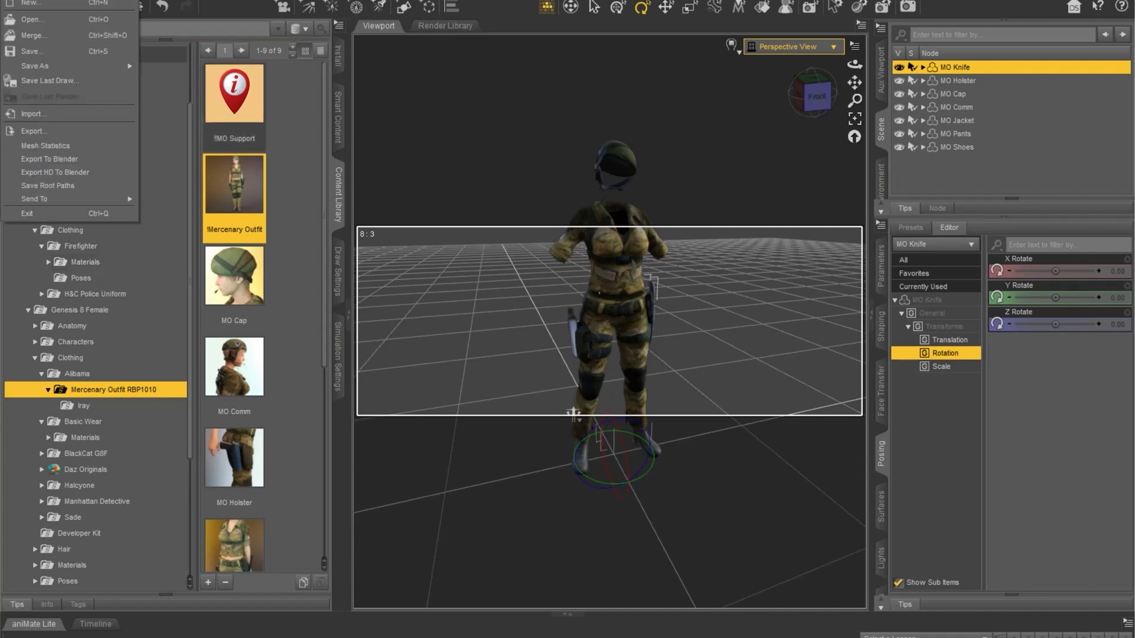
{"action": "left_click", "coordinate": [34, 66]}
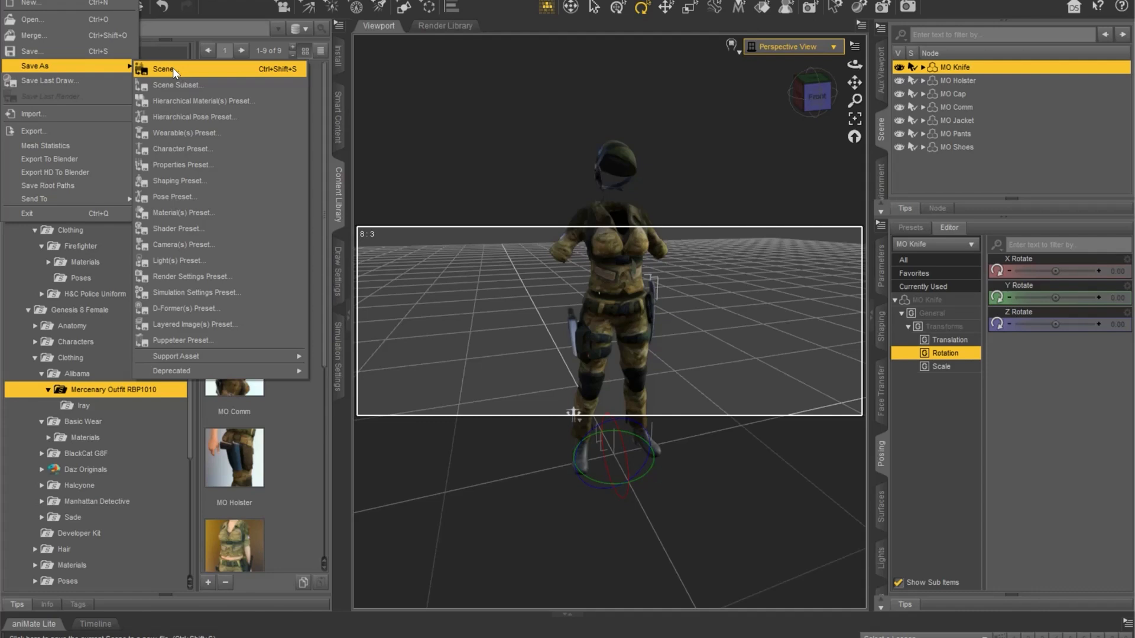
{"action": "left_click", "coordinate": [164, 69]}
{"action": "type", "text": "mercenary"}
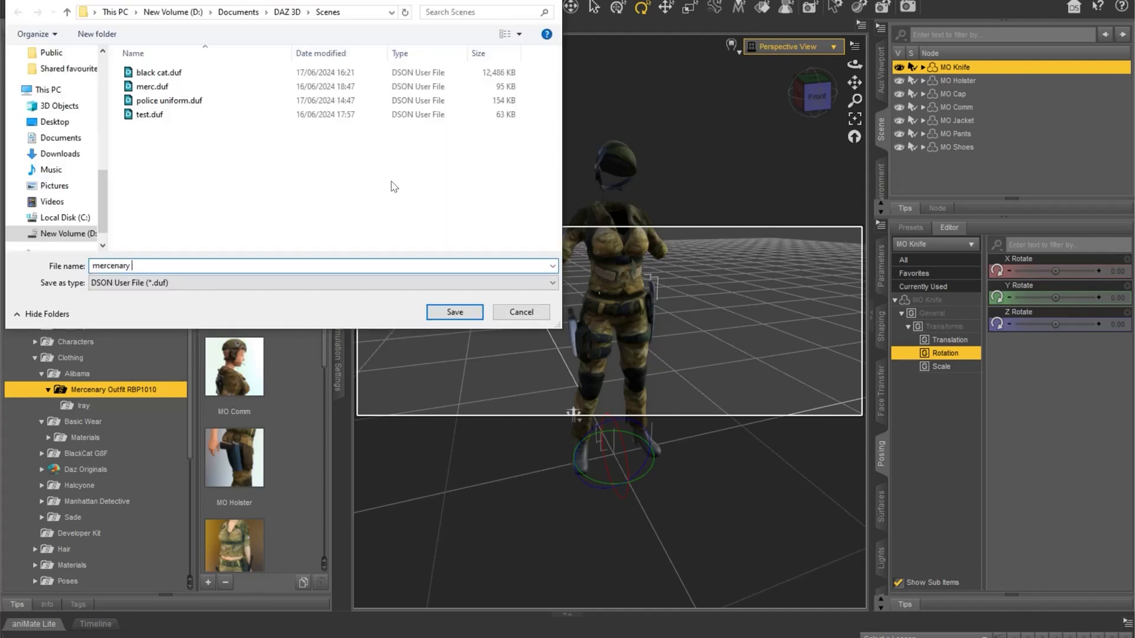
{"action": "type", "text": "outfi"}
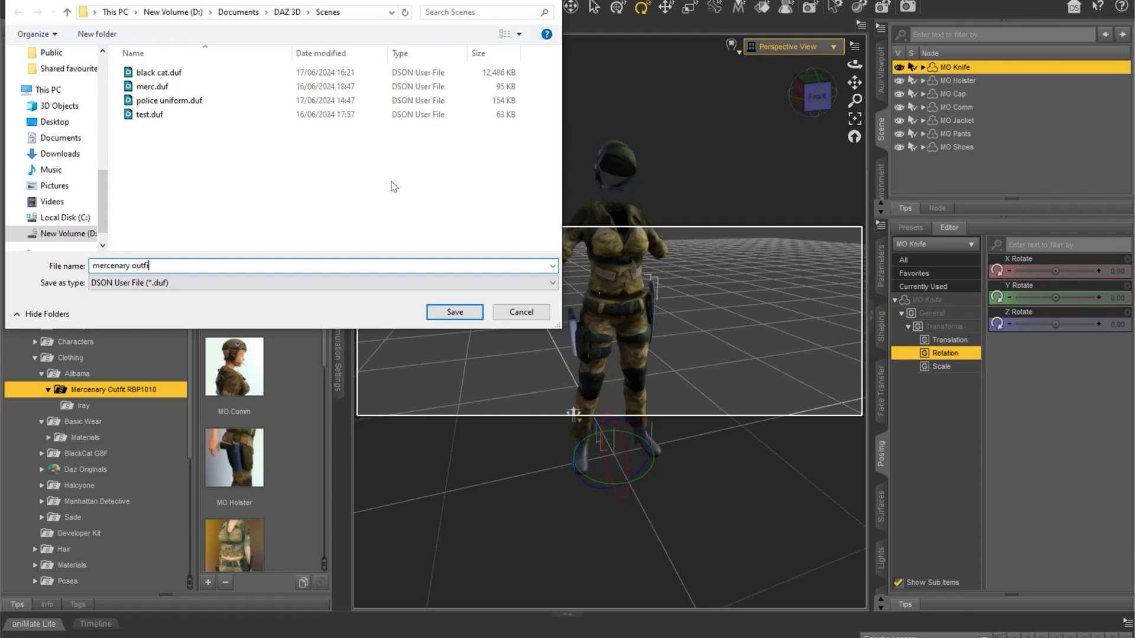
{"action": "left_click", "coordinate": [453, 312]}
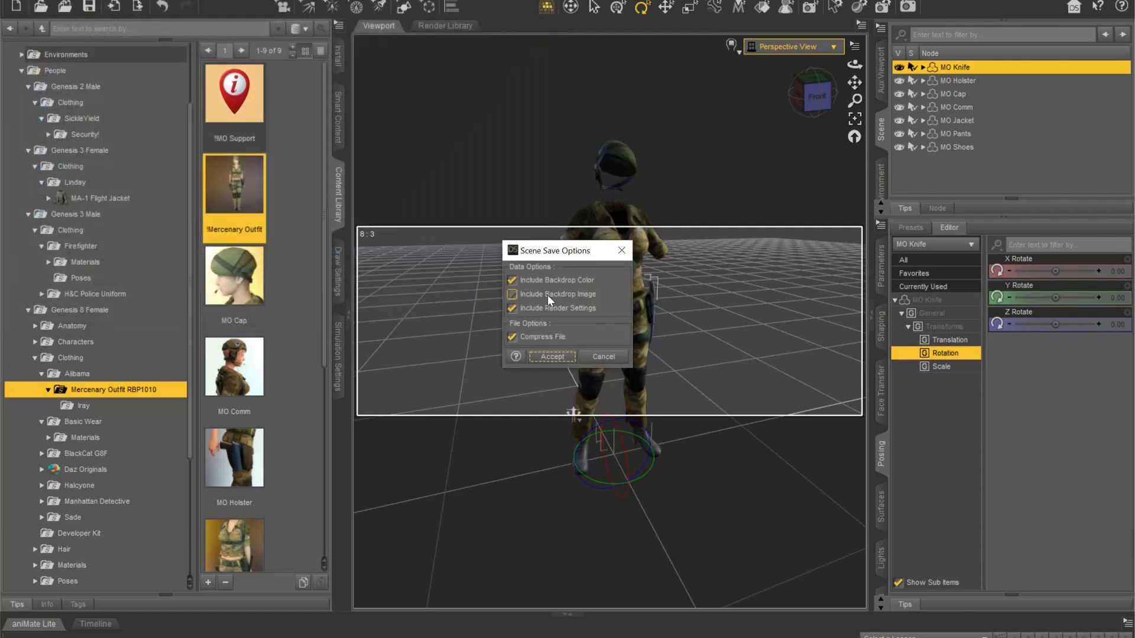
{"action": "left_click", "coordinate": [551, 356]}
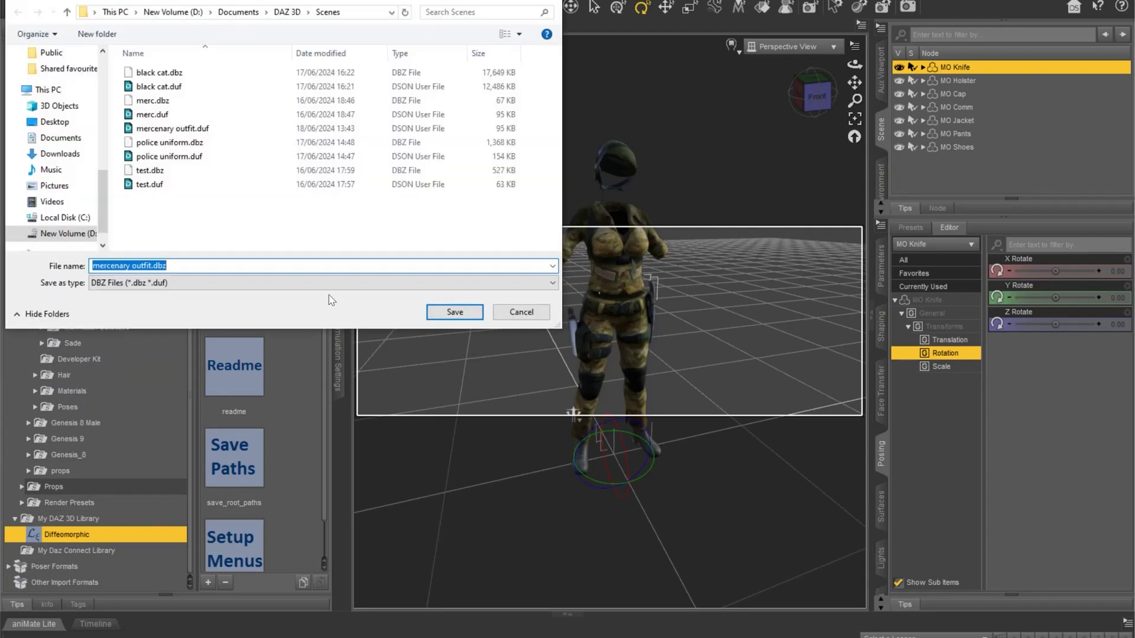
{"action": "left_click", "coordinate": [454, 313]}
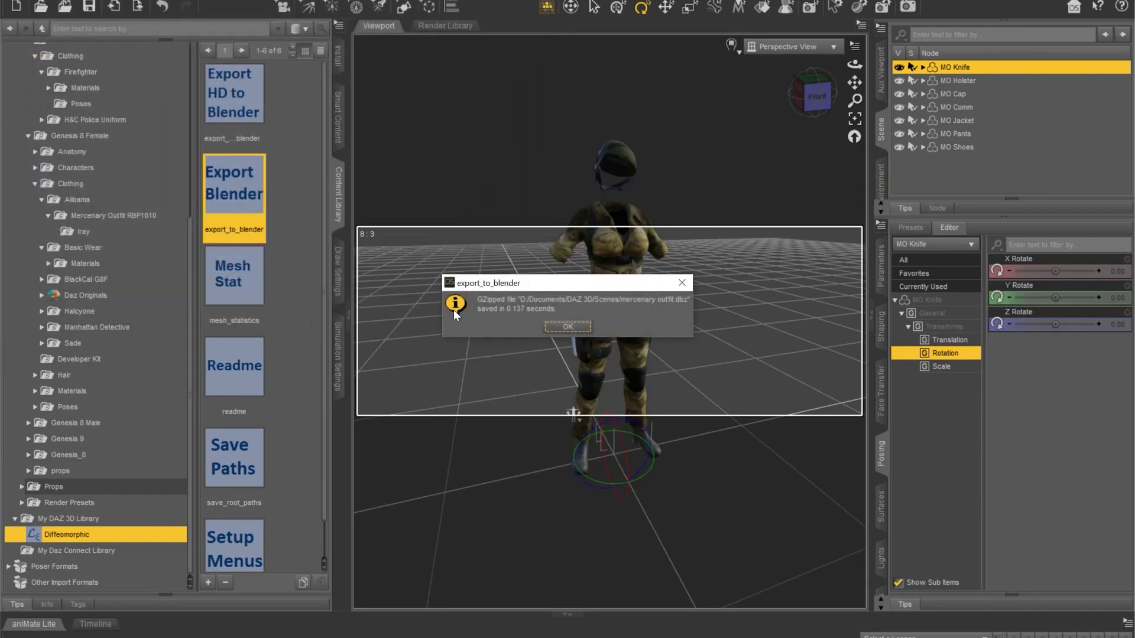
{"action": "left_click", "coordinate": [568, 326]}
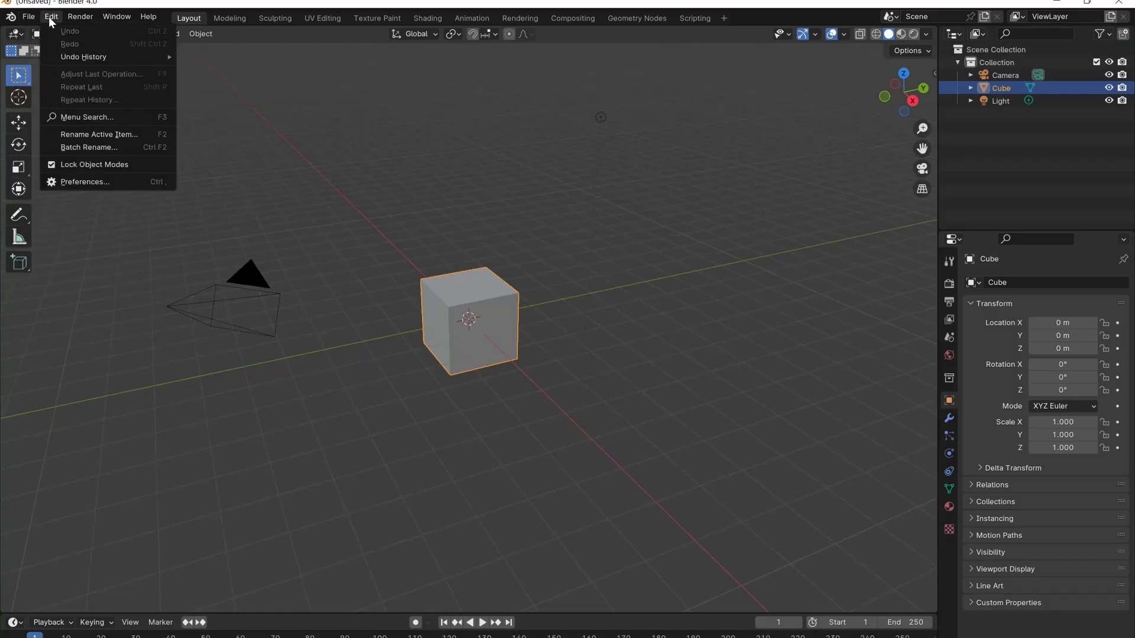
Install import_daz_v4_1_0.zip in Preferences and enable Import-Export: DAZ Importer.
{"action": "left_click", "coordinate": [84, 182]}
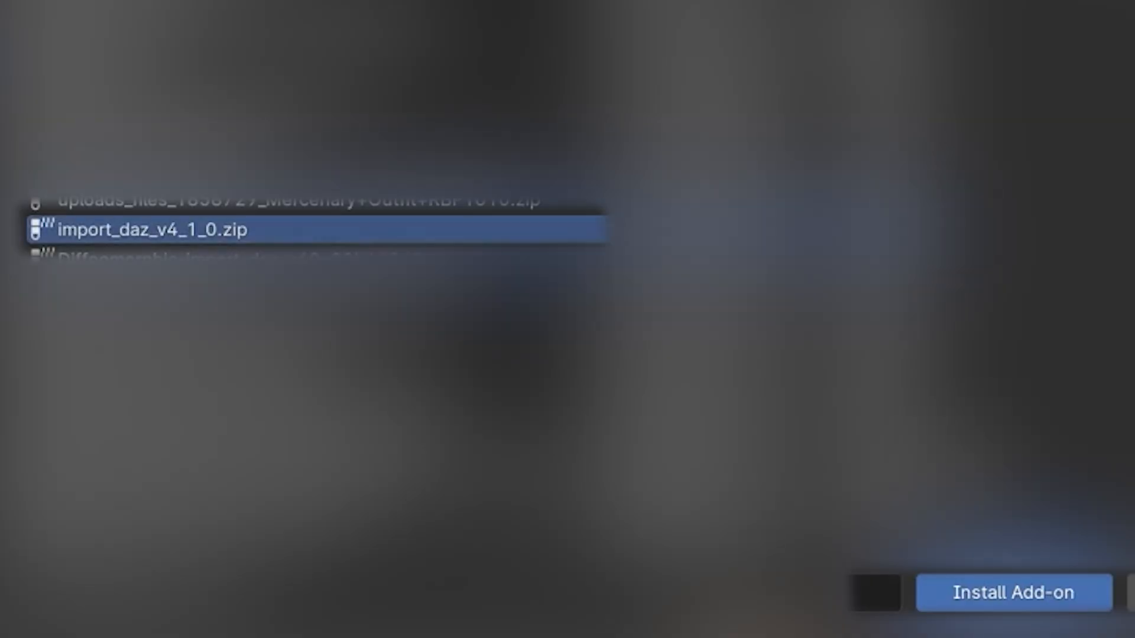
{"action": "left_click", "coordinate": [1013, 592]}
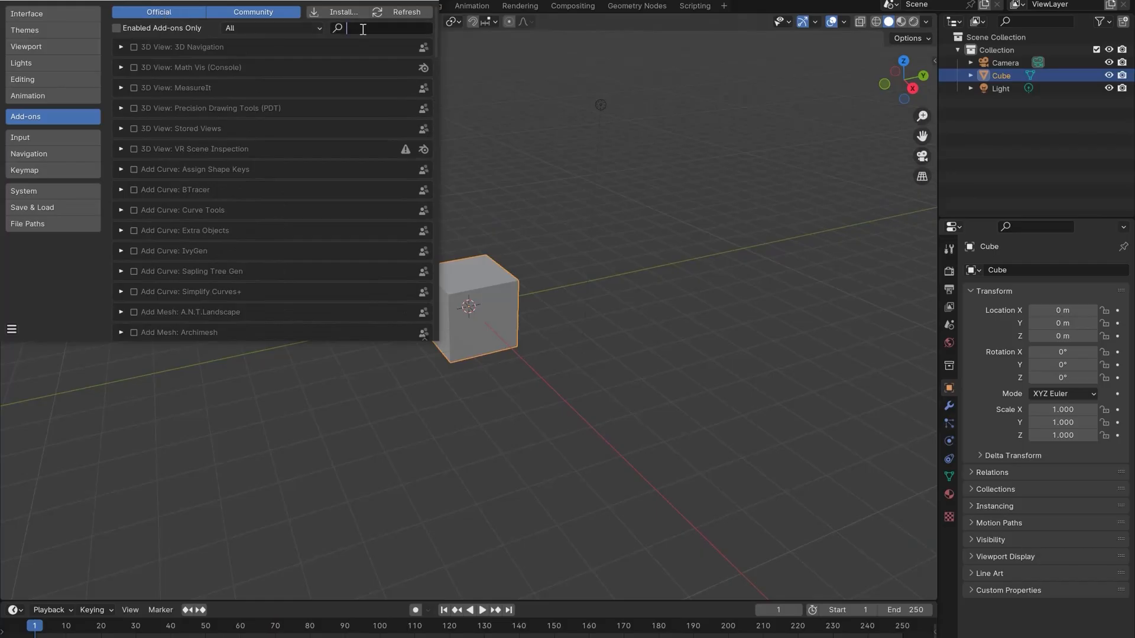
{"action": "type", "text": "daz"}
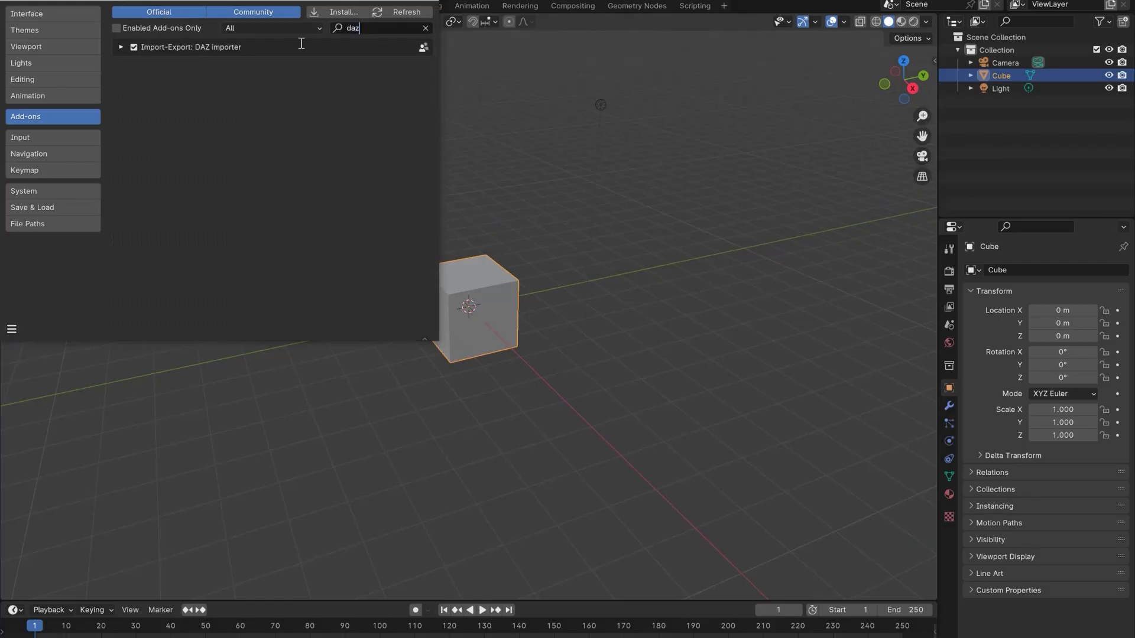
{"action": "left_click", "coordinate": [120, 46]}
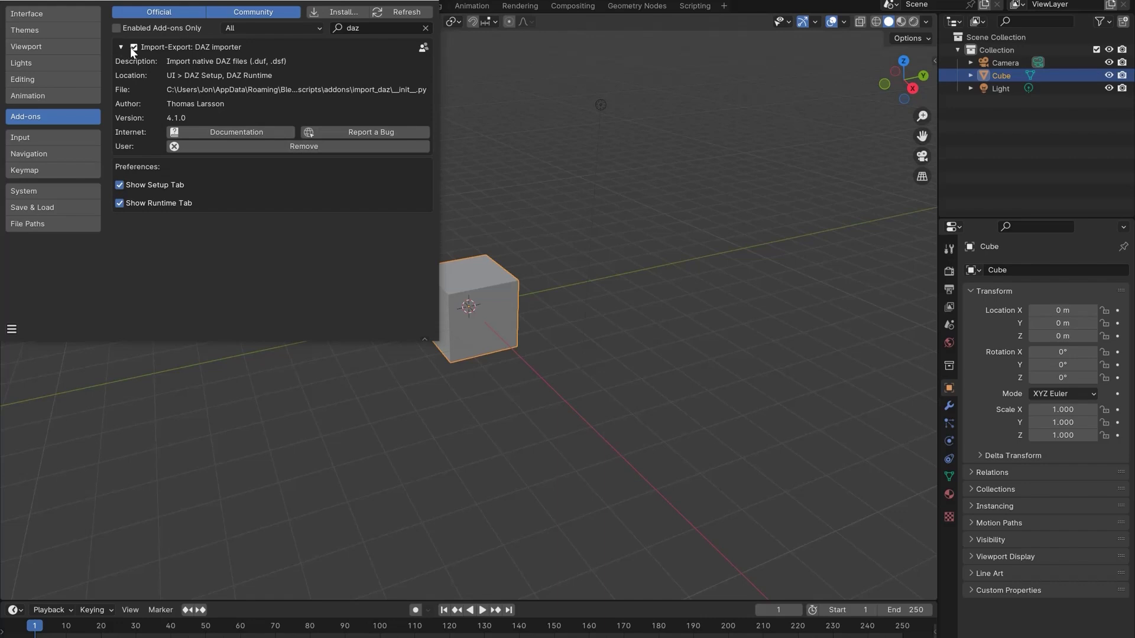
{"action": "left_click", "coordinate": [133, 48]}
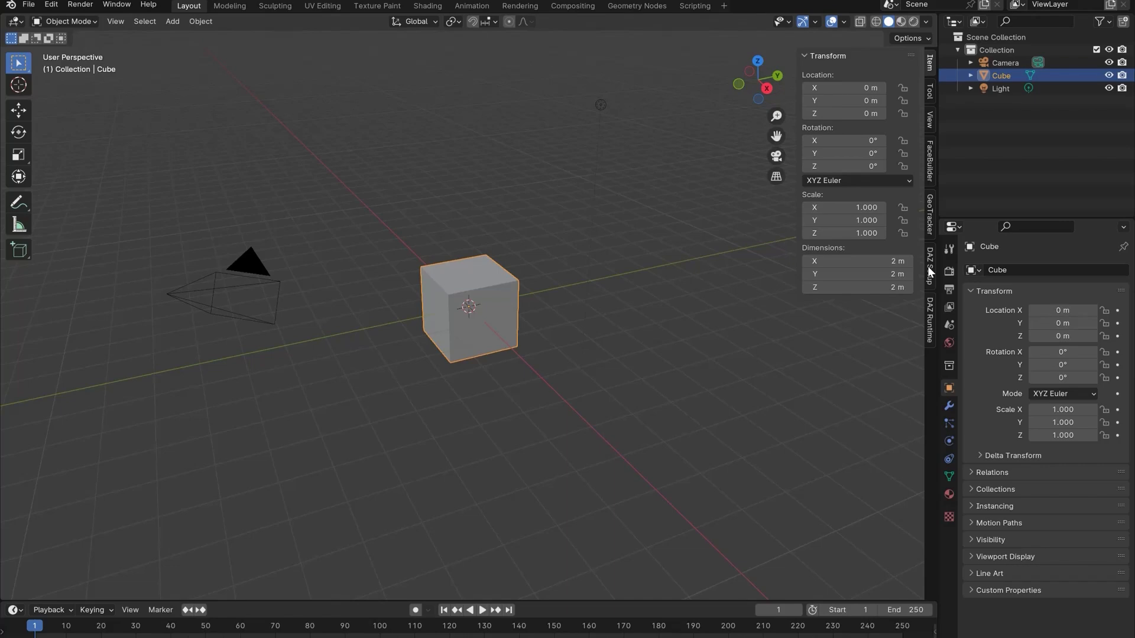
In DAZ Setup Global Settings, load the root paths from the saved paths file.
{"action": "left_click", "coordinate": [932, 271]}
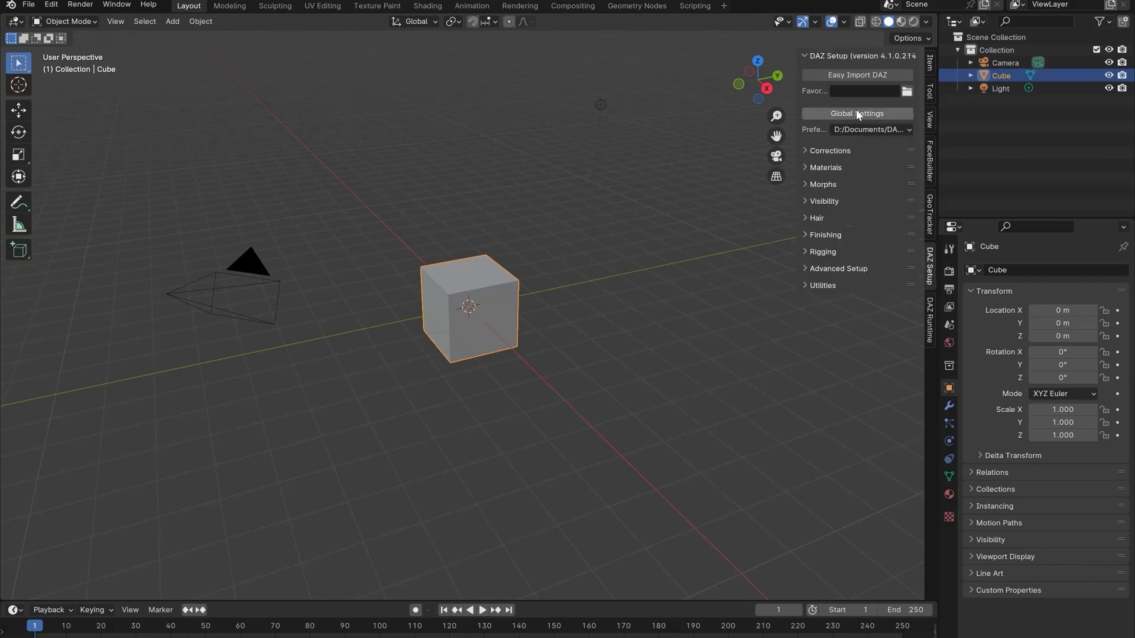
{"action": "left_click", "coordinate": [856, 113]}
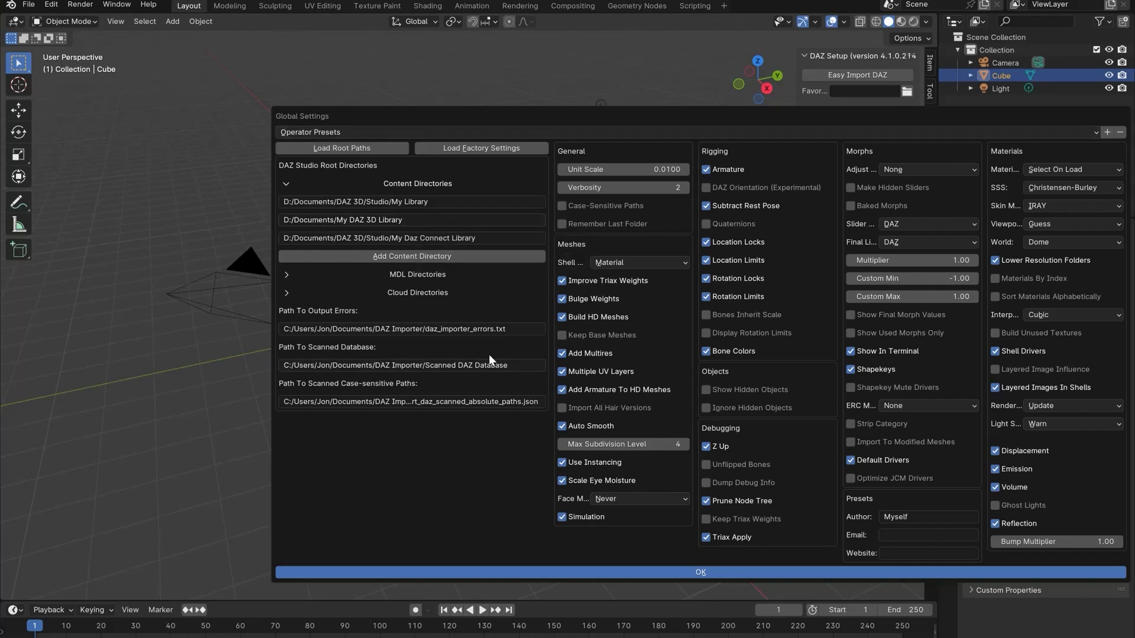
{"action": "mouse_move", "coordinate": [341, 147]}
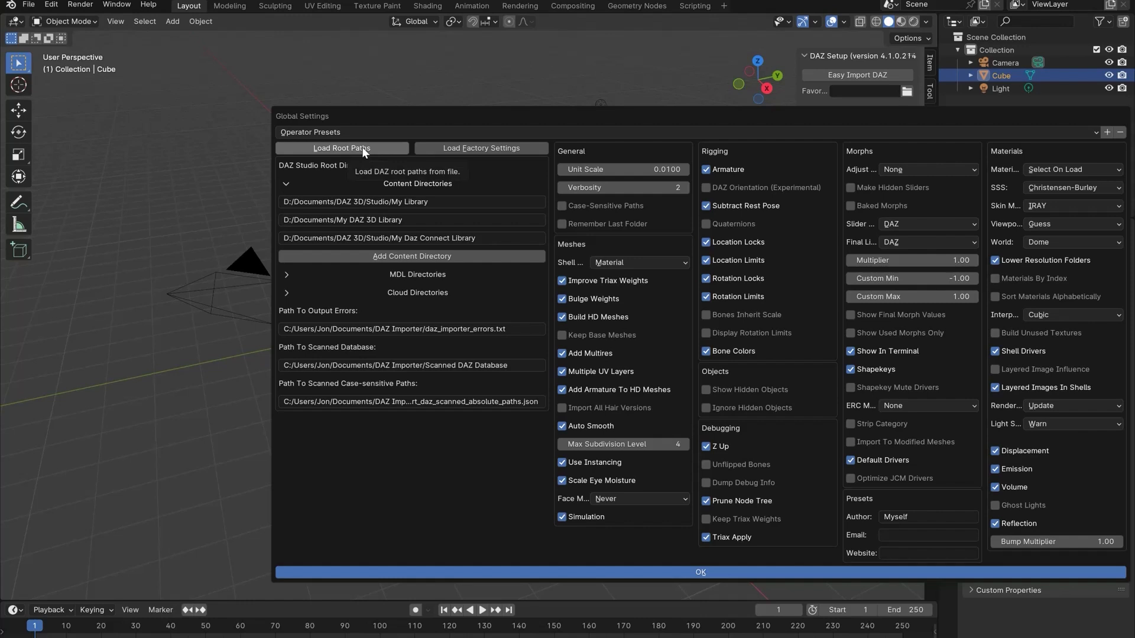
{"action": "left_click", "coordinate": [342, 148]}
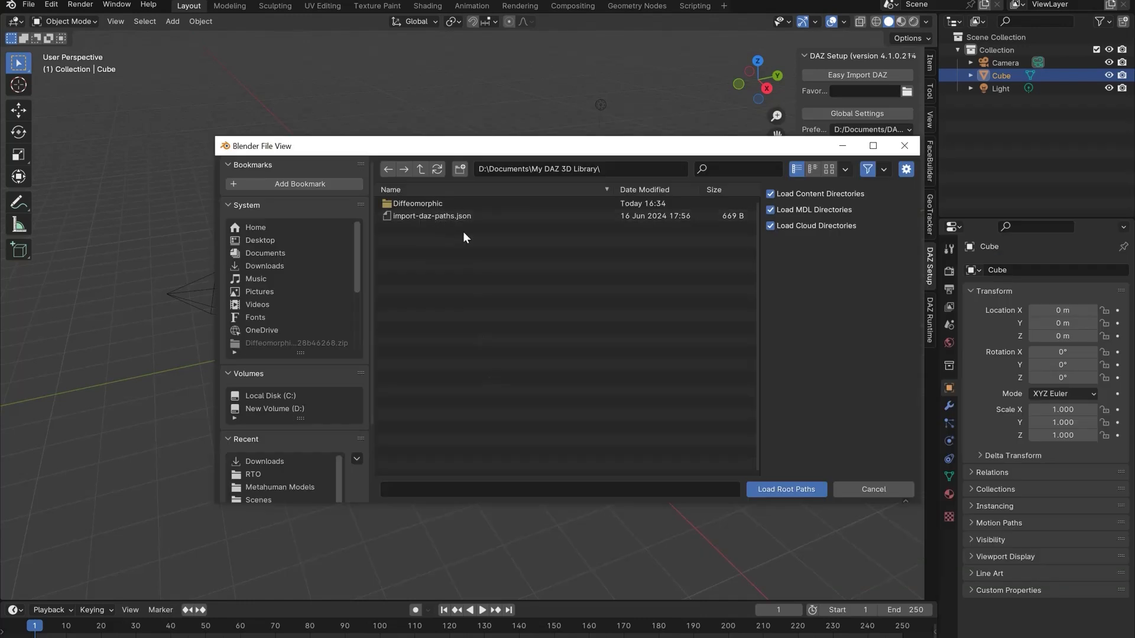
{"action": "mouse_move", "coordinate": [786, 489]}
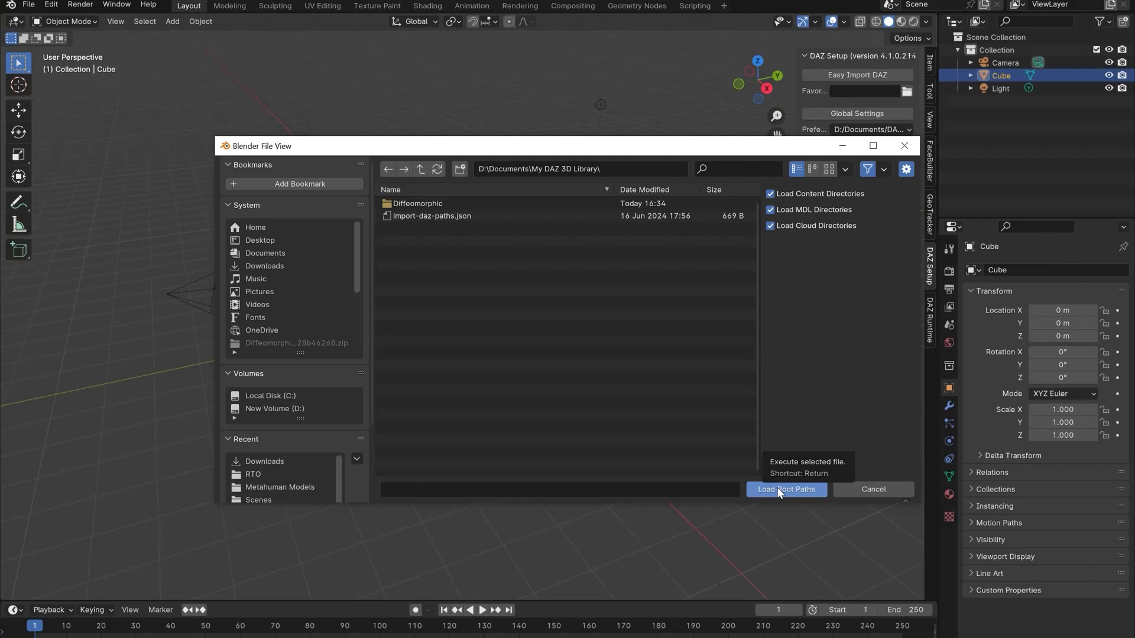
{"action": "left_click", "coordinate": [786, 490]}
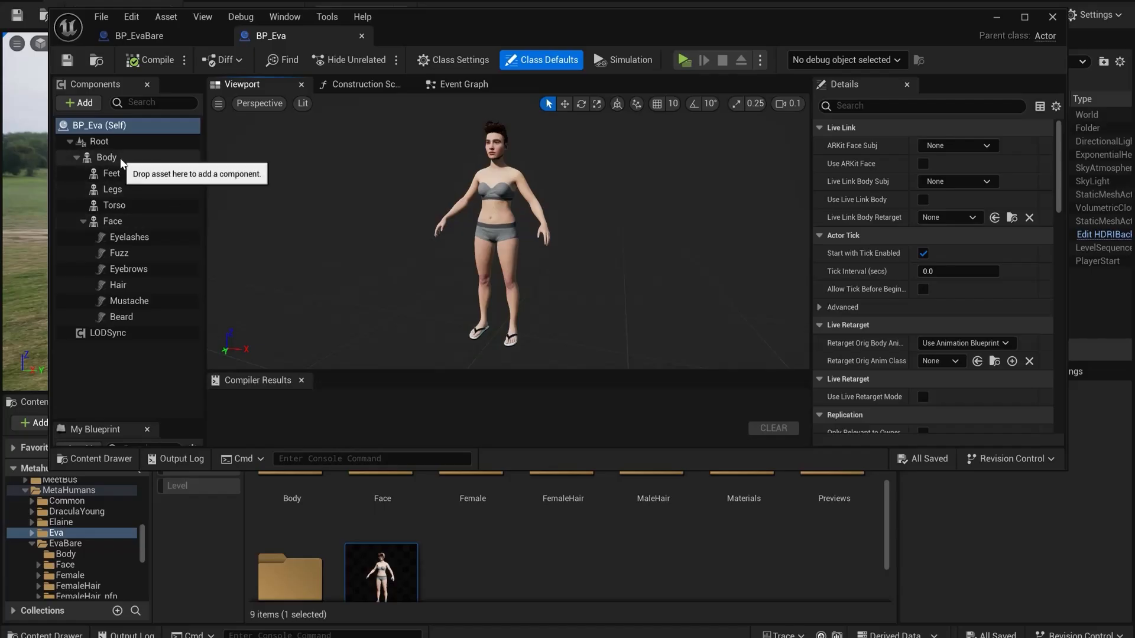
Export the f_med_nrw_body skeletal mesh from the Content Browser as an FBX file.
{"action": "left_click", "coordinate": [106, 158]}
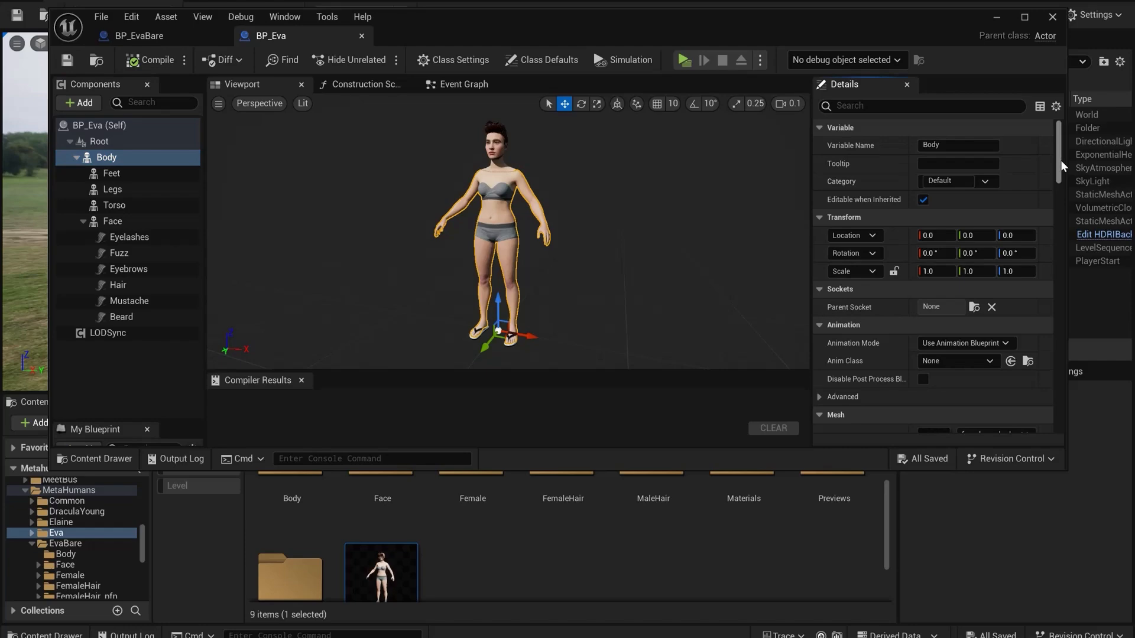
{"action": "scroll", "scroll_direction": "down", "scroll_amount": 3}
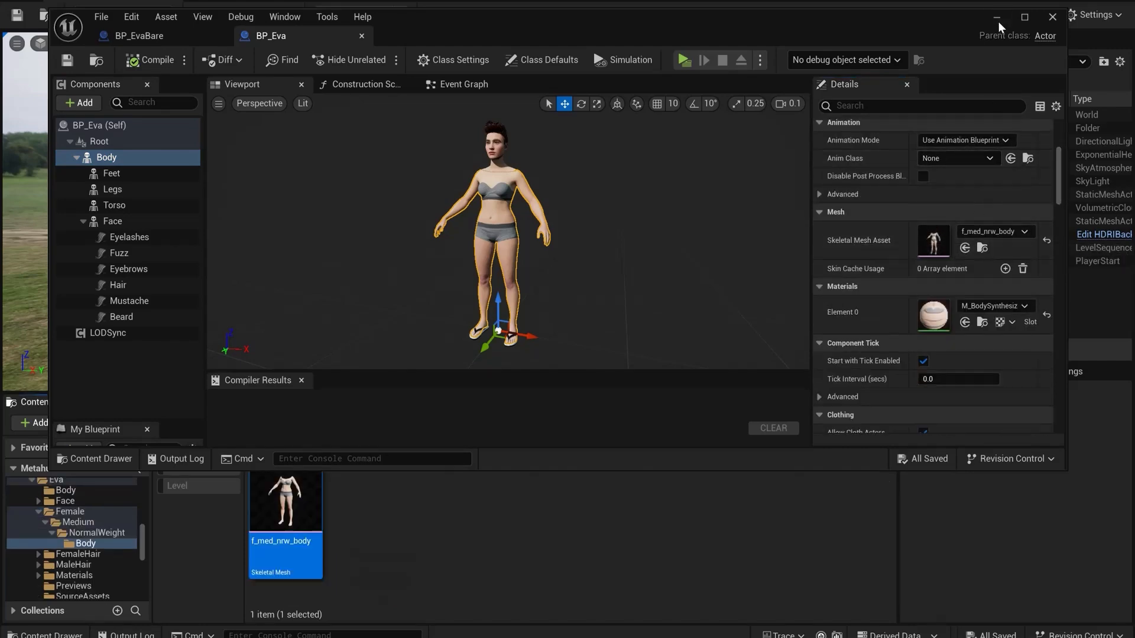
{"action": "right_click", "coordinate": [285, 496]}
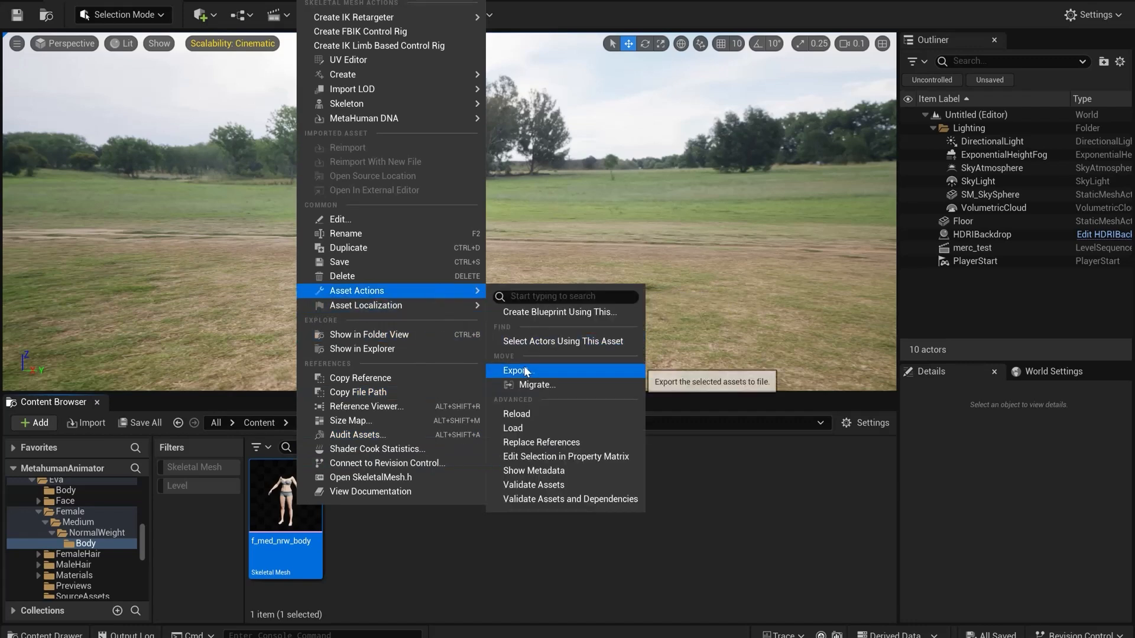
{"action": "left_click", "coordinate": [515, 371]}
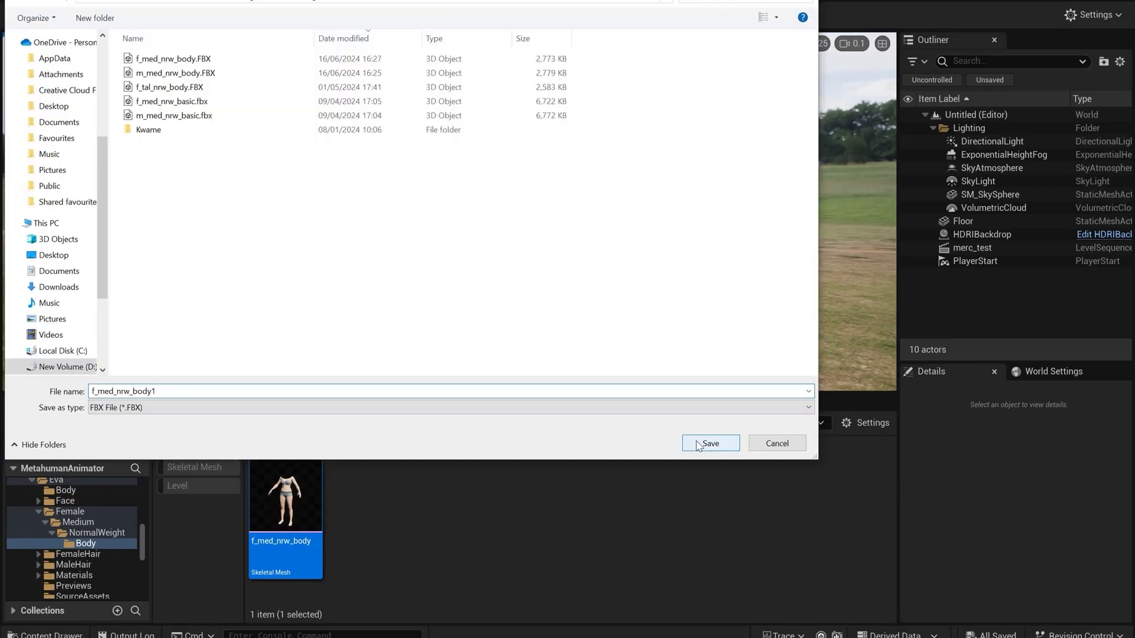
{"action": "left_click", "coordinate": [709, 443]}
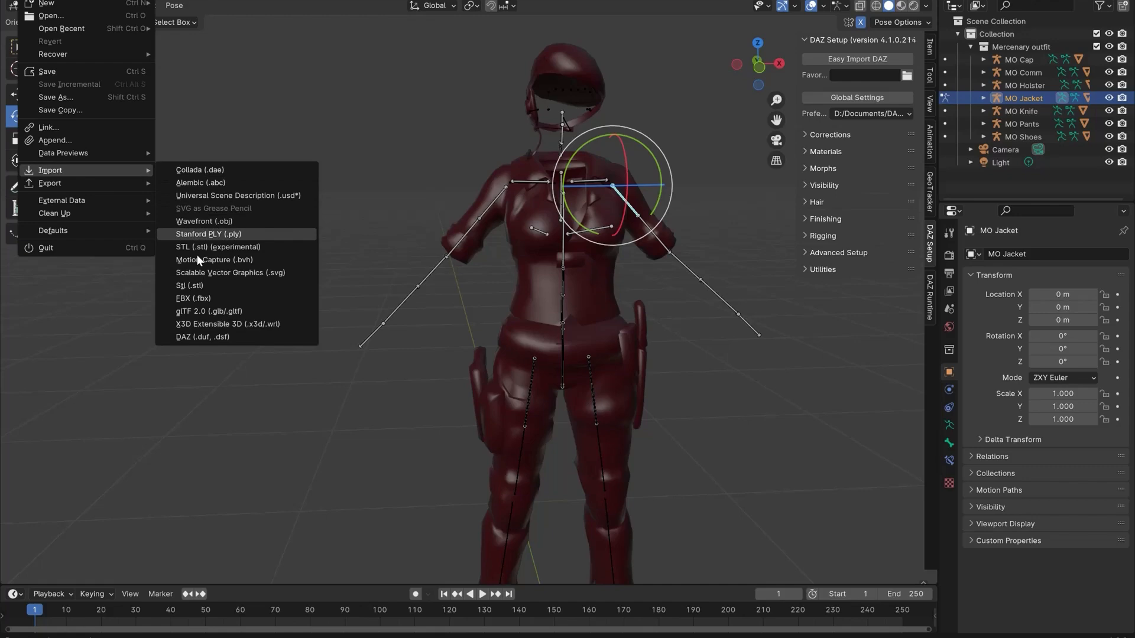
Import f_med_nrw_body.FBX from the Metahuman Models folder as an FBX.
{"action": "left_click", "coordinate": [193, 298]}
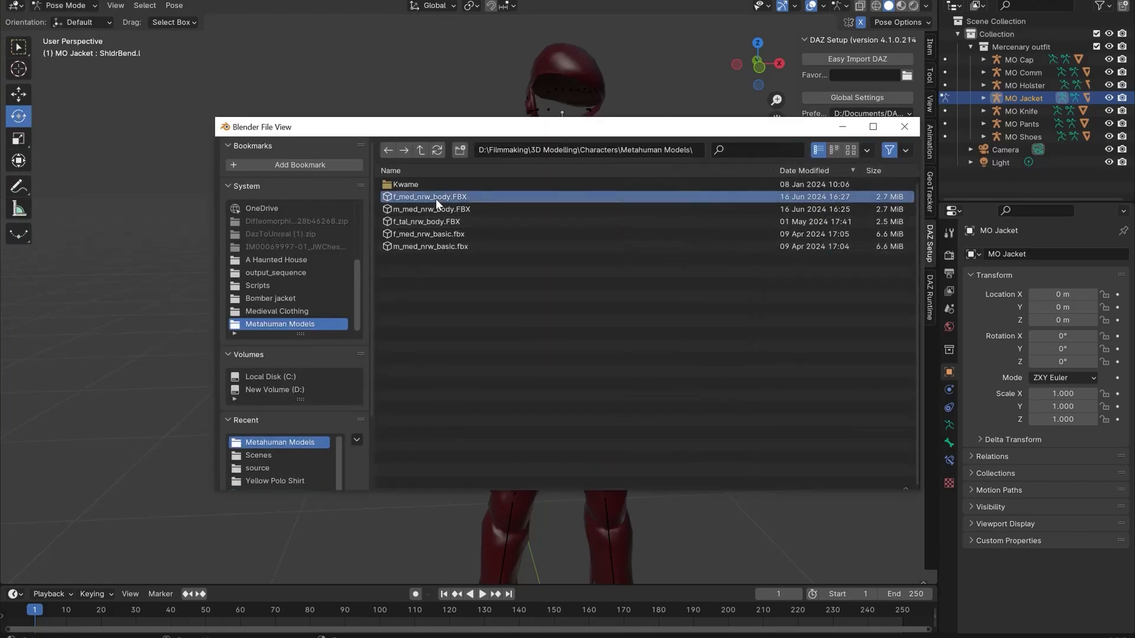
{"action": "double_click", "coordinate": [427, 197]}
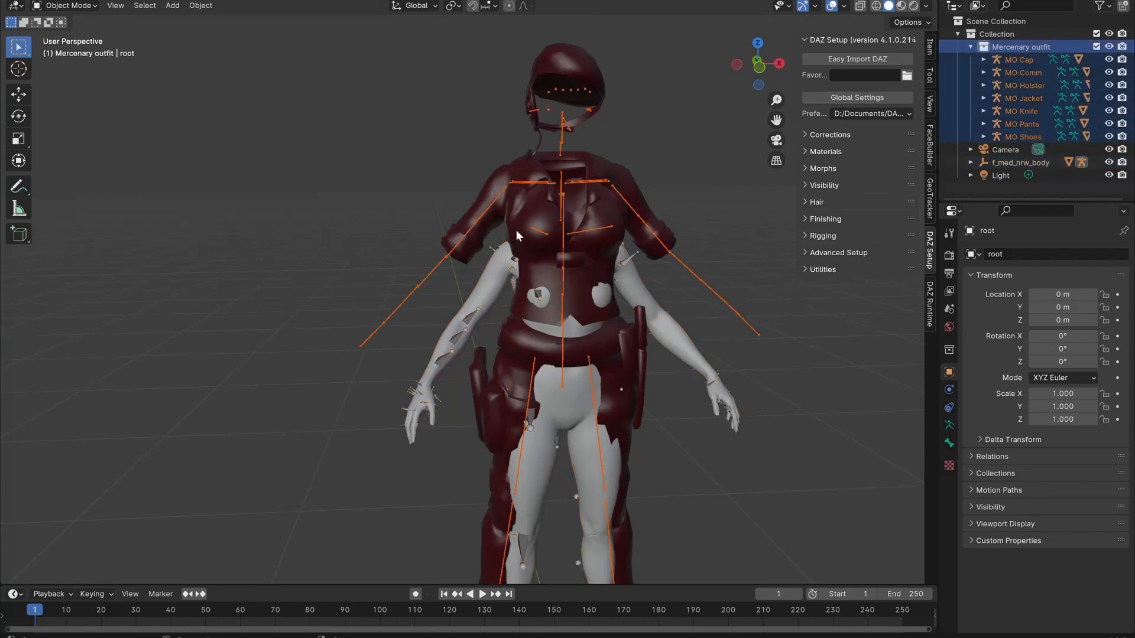
{"action": "mouse_move", "coordinate": [19, 139]}
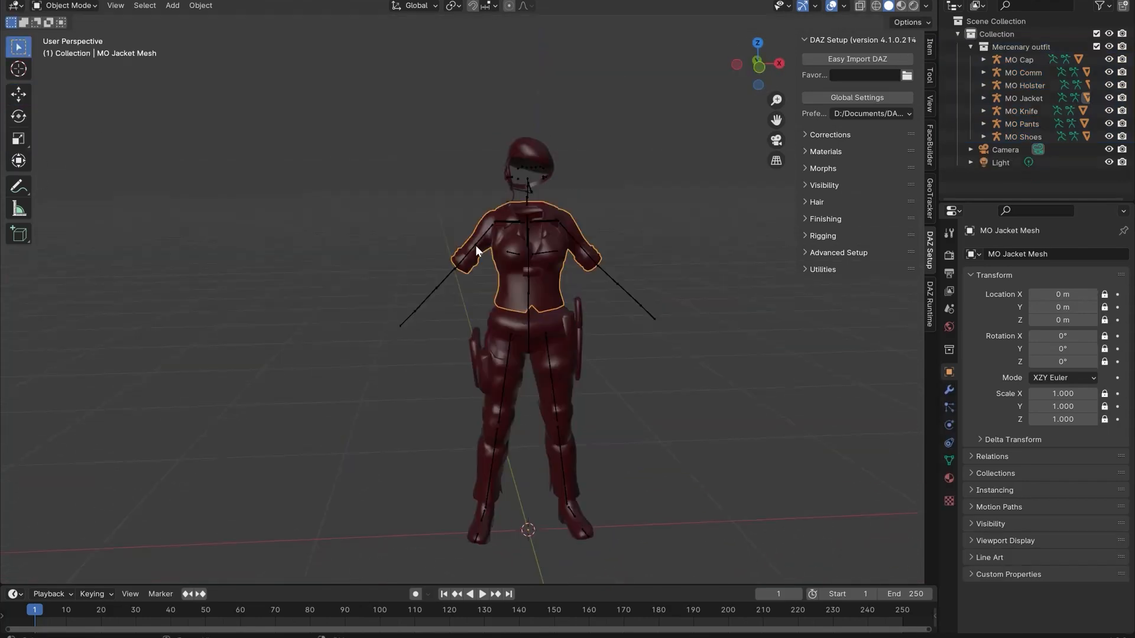
Put the MO Jacket armature in Pose Mode and rename its shoulder bones.
{"action": "left_click", "coordinate": [1025, 98]}
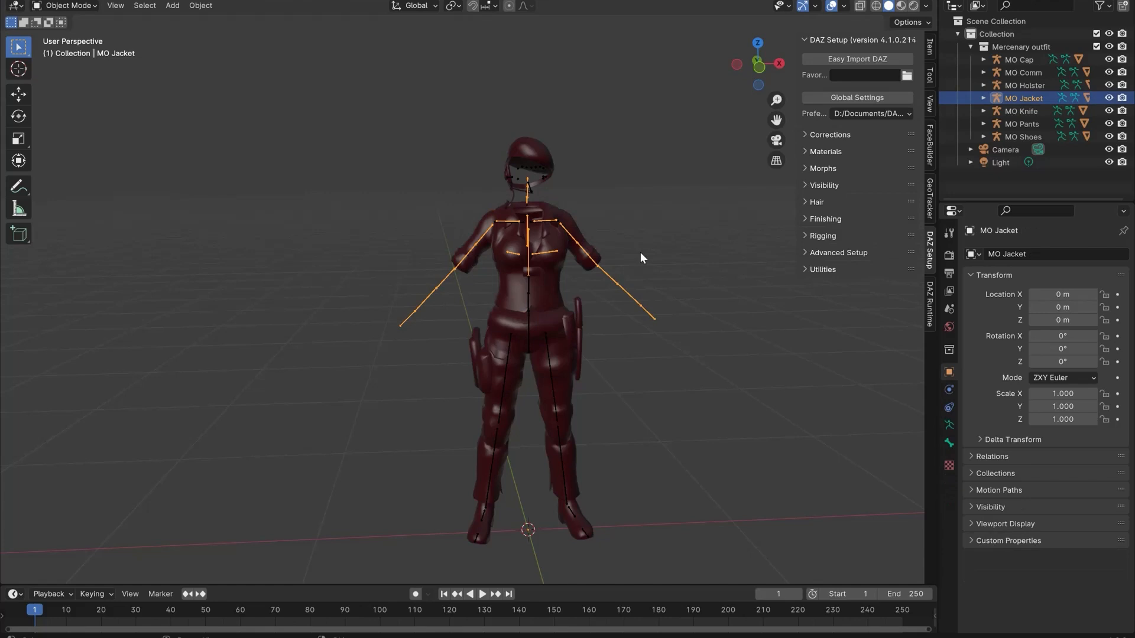
{"action": "left_click", "coordinate": [69, 6]}
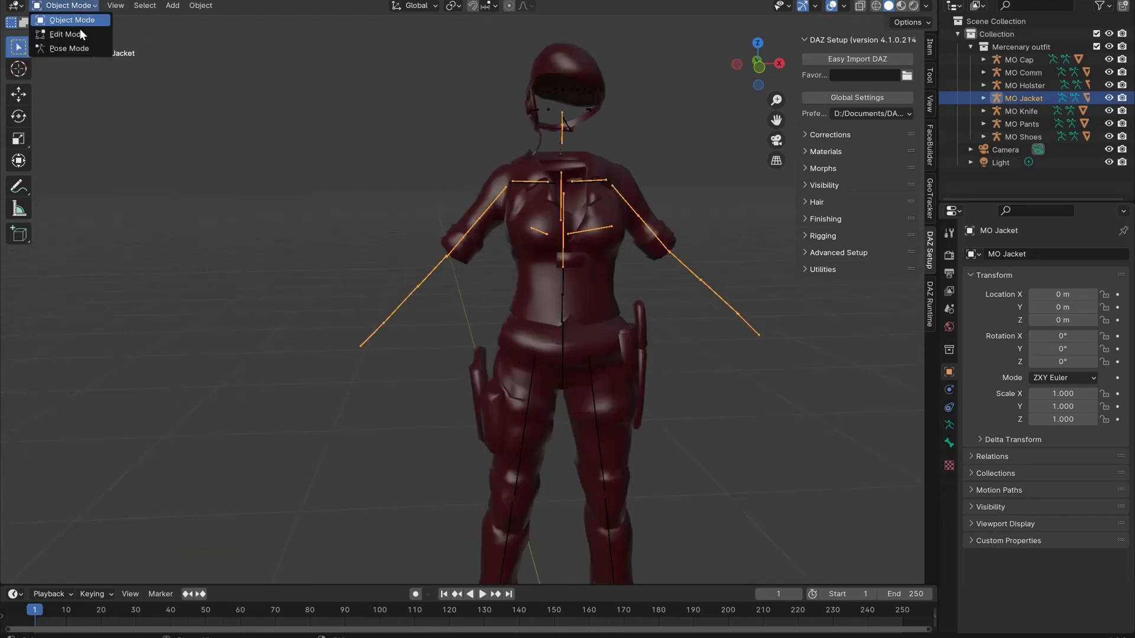
{"action": "left_click", "coordinate": [69, 48]}
{"action": "type", "text": "ShldrBend"}
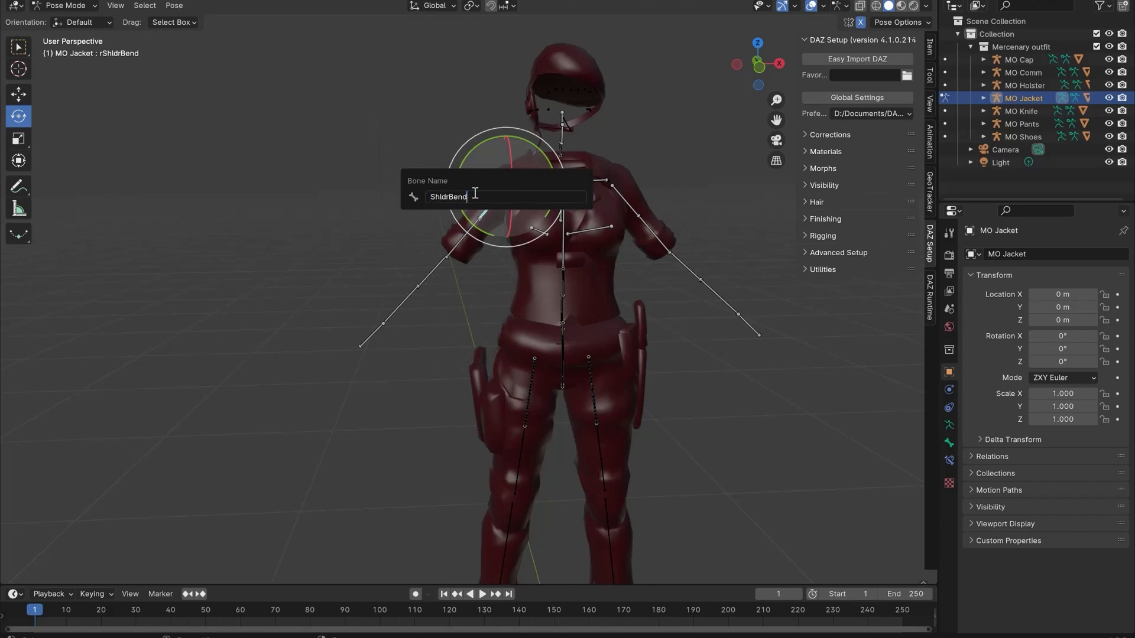
{"action": "type", "text": ".t"}
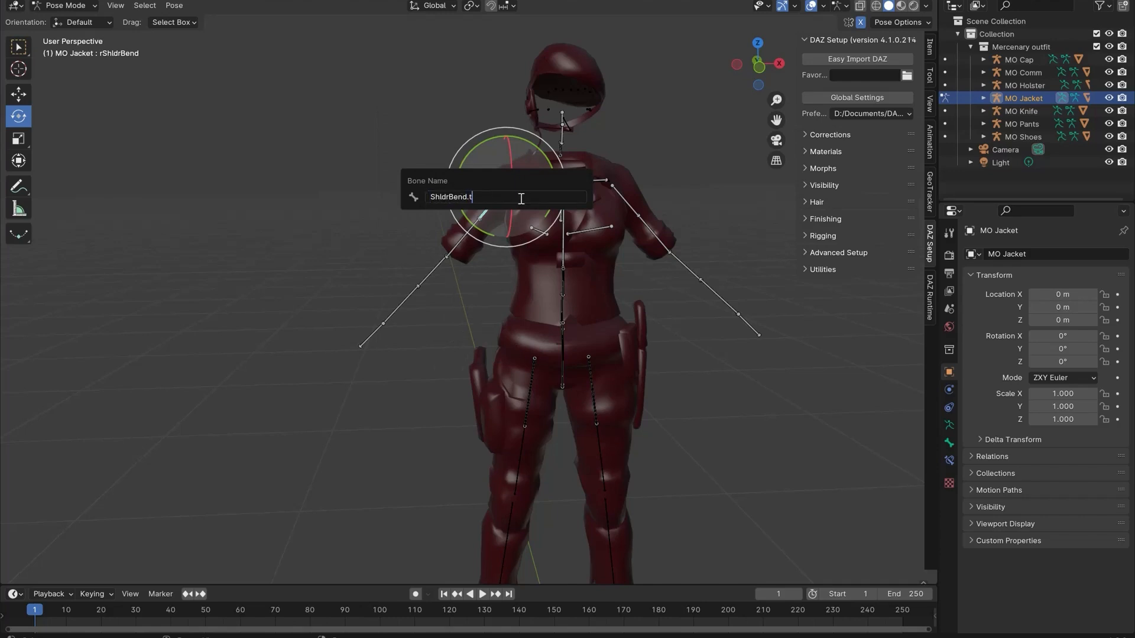
{"action": "key", "text": "Backspace"}
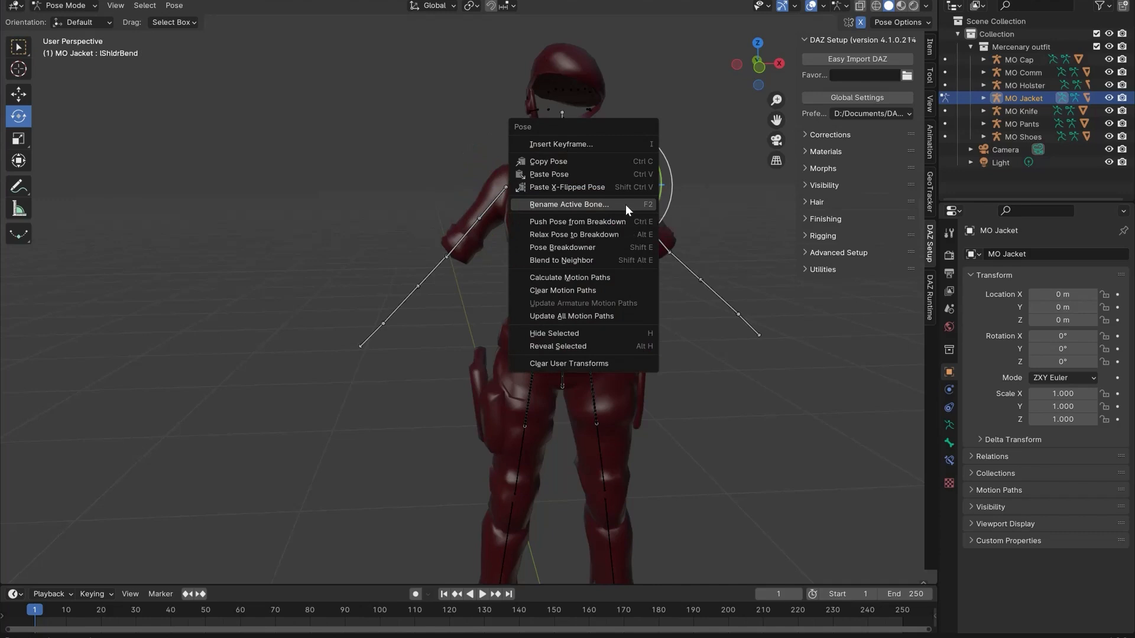
{"action": "left_click", "coordinate": [568, 204]}
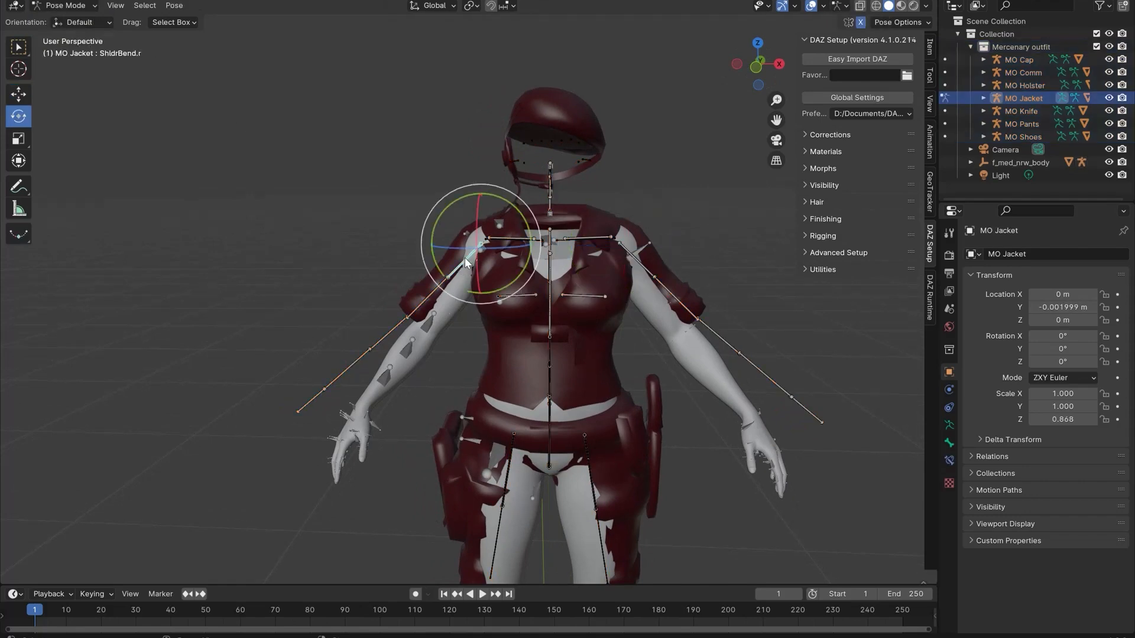
Return to Object Mode and rename and pose the MO Pants thigh bones.
{"action": "left_click", "coordinate": [66, 6]}
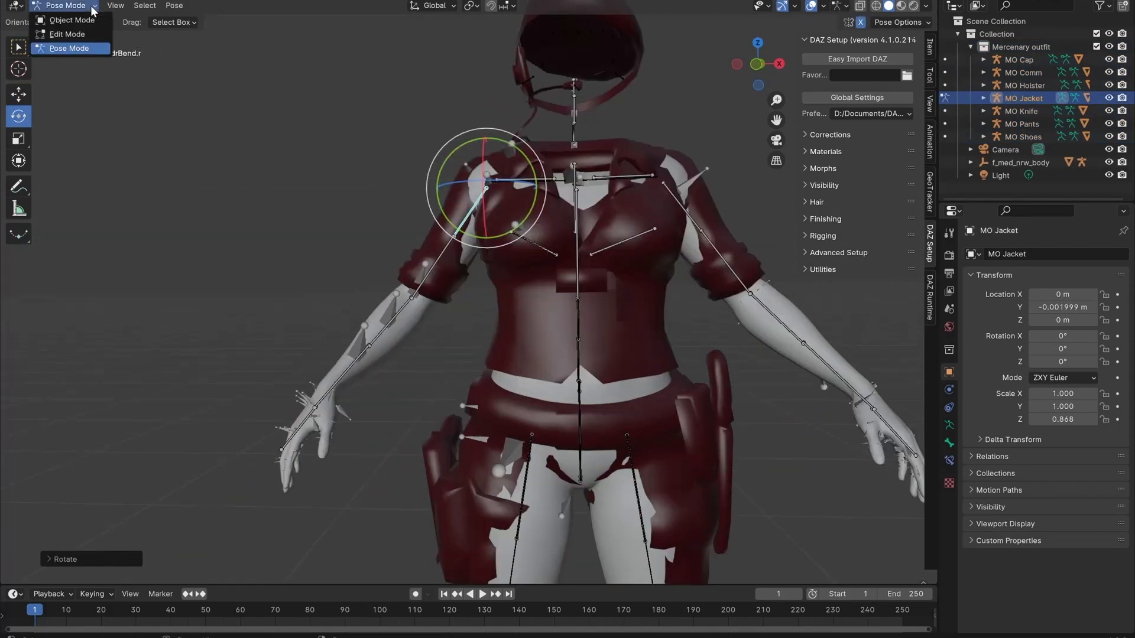
{"action": "left_click", "coordinate": [72, 19]}
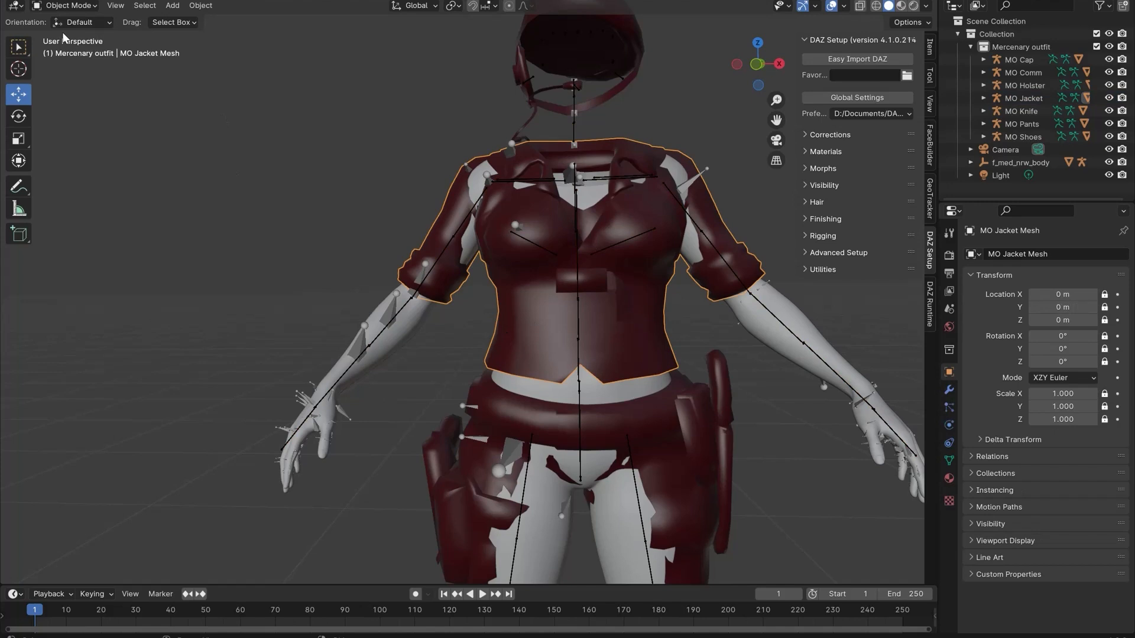
{"action": "left_click", "coordinate": [67, 5]}
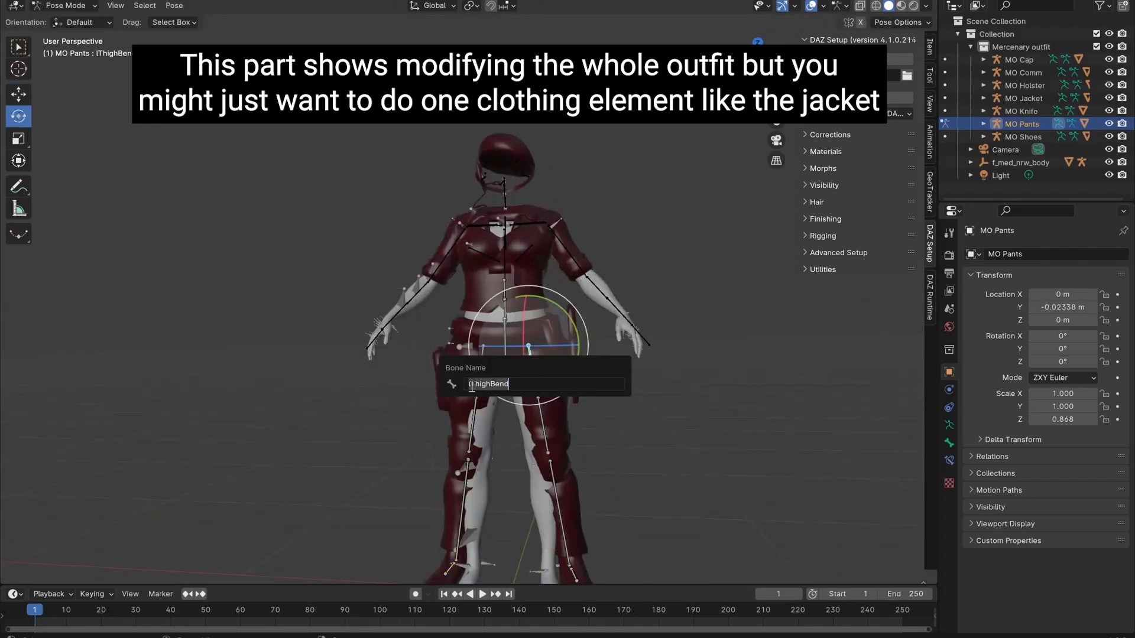
{"action": "left_click", "coordinate": [67, 6]}
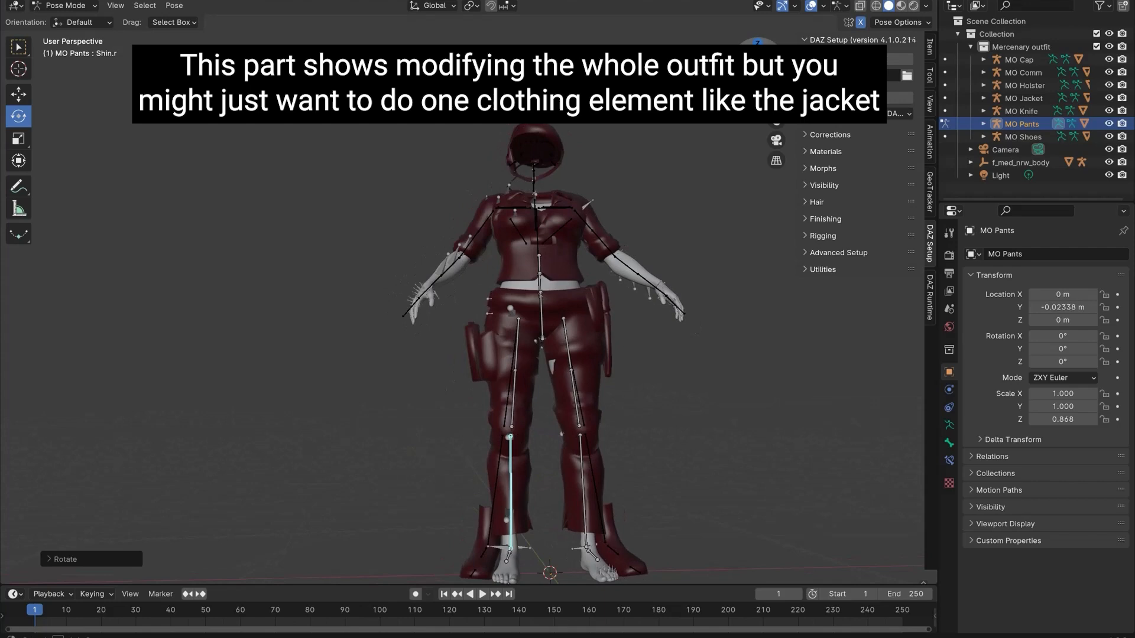
{"action": "left_click", "coordinate": [1022, 136]}
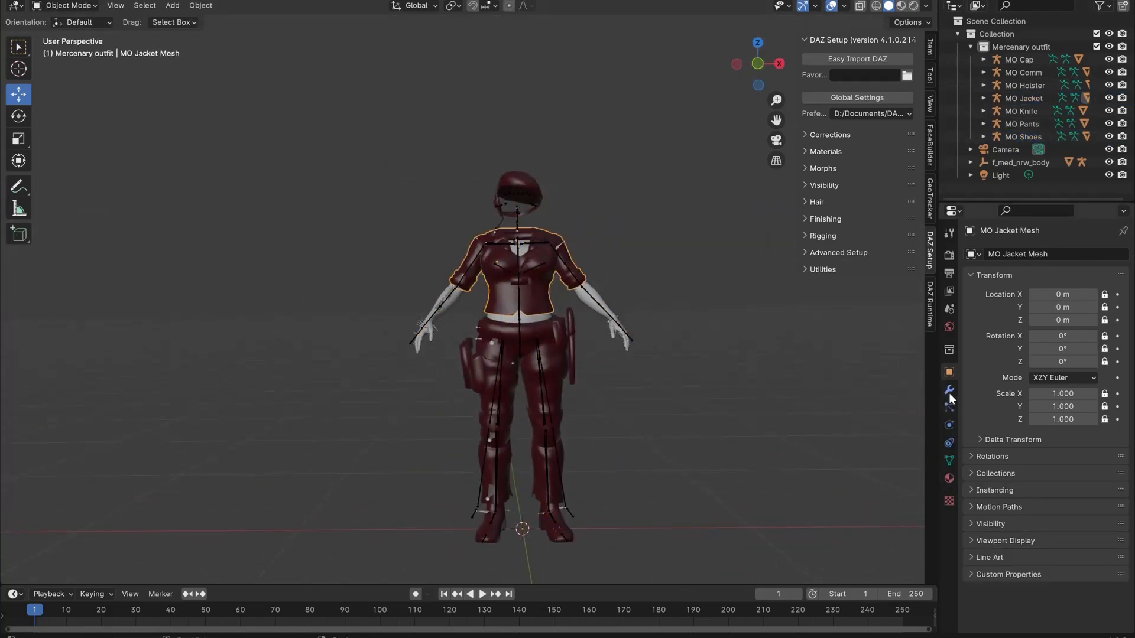
Apply the jacket's Armature modifier and clear its parent, keeping the transformation.
{"action": "left_click", "coordinate": [948, 390]}
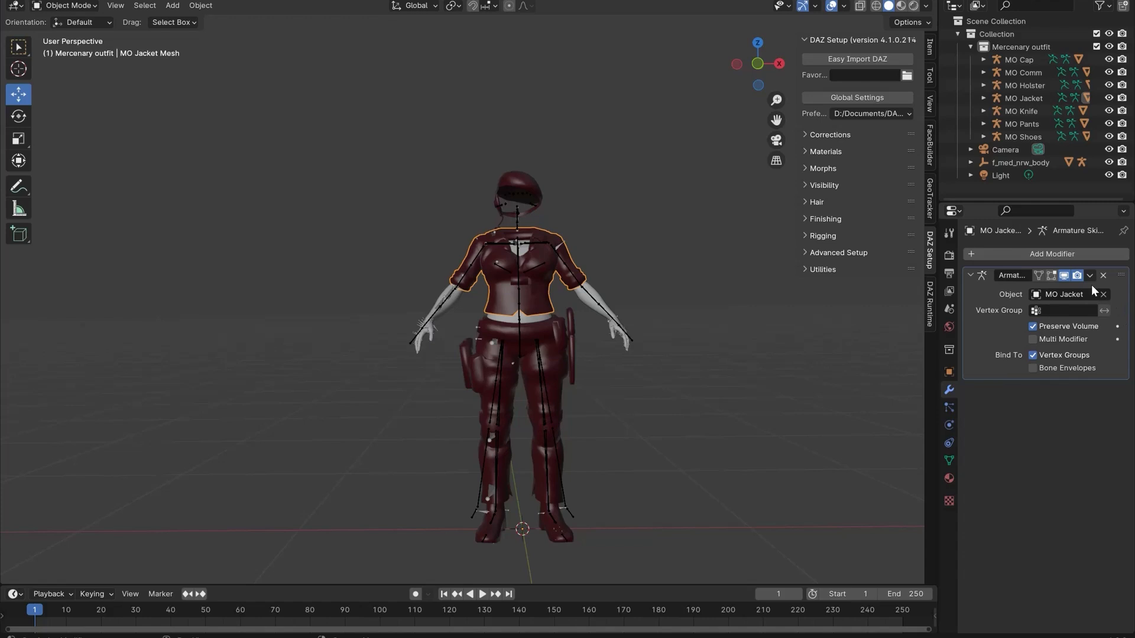
{"action": "left_click", "coordinate": [1089, 276]}
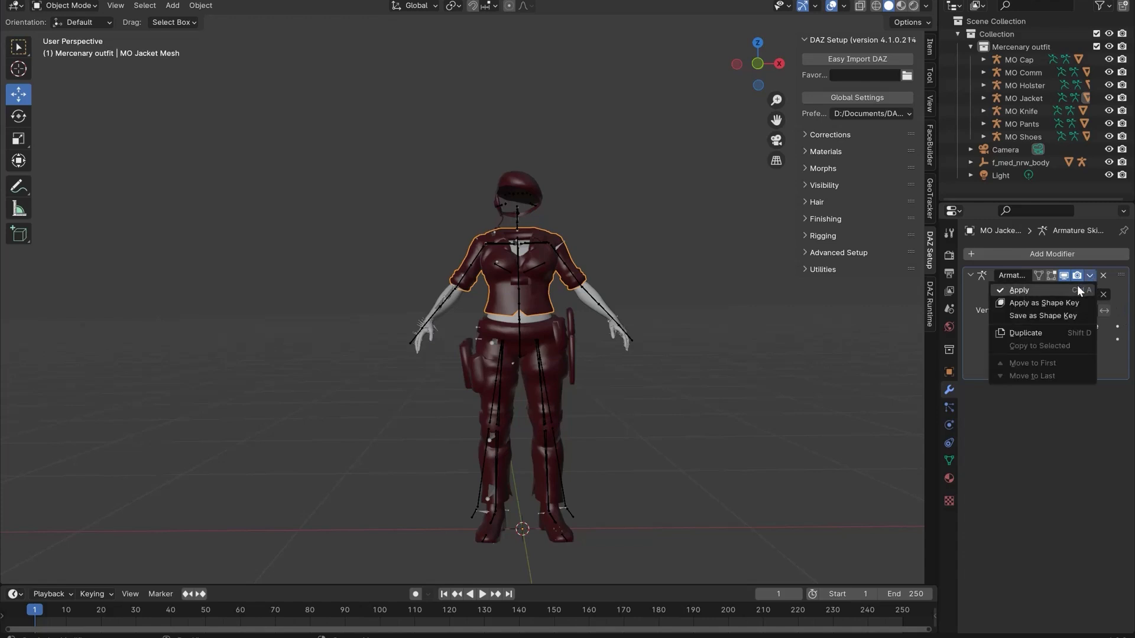
{"action": "left_click", "coordinate": [1019, 291]}
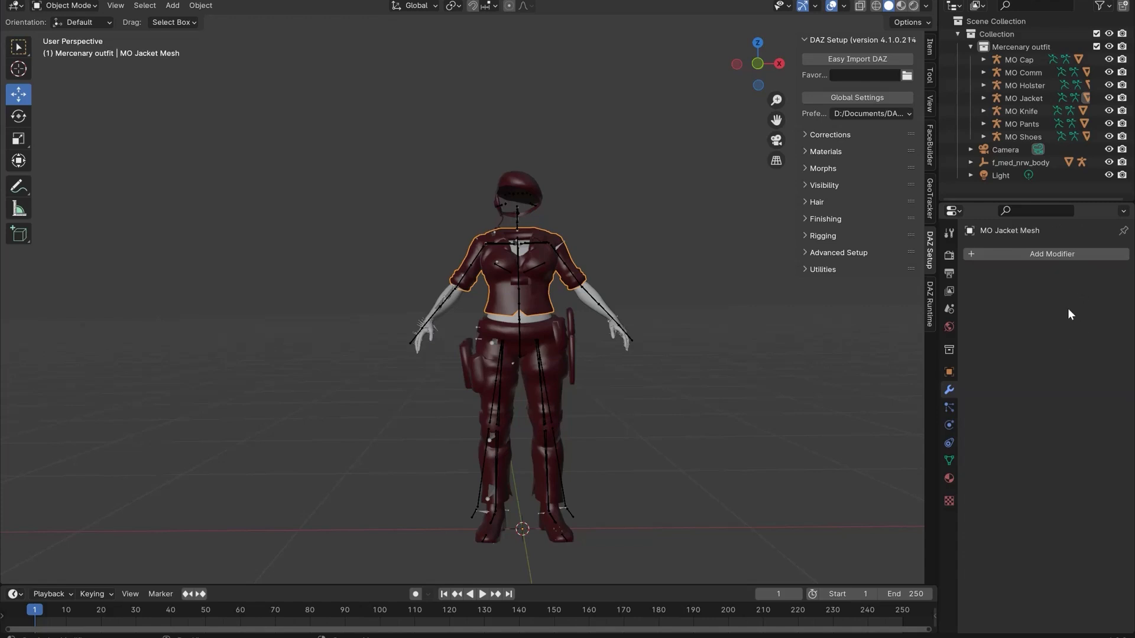
{"action": "mouse_move", "coordinate": [543, 295]}
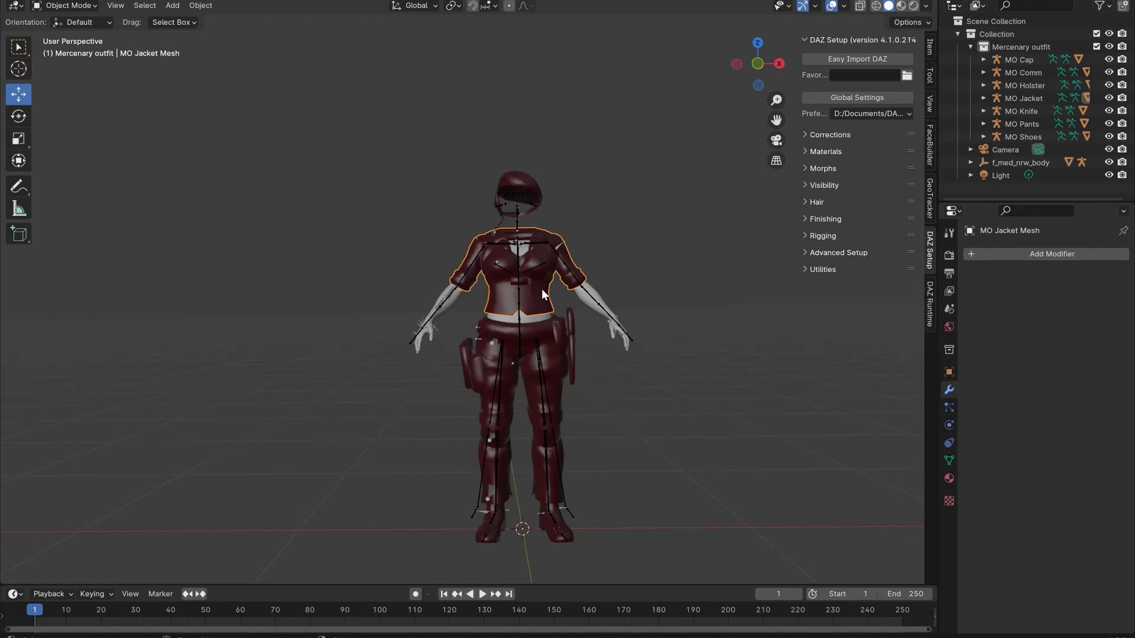
{"action": "key", "text": "alt+p"}
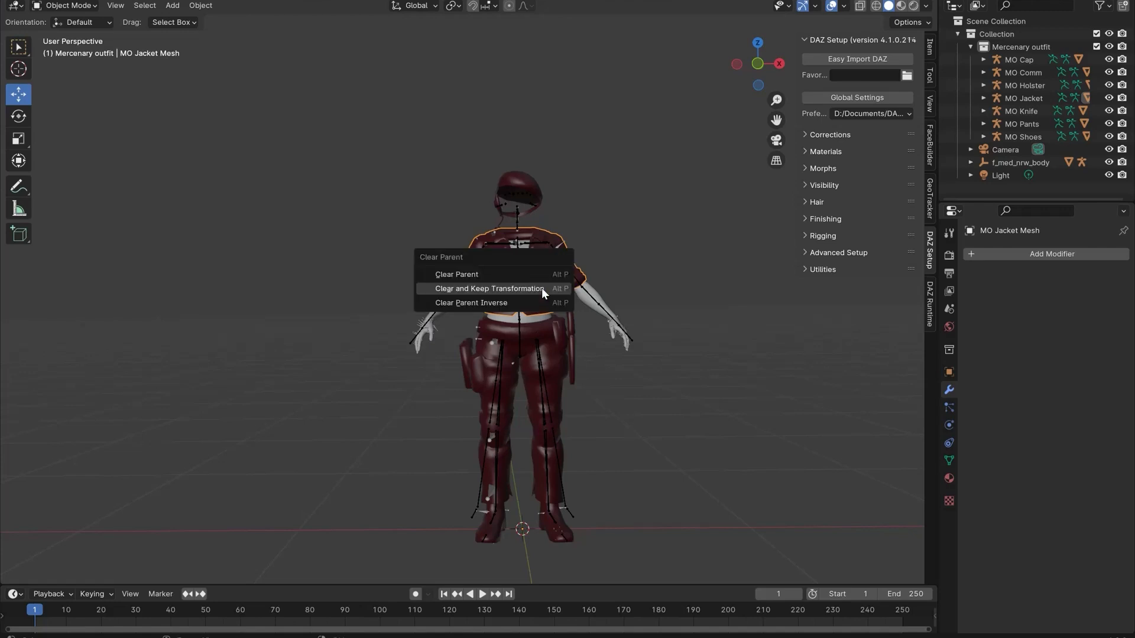
{"action": "left_click", "coordinate": [486, 288]}
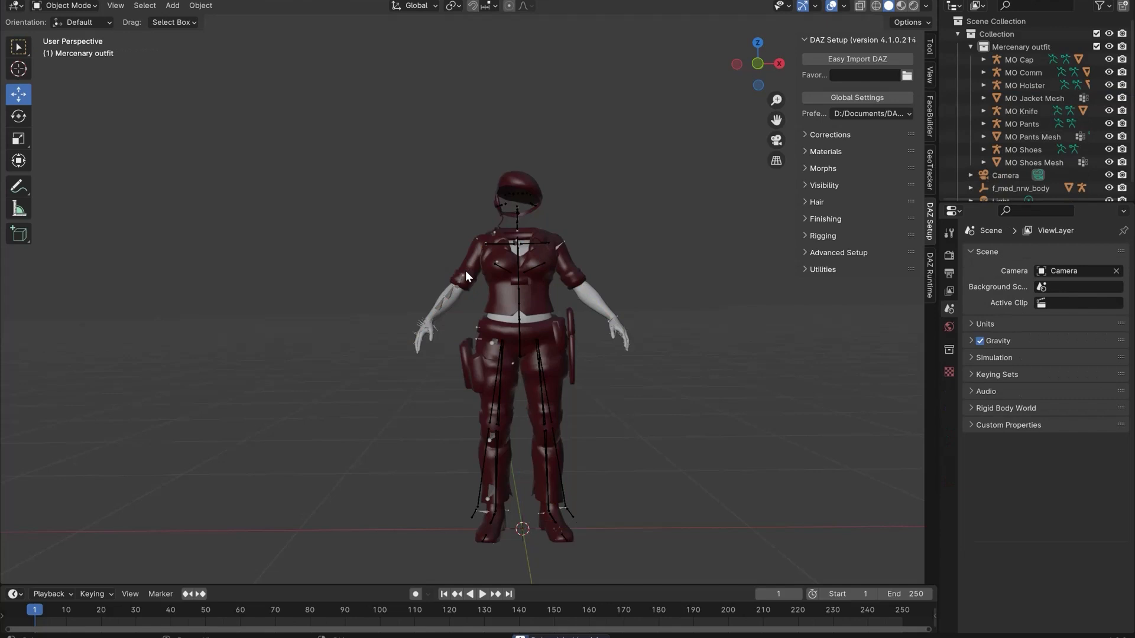
Remove the old vertex groups from the MO Jacket Mesh.
{"action": "left_click", "coordinate": [1035, 98]}
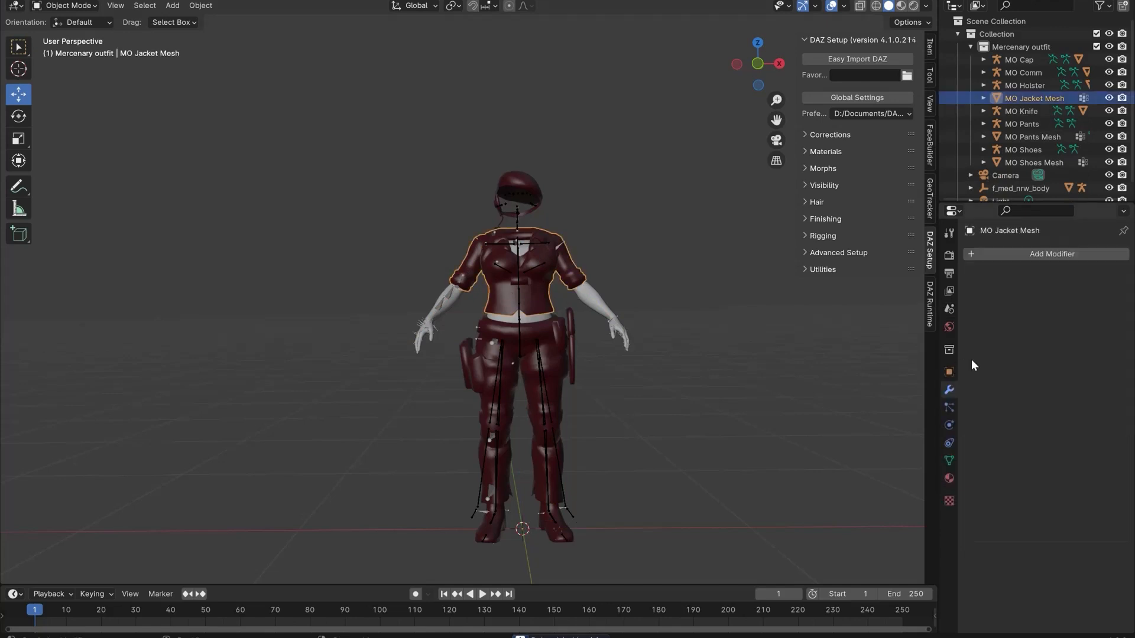
{"action": "left_click", "coordinate": [949, 460]}
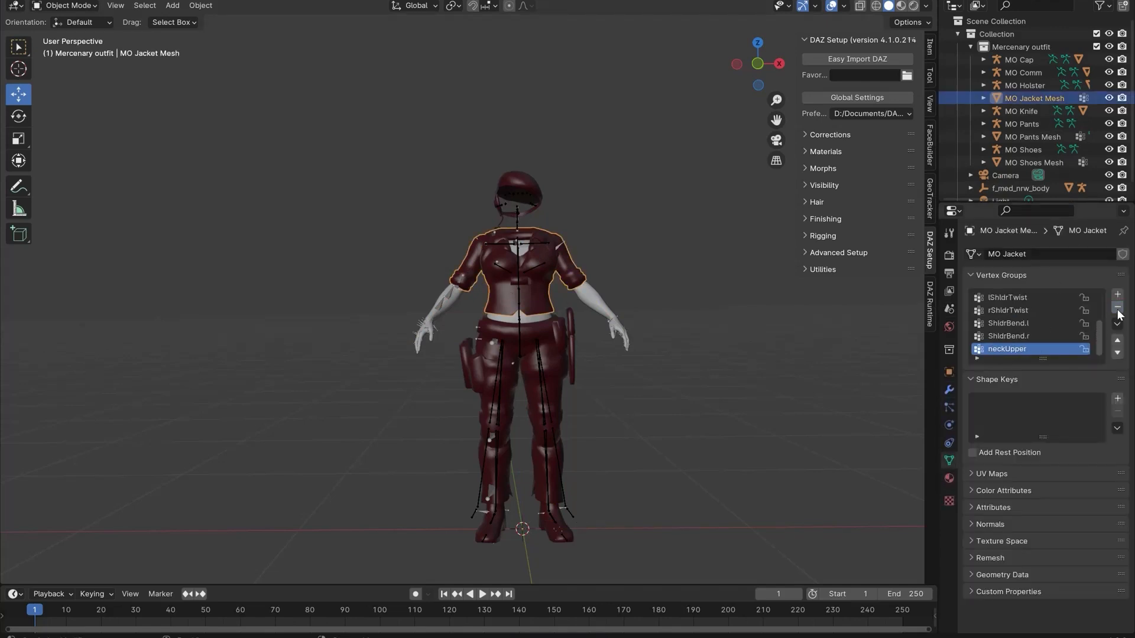
{"action": "left_click", "coordinate": [949, 390]}
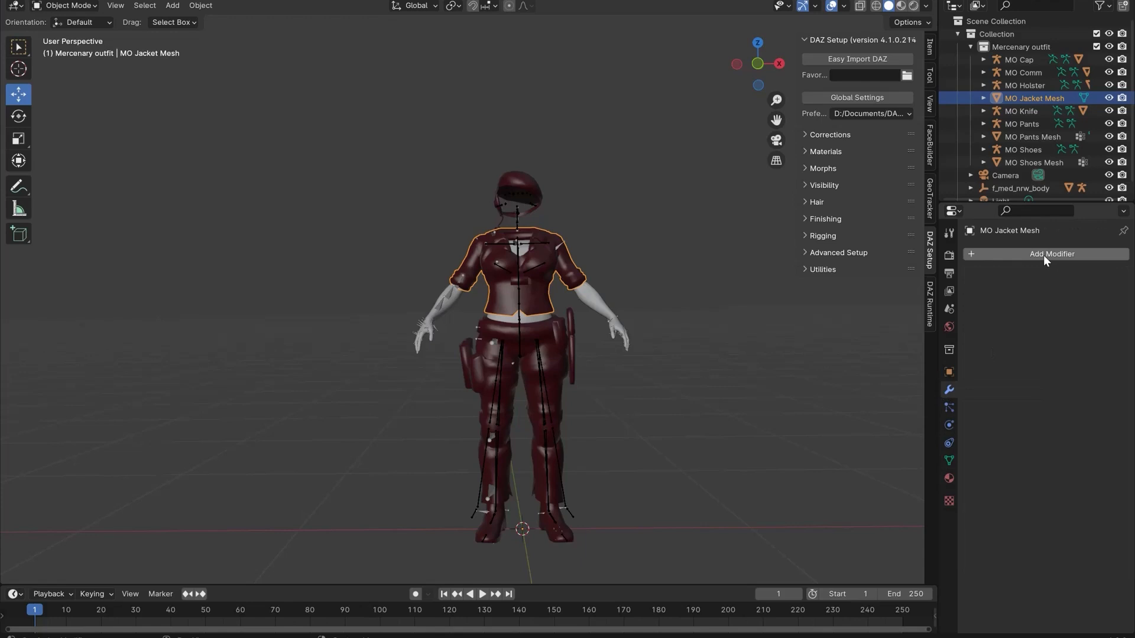
Add a Data Transfer modifier copying vertex groups from f_med_nrw_body to the jacket.
{"action": "left_click", "coordinate": [1051, 255]}
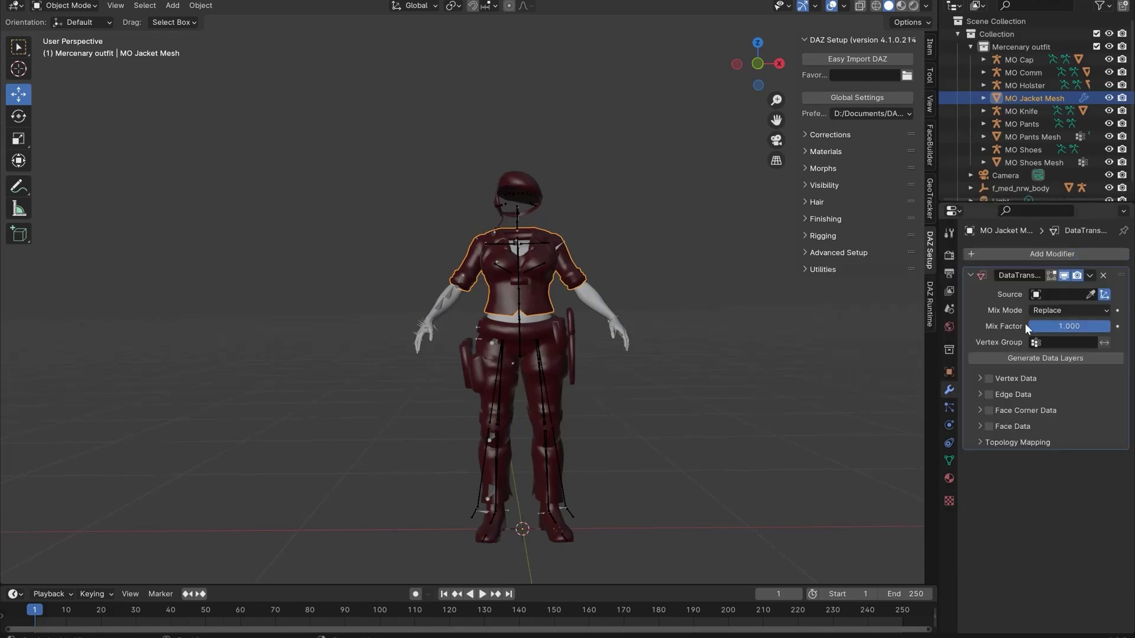
{"action": "left_click", "coordinate": [987, 378]}
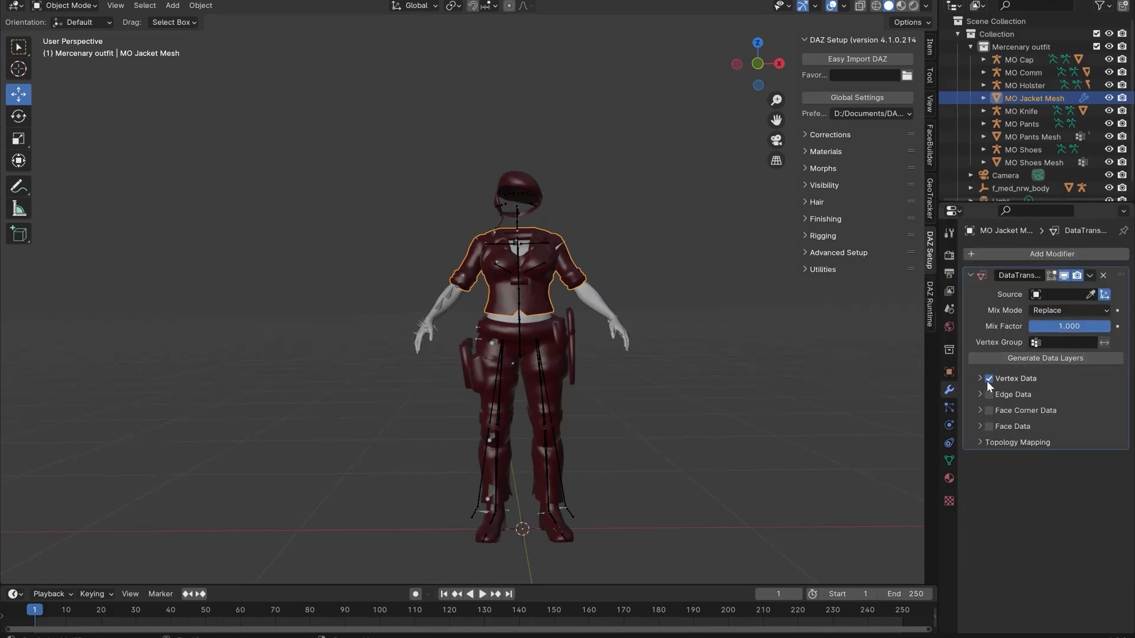
{"action": "left_click", "coordinate": [980, 377]}
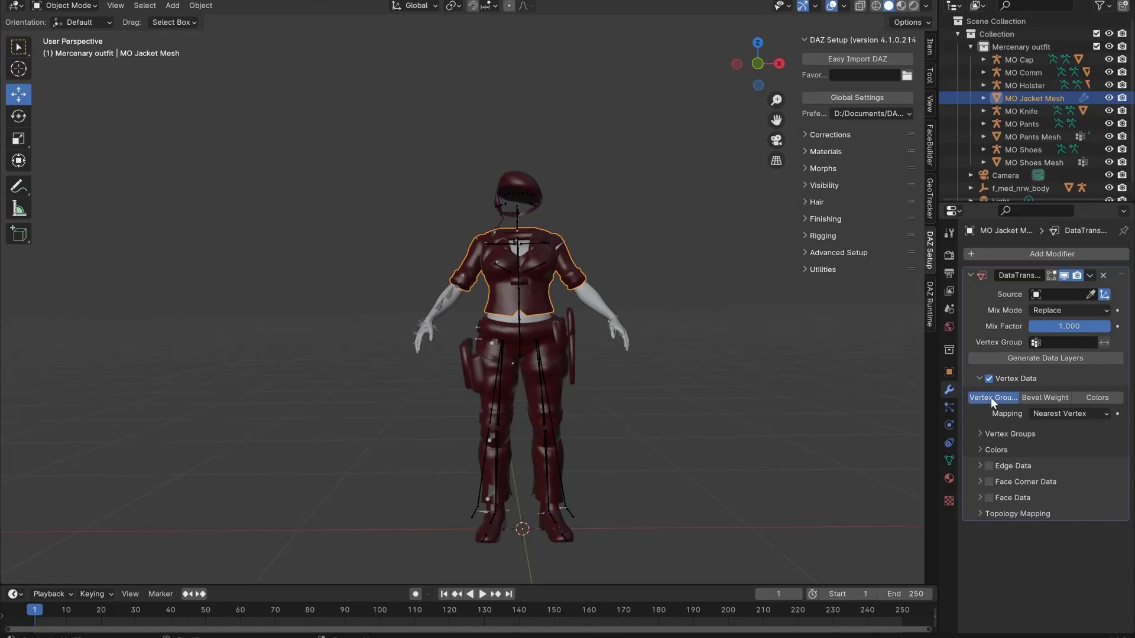
{"action": "left_click", "coordinate": [1057, 294]}
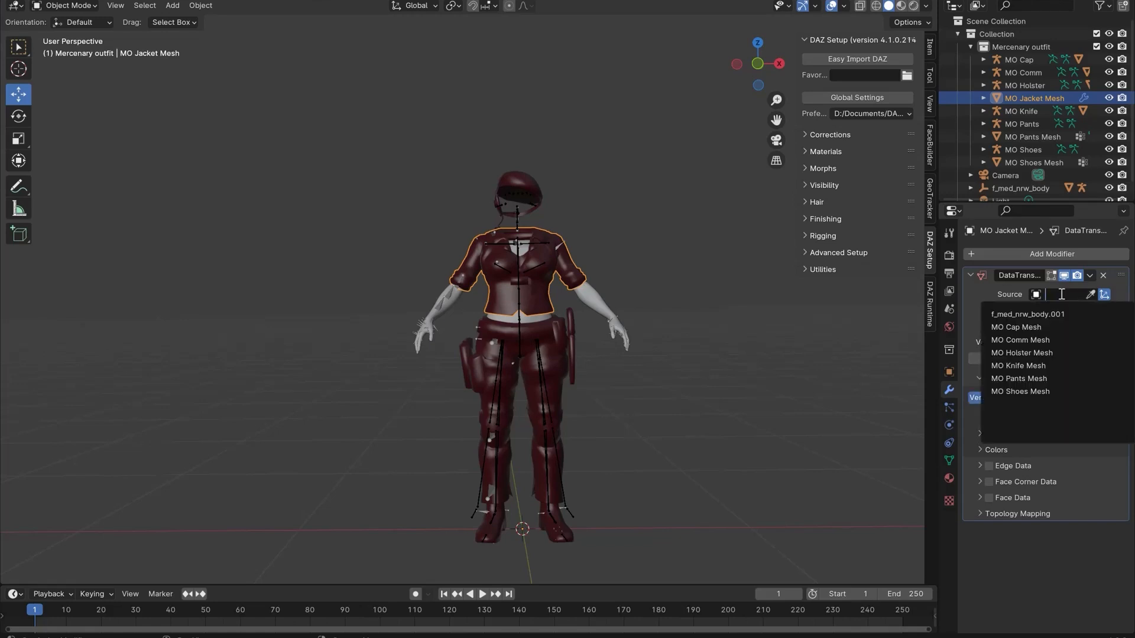
{"action": "left_click", "coordinate": [1028, 313]}
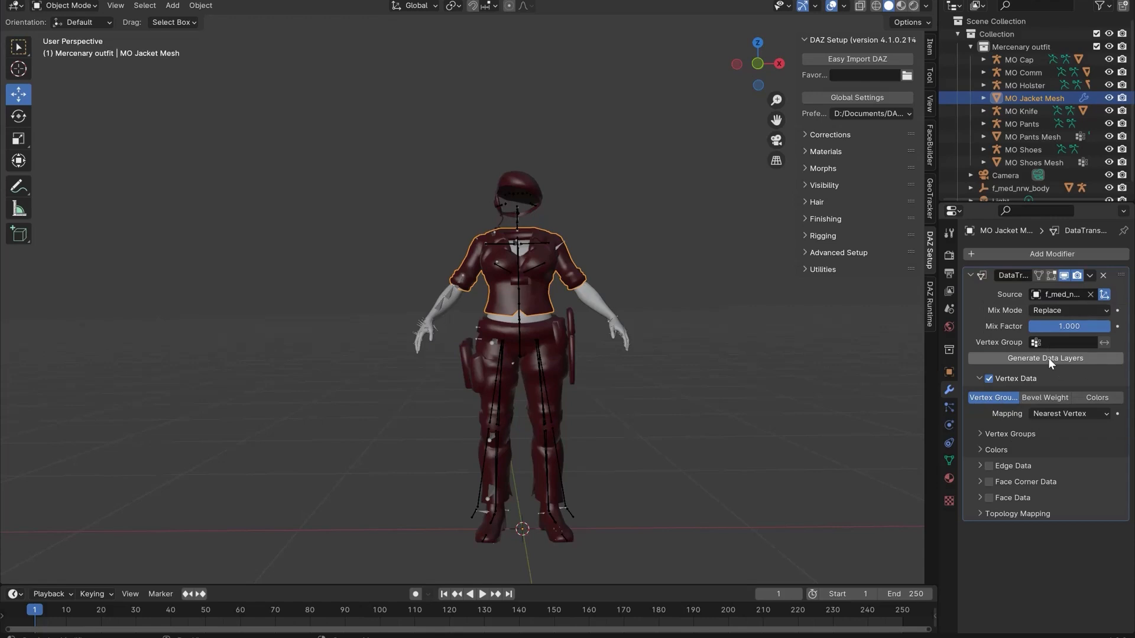
Add an Armature modifier to the jacket with its Object set to root.
{"action": "left_click", "coordinate": [1052, 253]}
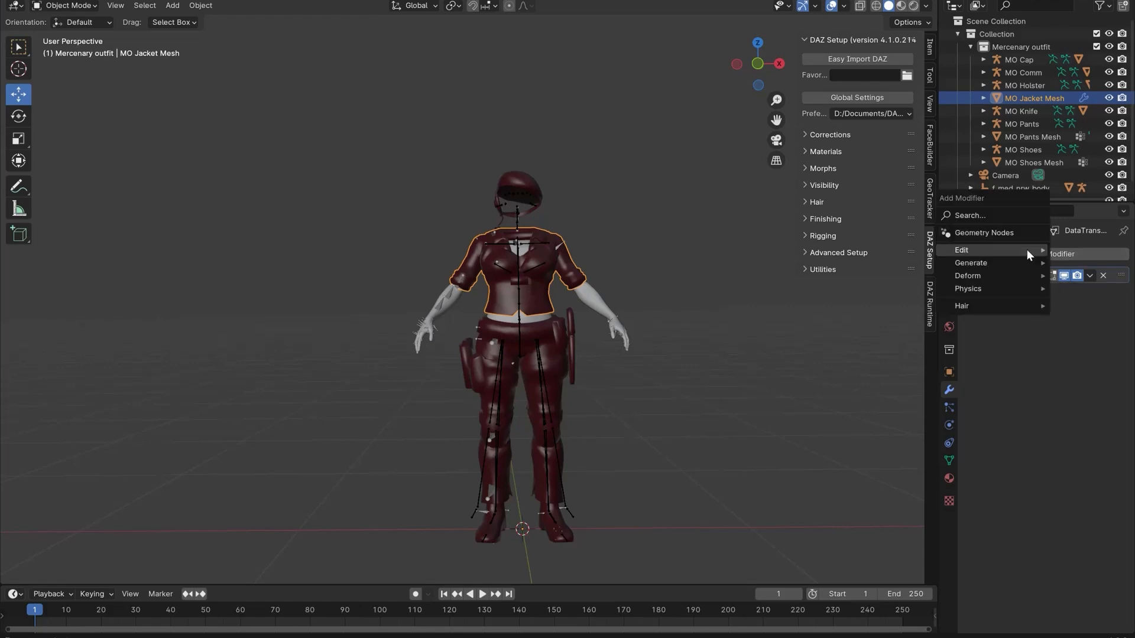
{"action": "mouse_move", "coordinate": [981, 276]}
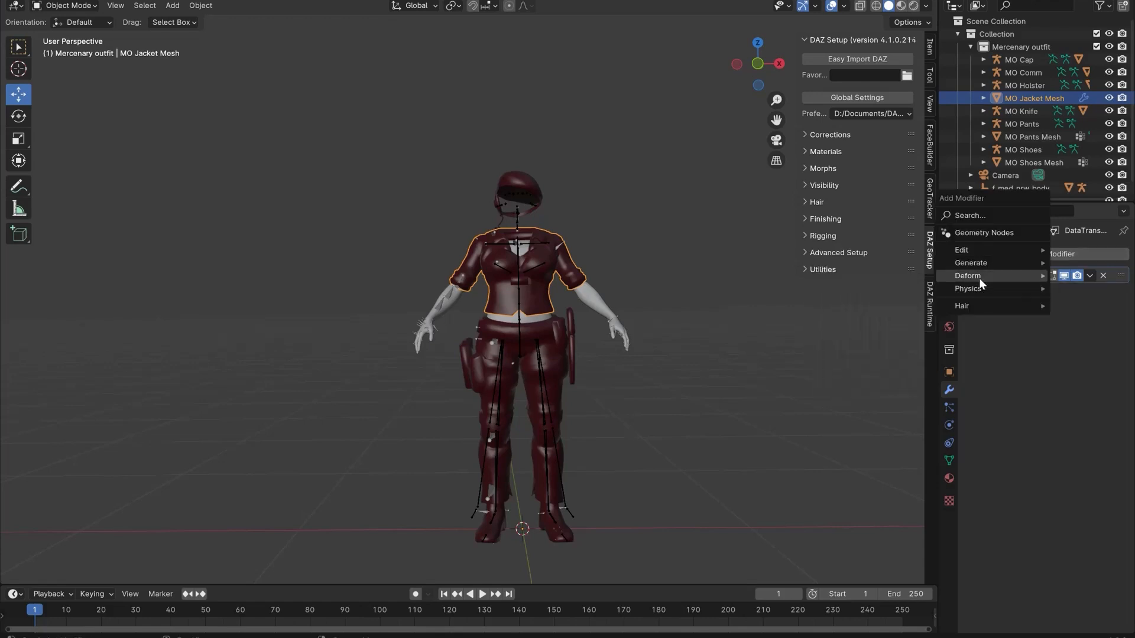
{"action": "left_click", "coordinate": [967, 276]}
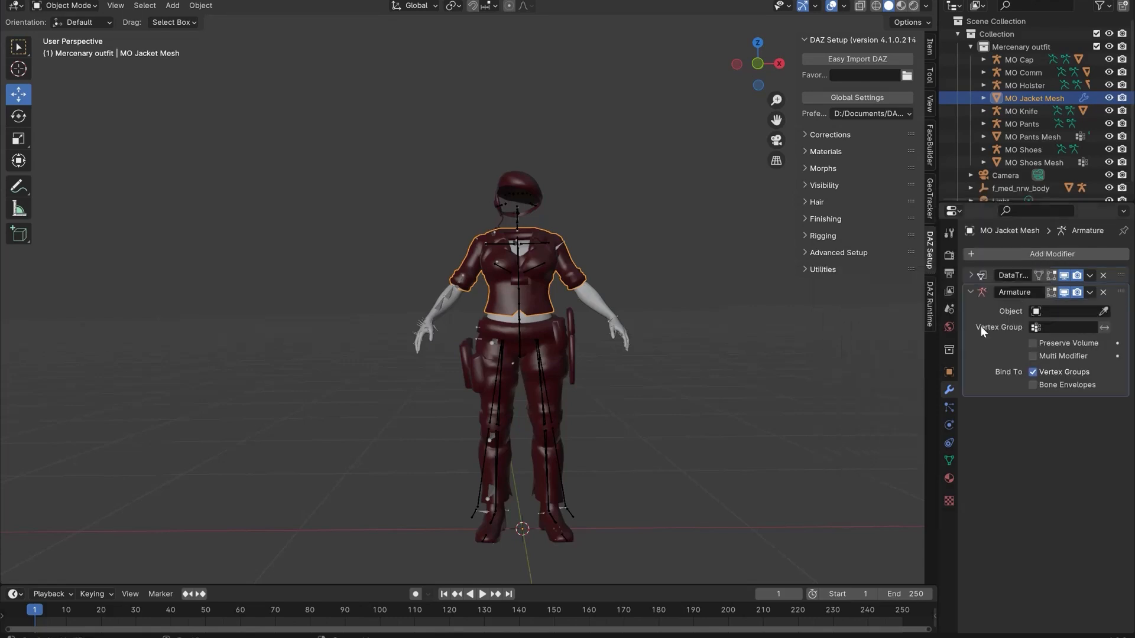
{"action": "left_click", "coordinate": [1064, 311]}
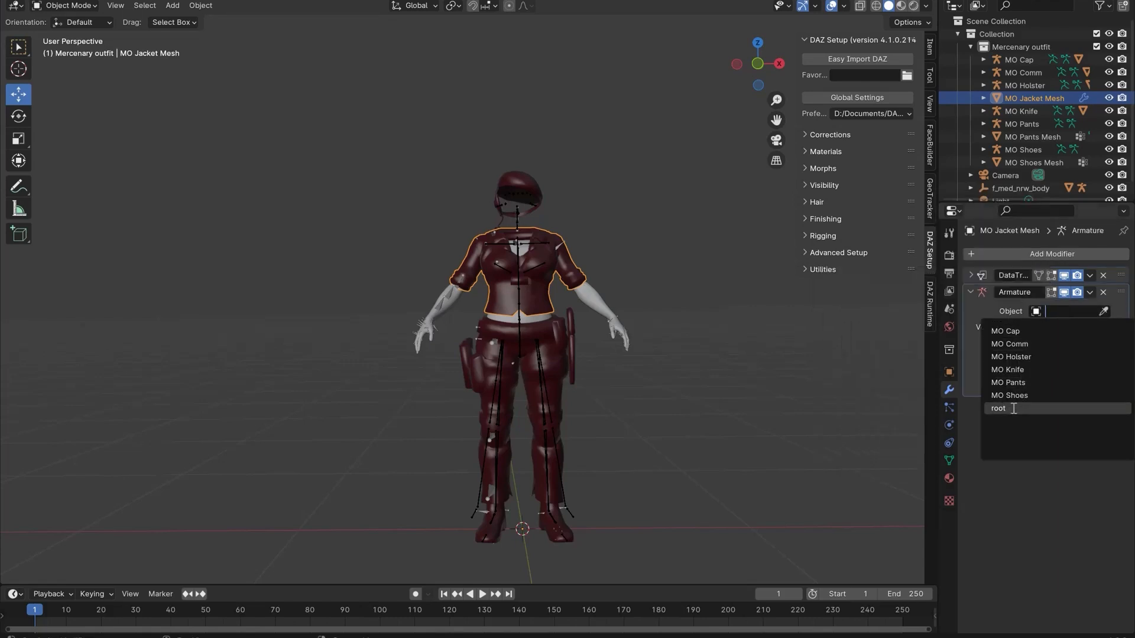
{"action": "left_click", "coordinate": [998, 409]}
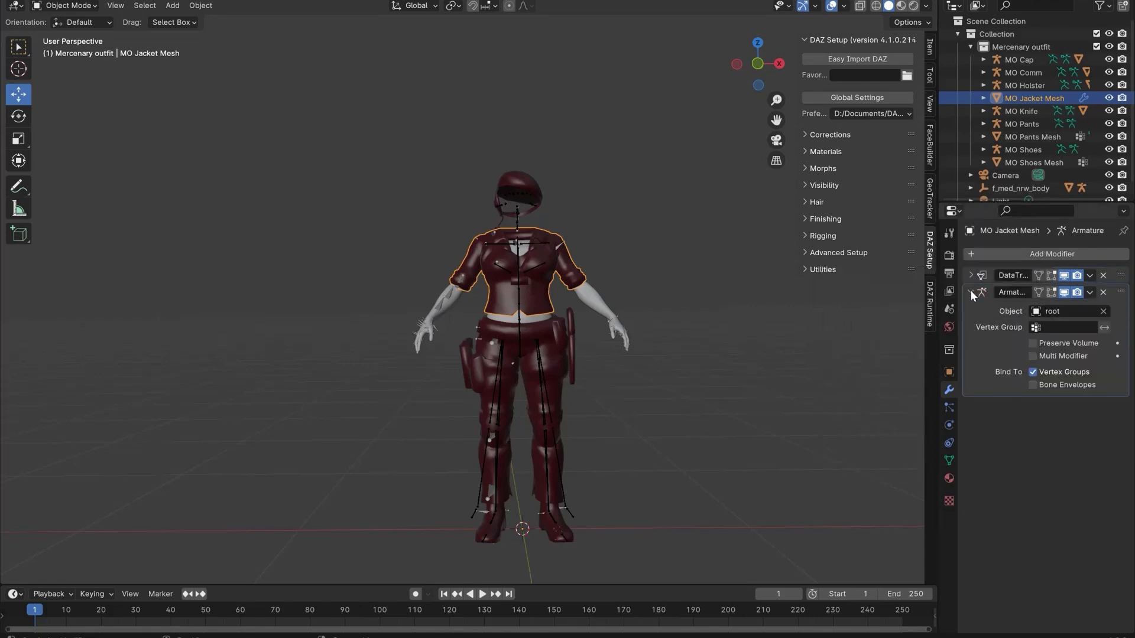
{"action": "left_click", "coordinate": [948, 462]}
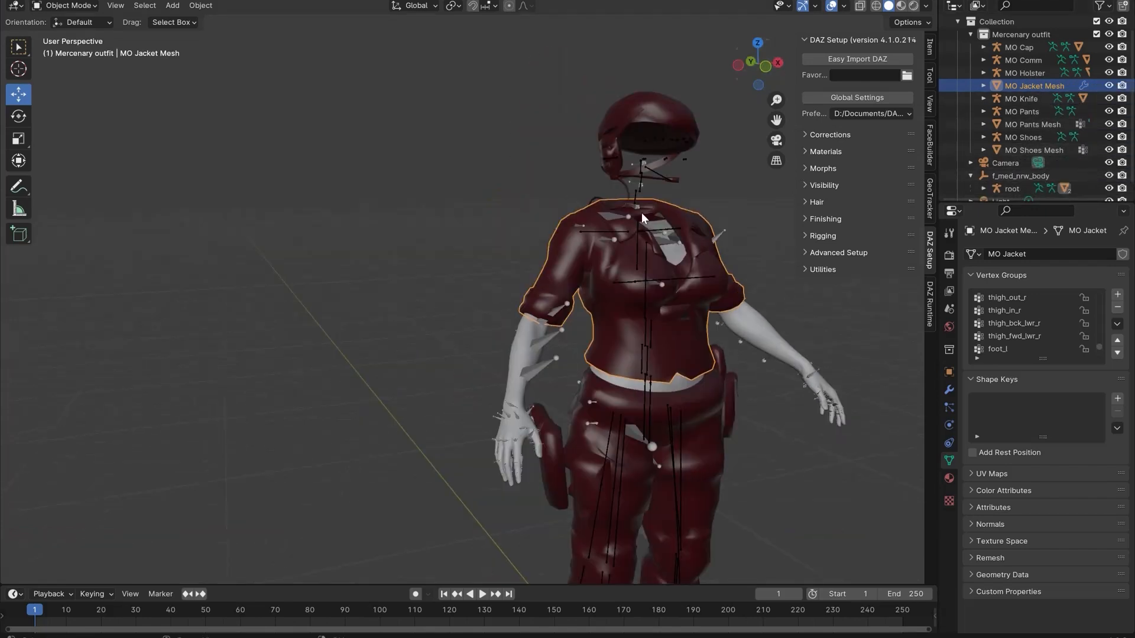
Select the root armature and export it with the rigged jacket as an FBX file.
{"action": "left_click", "coordinate": [1013, 188]}
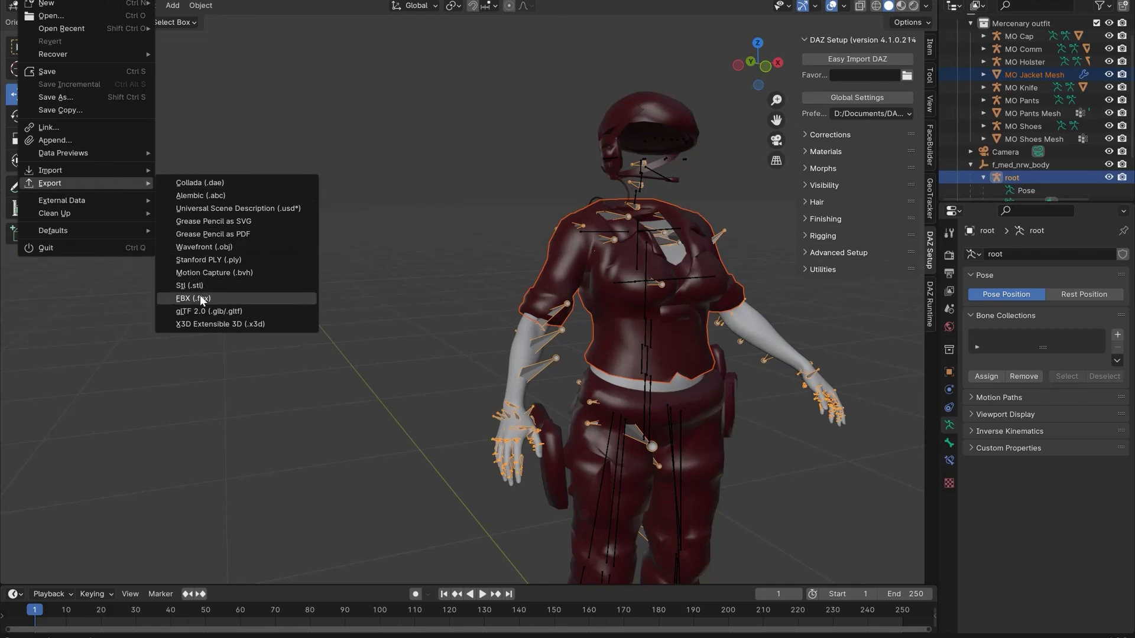
{"action": "left_click", "coordinate": [191, 298]}
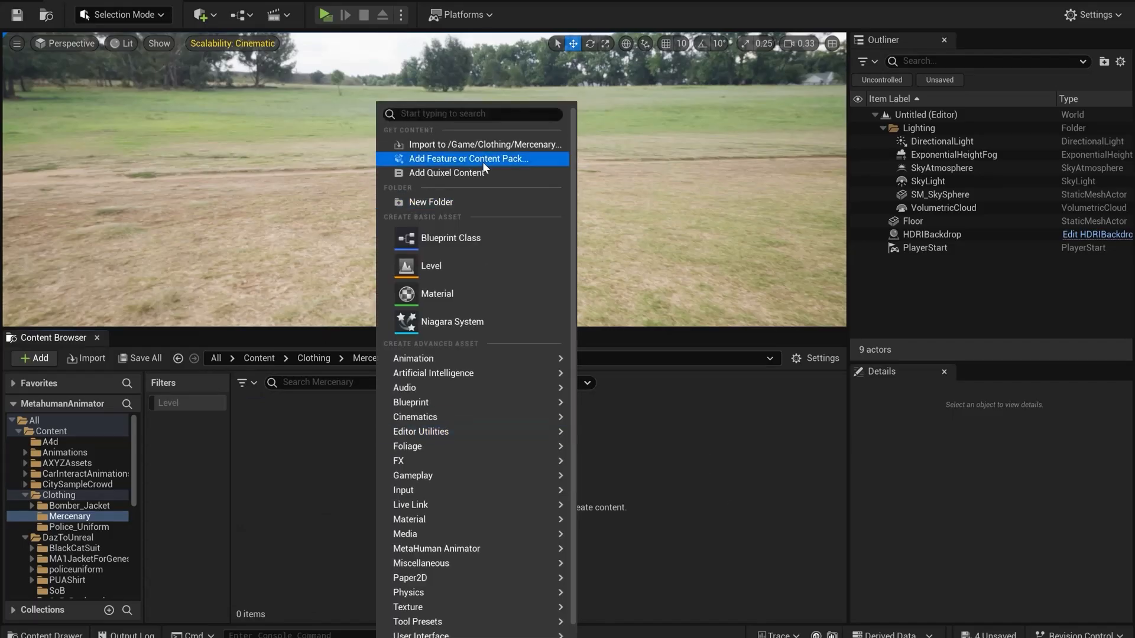
Import mercenary jacket.fbx on metahuman_base_skel without regenerating, then open the mercenary_jacket mesh.
{"action": "left_click", "coordinate": [485, 145]}
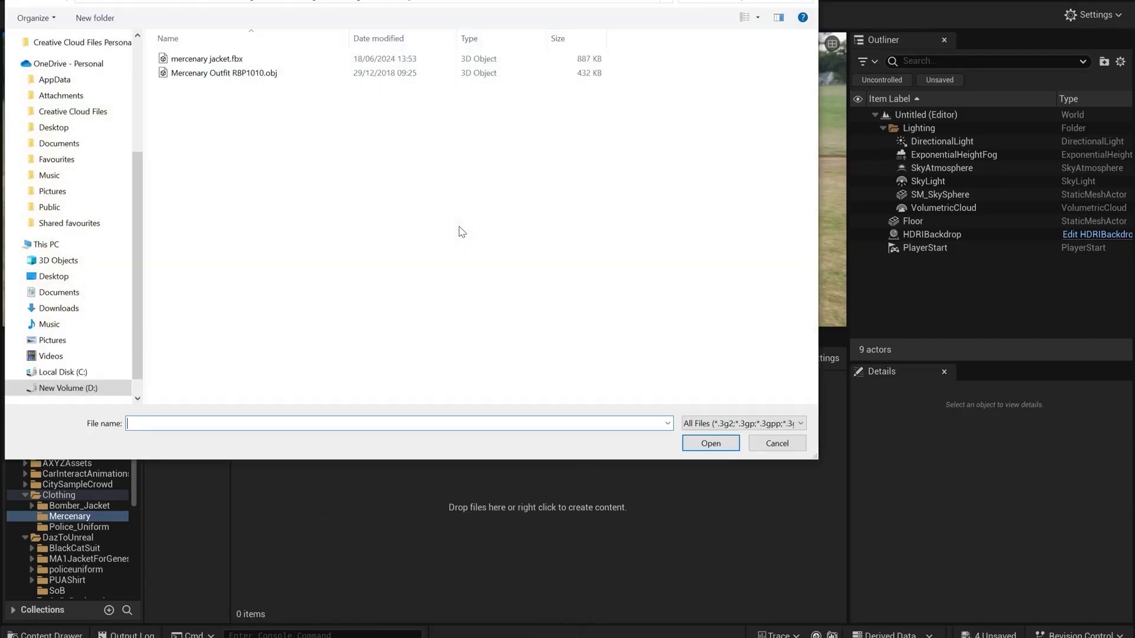
{"action": "left_click", "coordinate": [777, 443]}
{"action": "type", "text": "metah"}
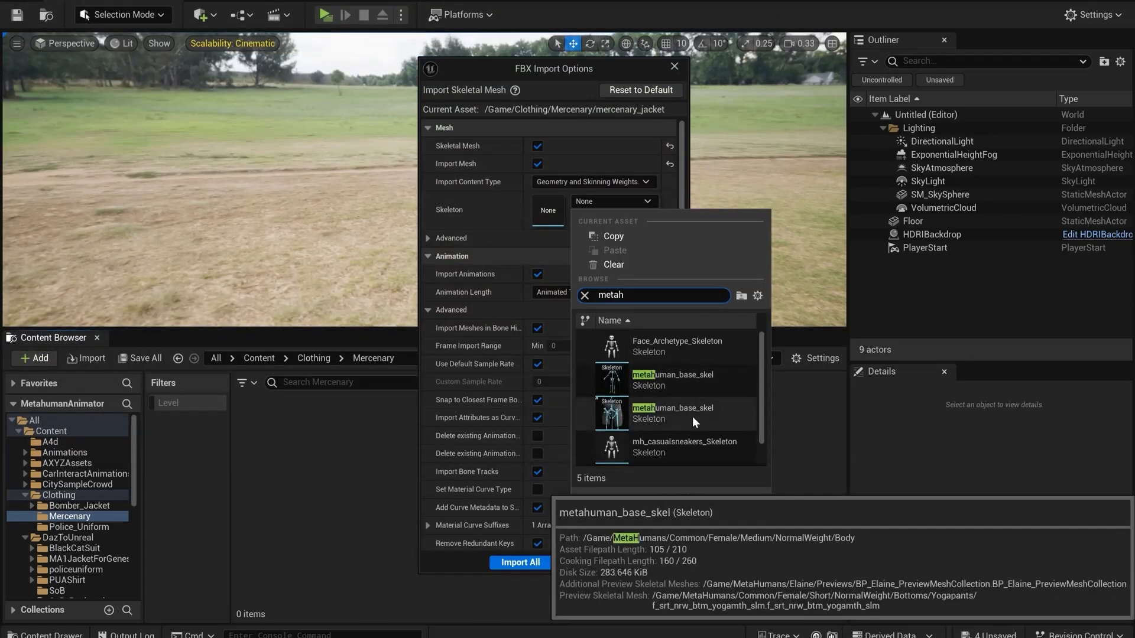
{"action": "left_click", "coordinate": [671, 380]}
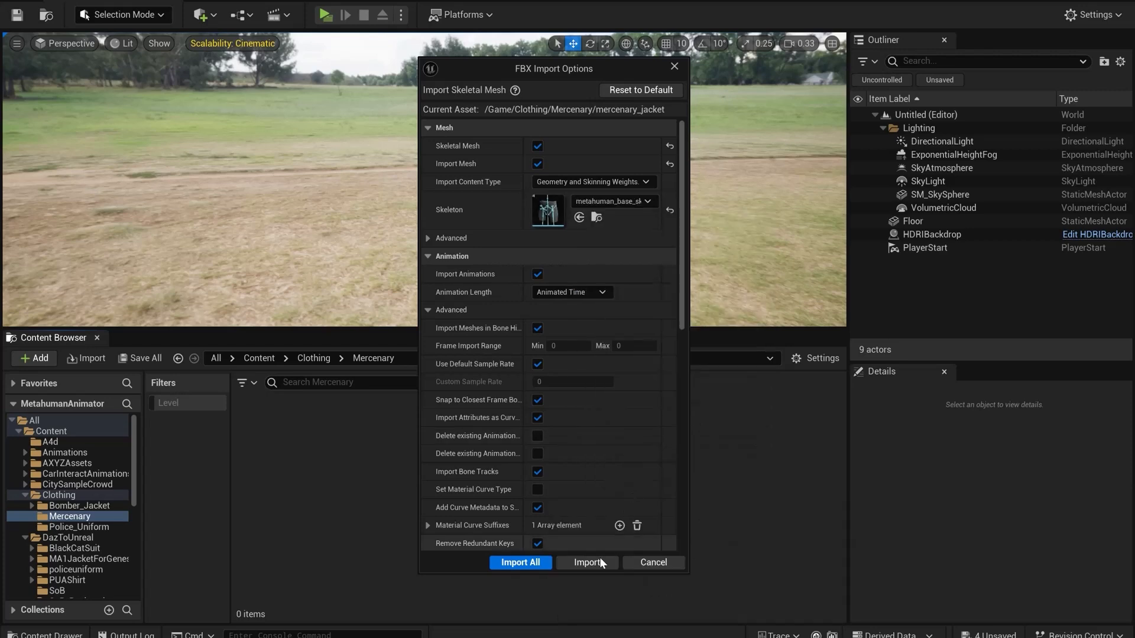
{"action": "left_click", "coordinate": [587, 563]}
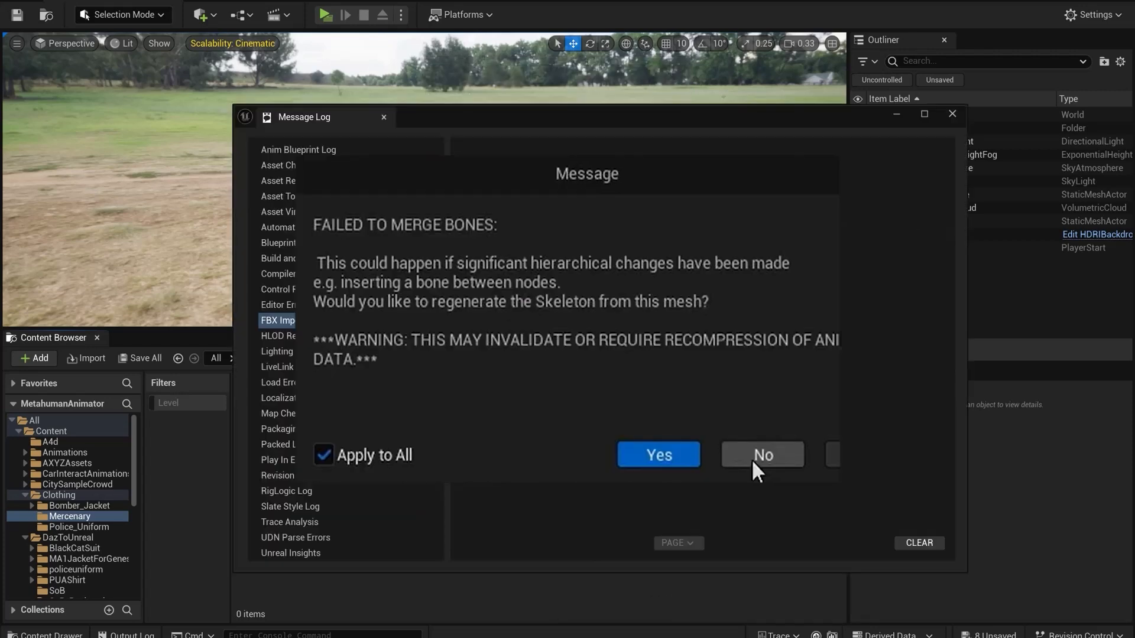
{"action": "left_click", "coordinate": [762, 455]}
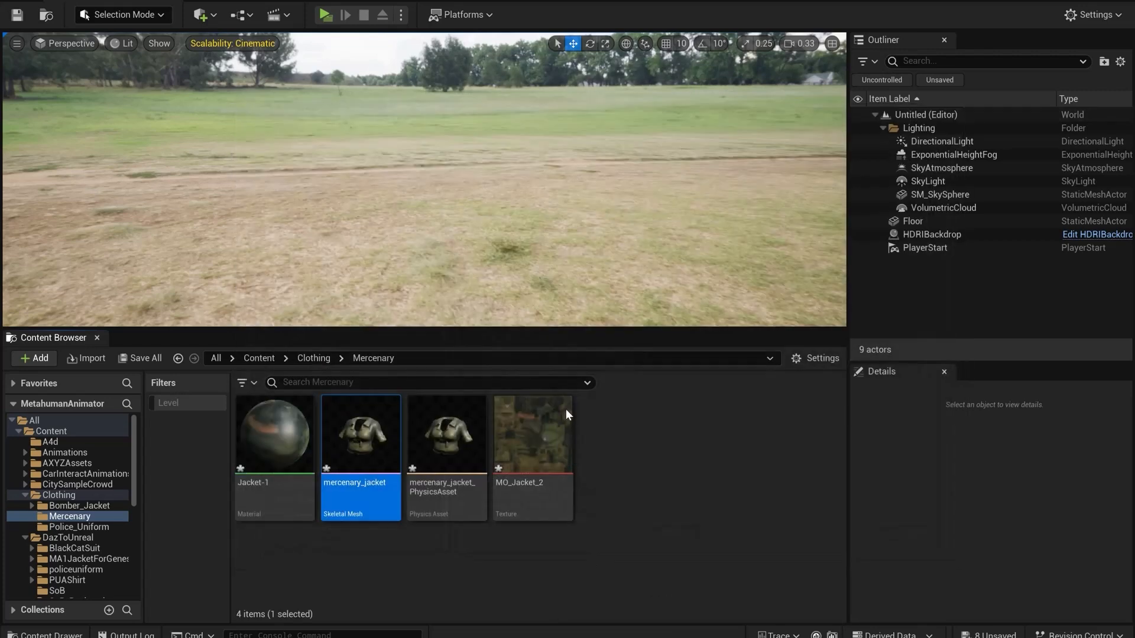
{"action": "mouse_move", "coordinate": [360, 435]}
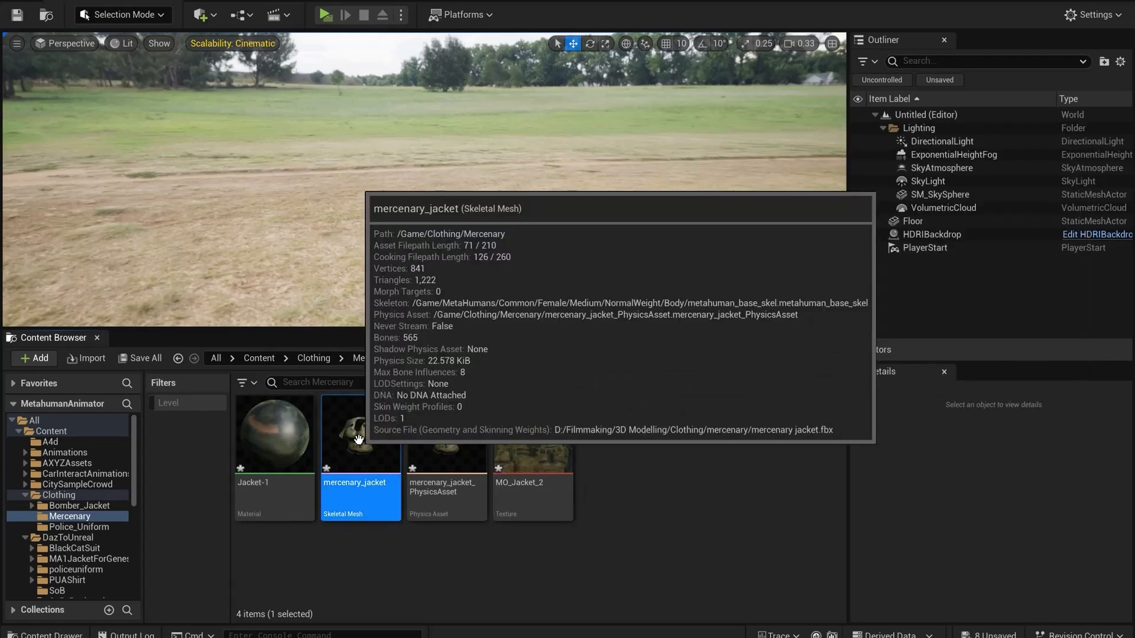
{"action": "double_click", "coordinate": [360, 435]}
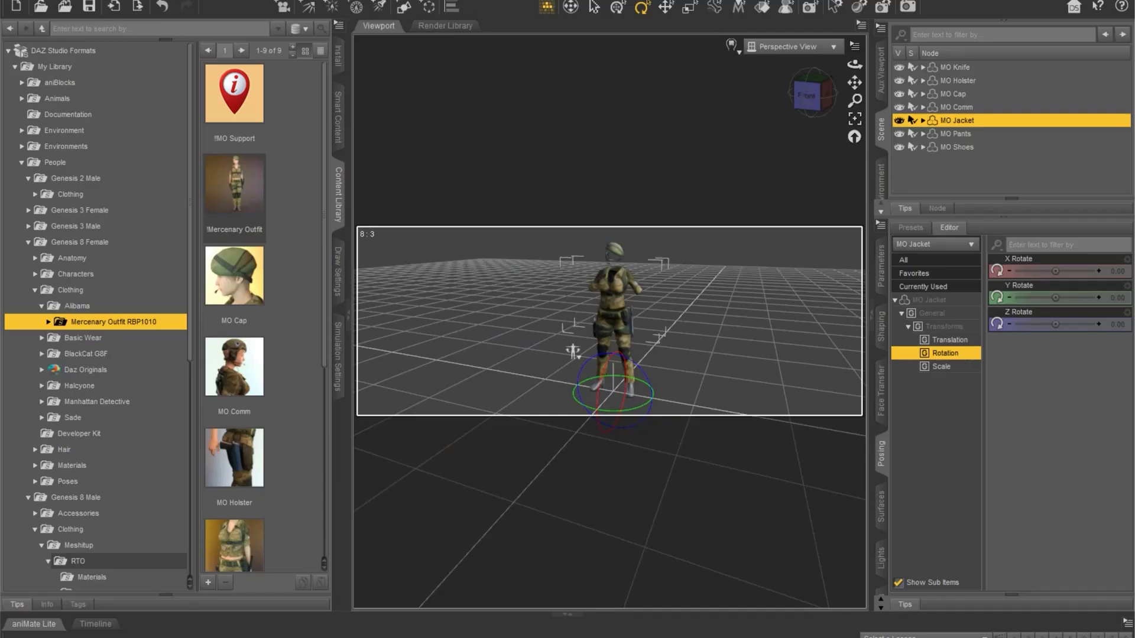
{"action": "mouse_move", "coordinate": [633, 235]}
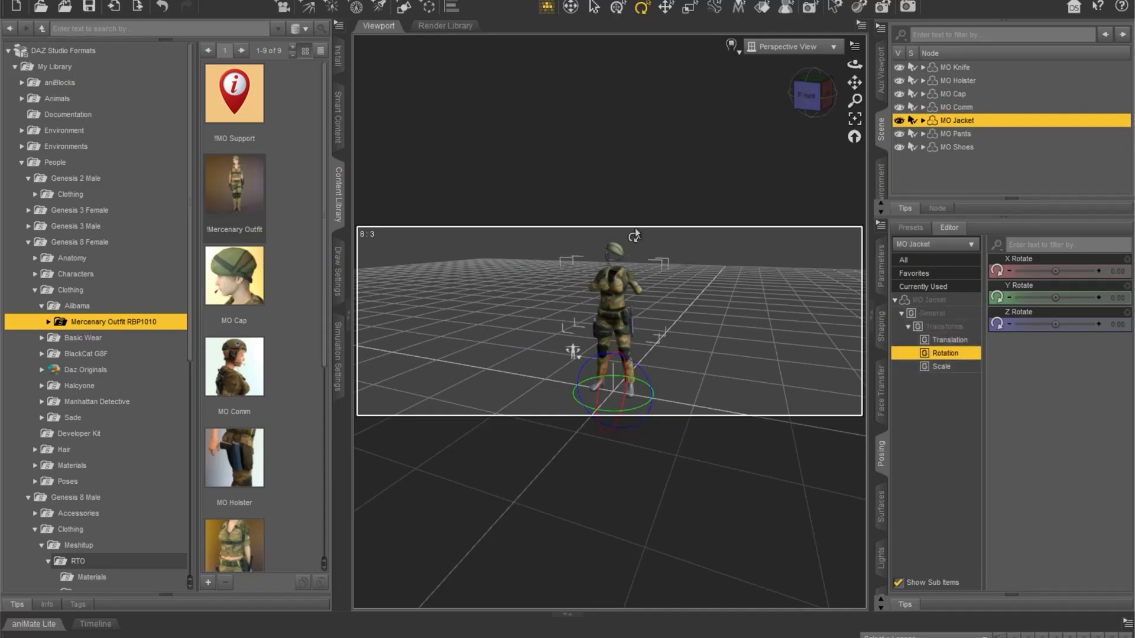
Send MO Jacket through Daz to Unreal as a Skeletal Mesh asset.
{"action": "left_click", "coordinate": [33, 198]}
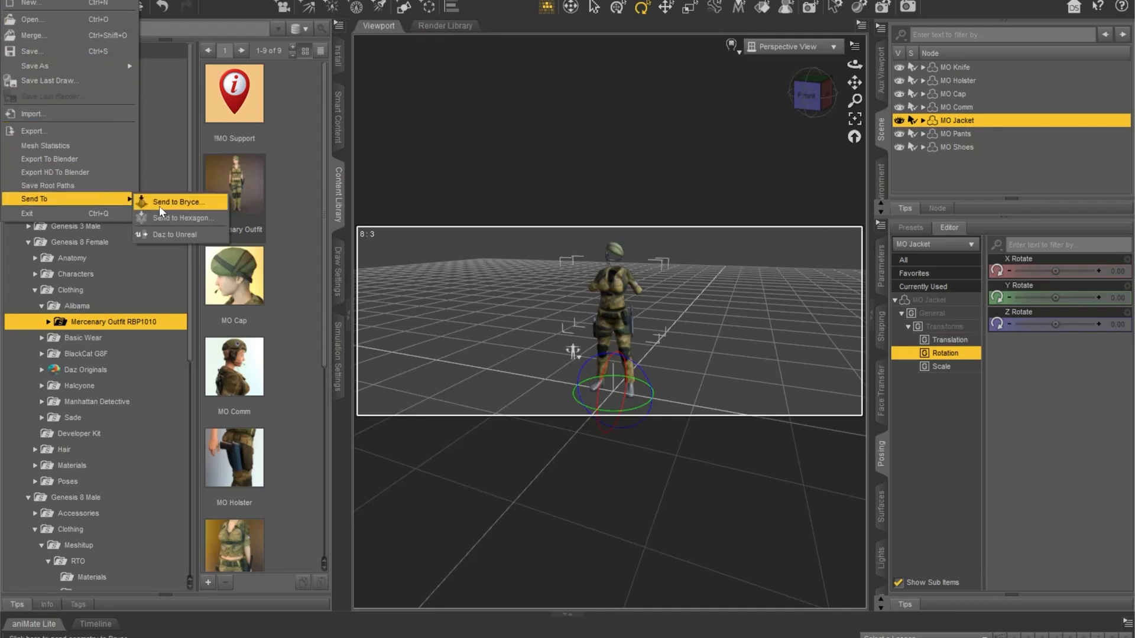
{"action": "left_click", "coordinate": [173, 234]}
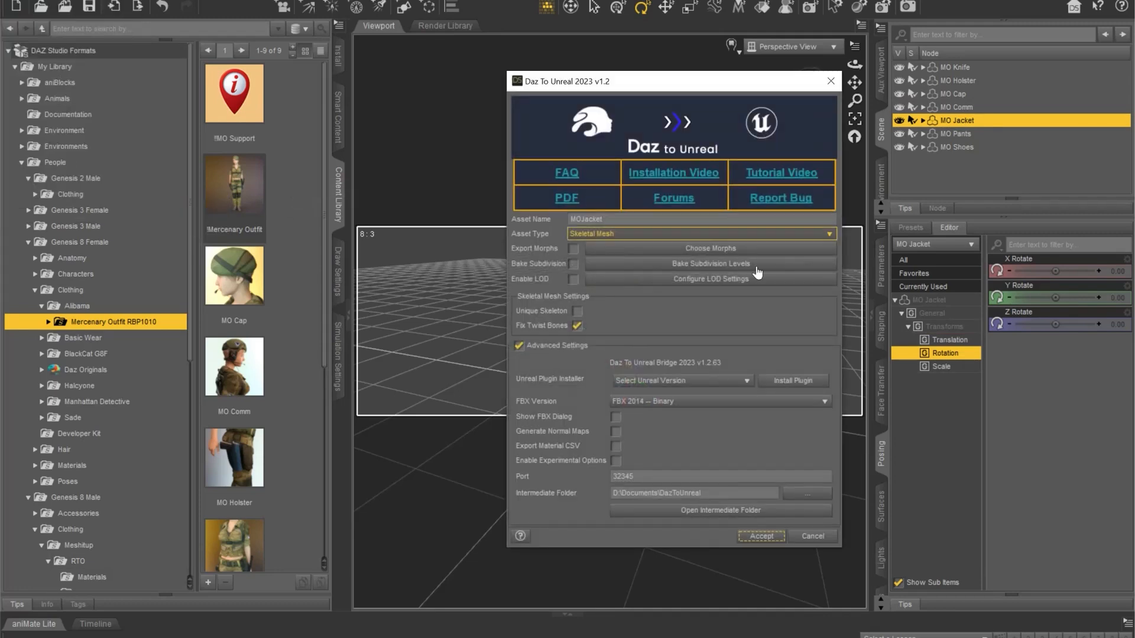
{"action": "left_click", "coordinate": [761, 536]}
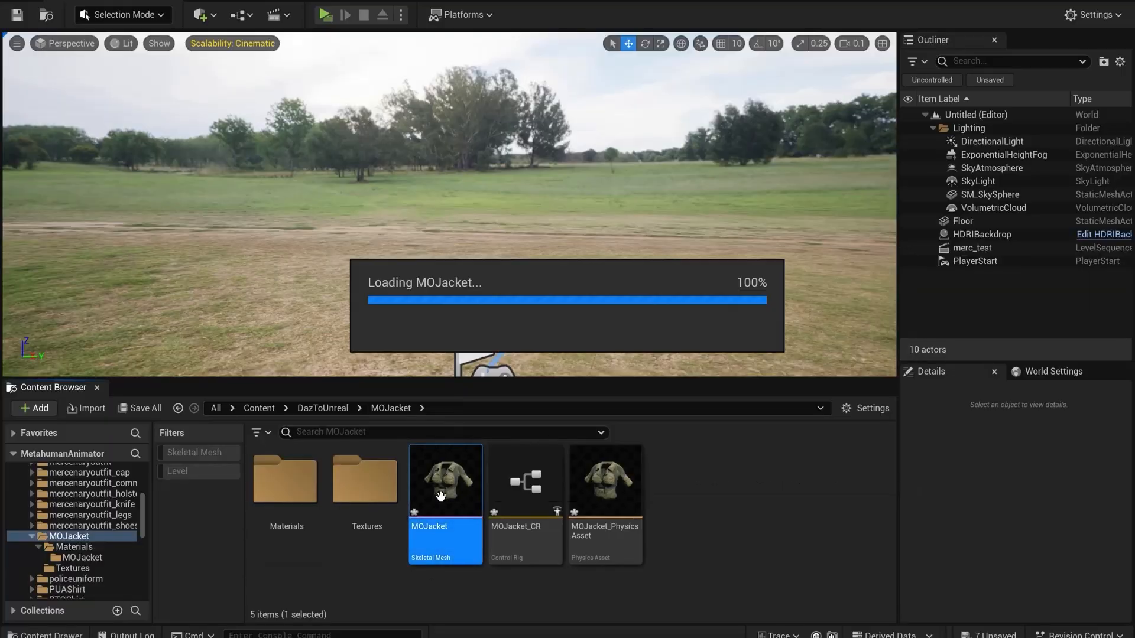
Paste the Jacket-1 material onto MOJacket and select the bridged mercenaryoutfit_legs mesh.
{"action": "double_click", "coordinate": [444, 481]}
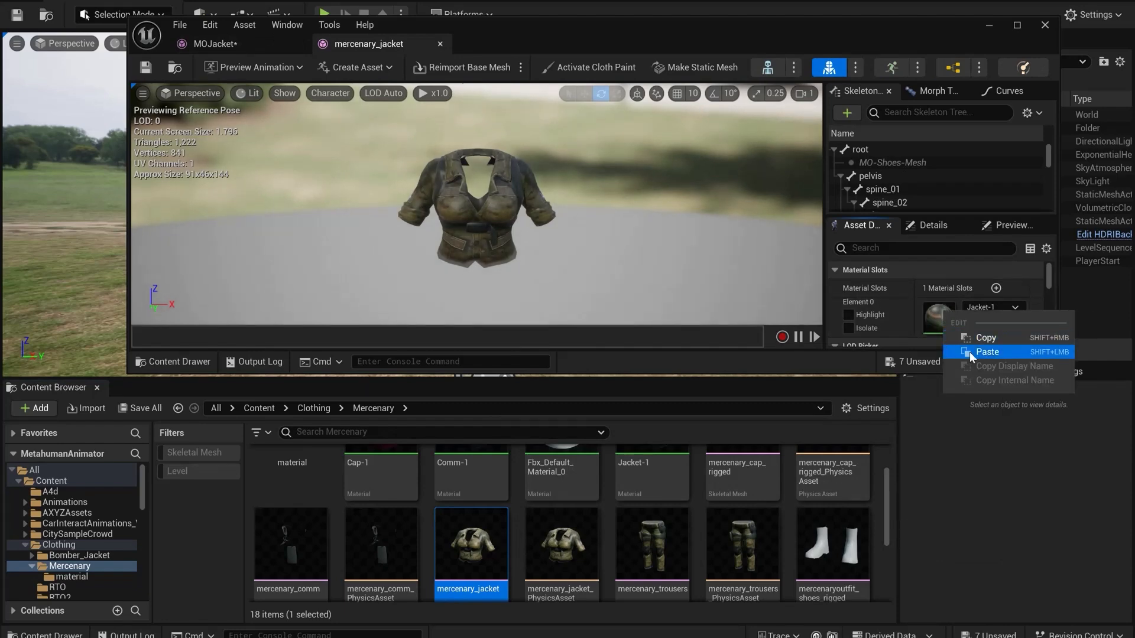
{"action": "left_click", "coordinate": [987, 351]}
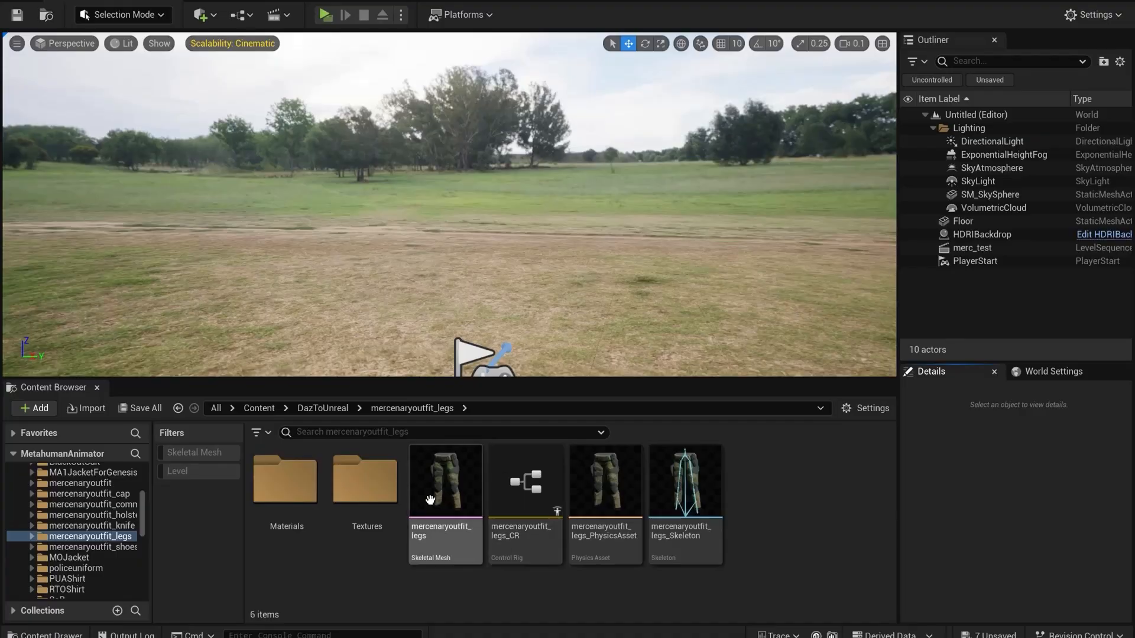
{"action": "left_click", "coordinate": [445, 481]}
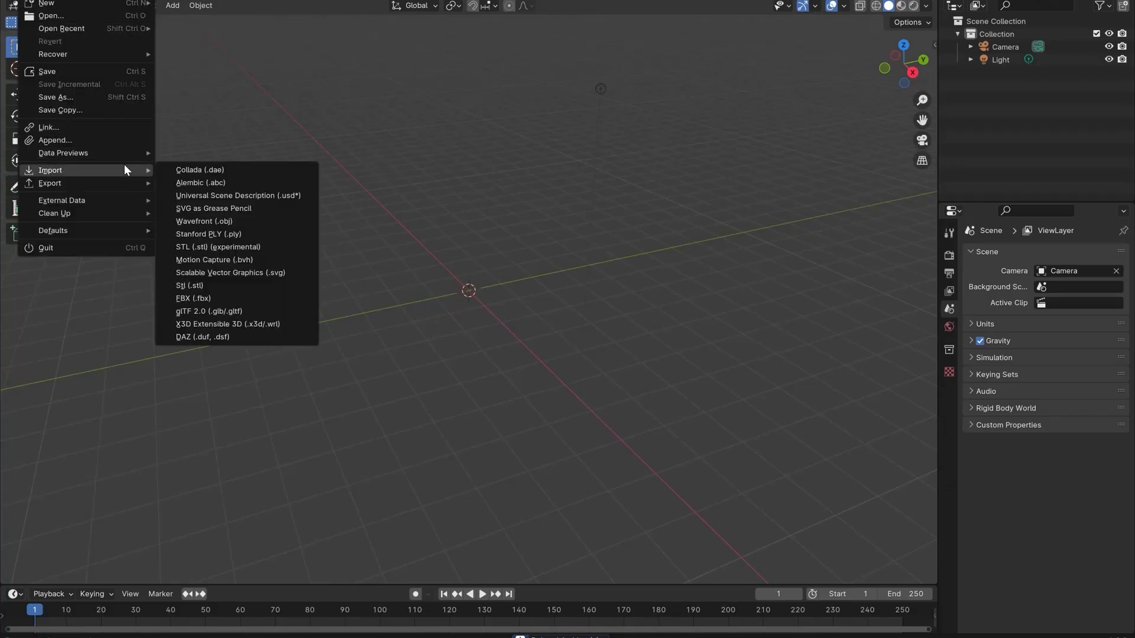
Import the mercenaryoutfit_legs file and rotate a thigh bone in Pose Mode.
{"action": "left_click", "coordinate": [194, 298]}
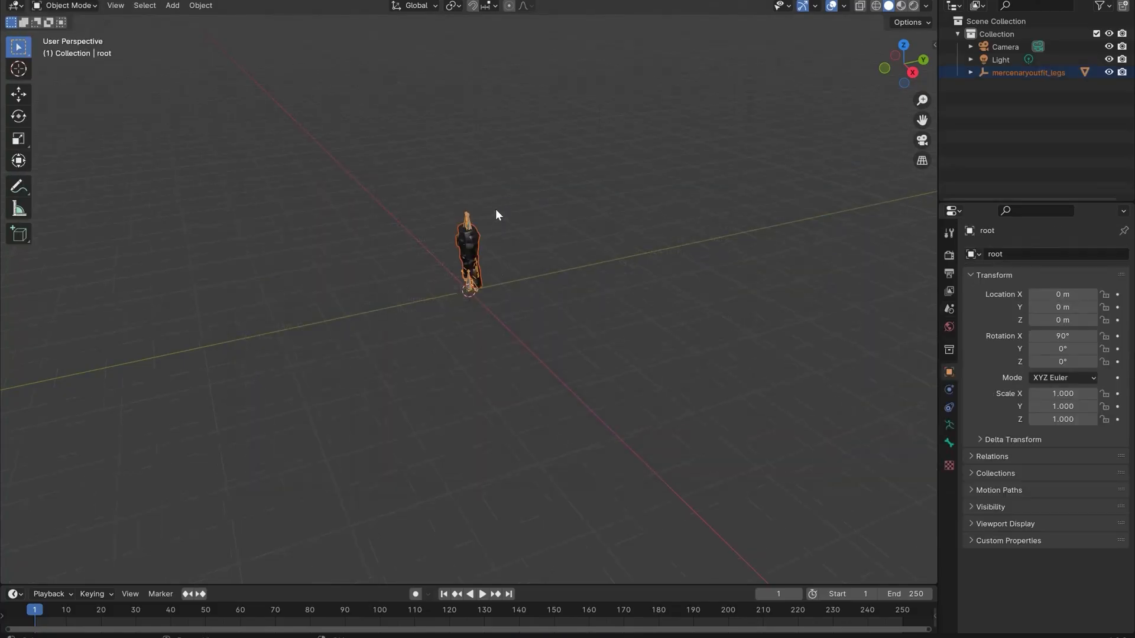
{"action": "left_click", "coordinate": [67, 5]}
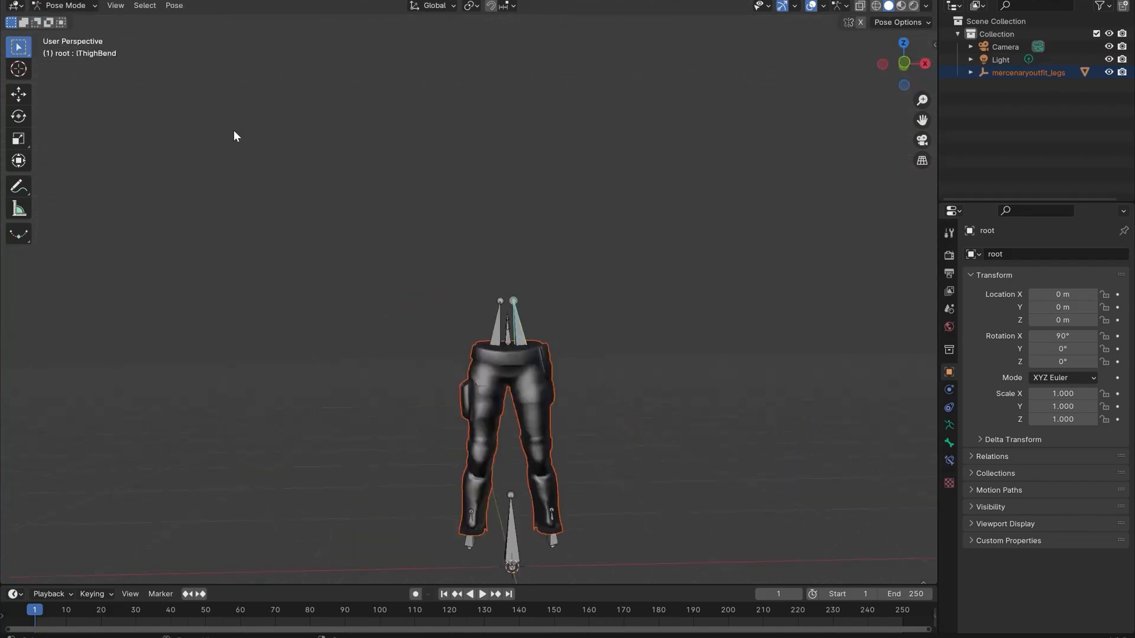
{"action": "left_click_drag", "start_coordinate": [513, 325], "coordinate": [493, 341]}
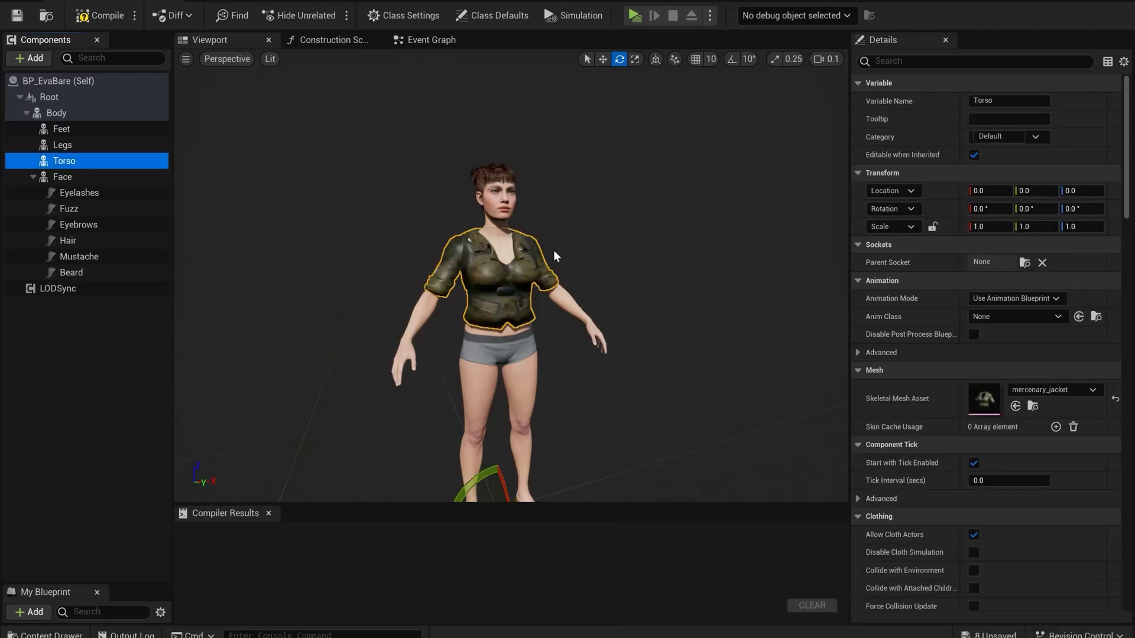
Set EvaBare's Body component to Use Animation Asset playing FTN_N_Idle_VarB.
{"action": "left_click", "coordinate": [602, 59]}
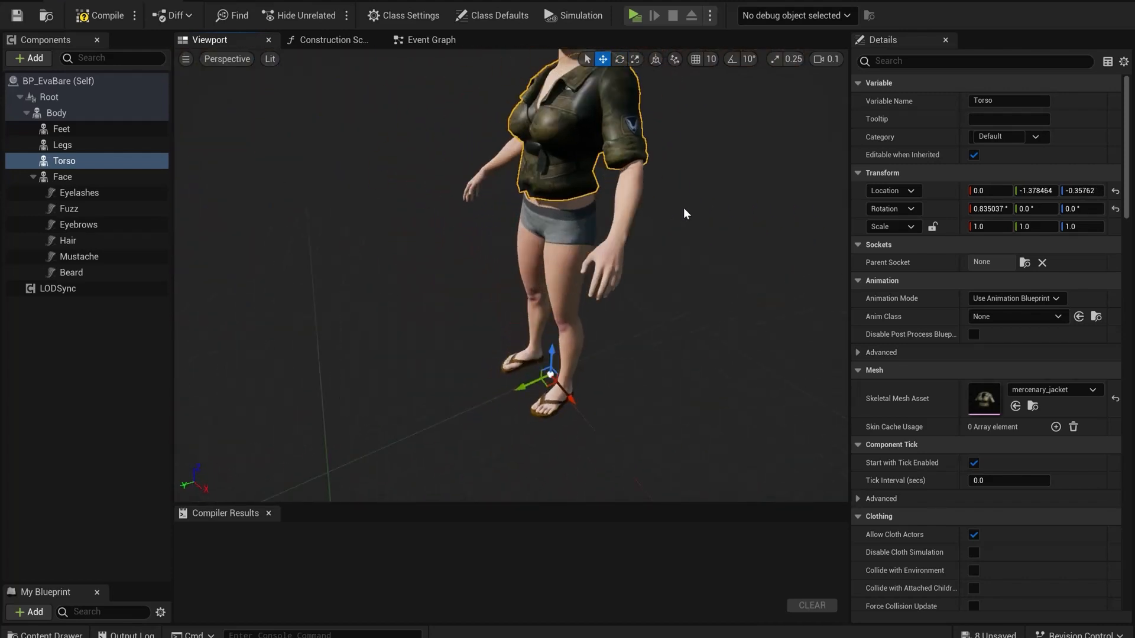
{"action": "left_click", "coordinate": [55, 113]}
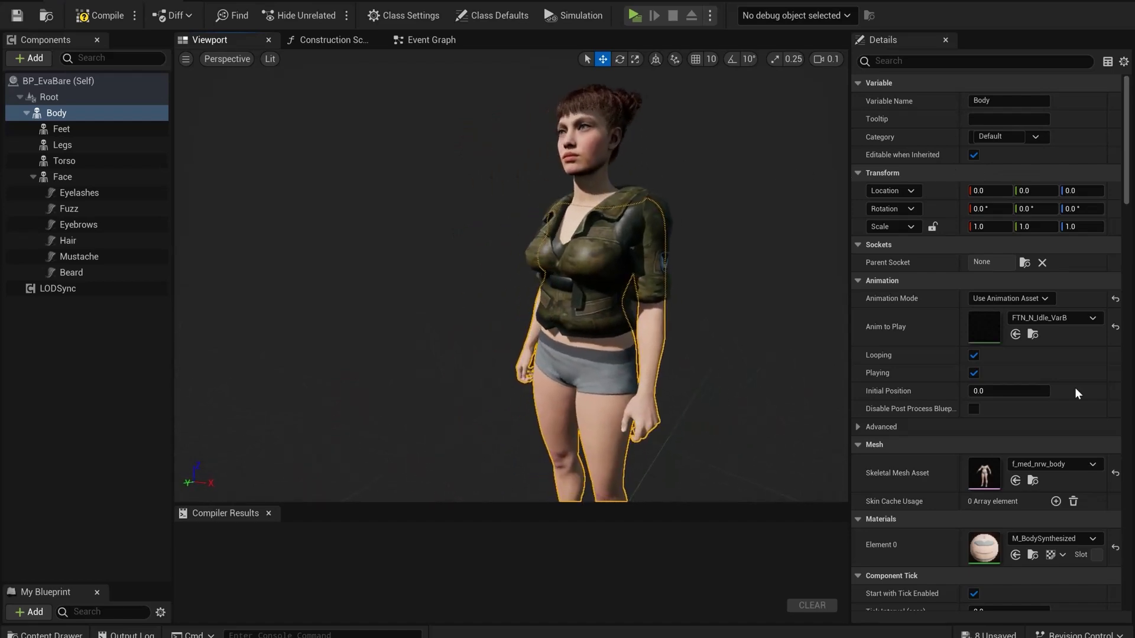
{"action": "left_click", "coordinate": [1055, 318]}
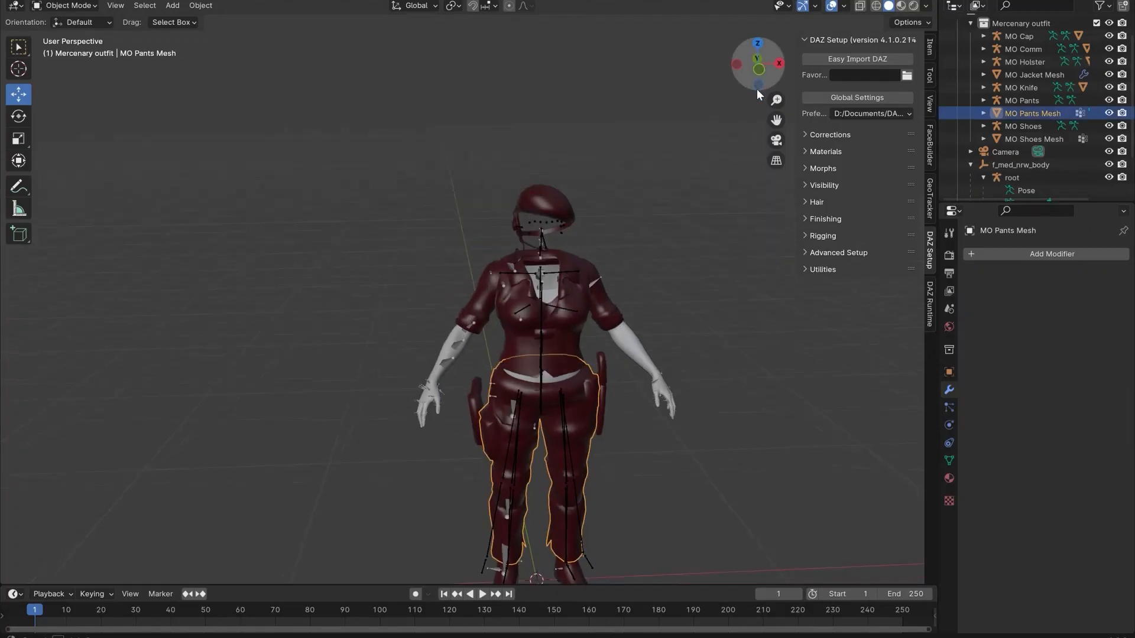
{"action": "left_click", "coordinate": [1022, 87]}
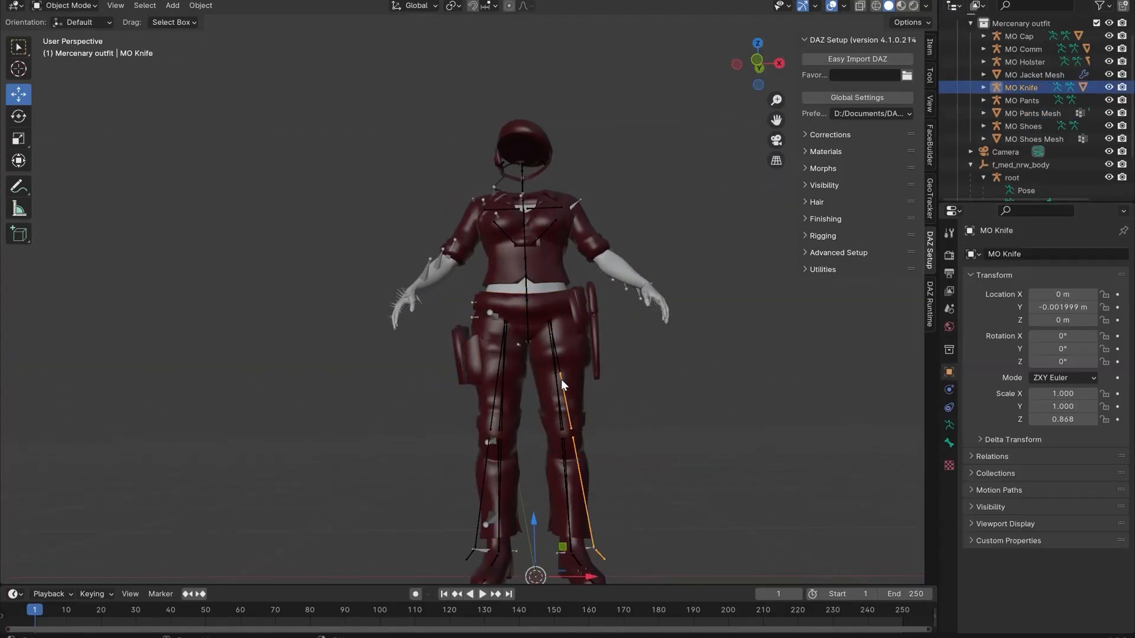
{"action": "left_click", "coordinate": [1032, 113]}
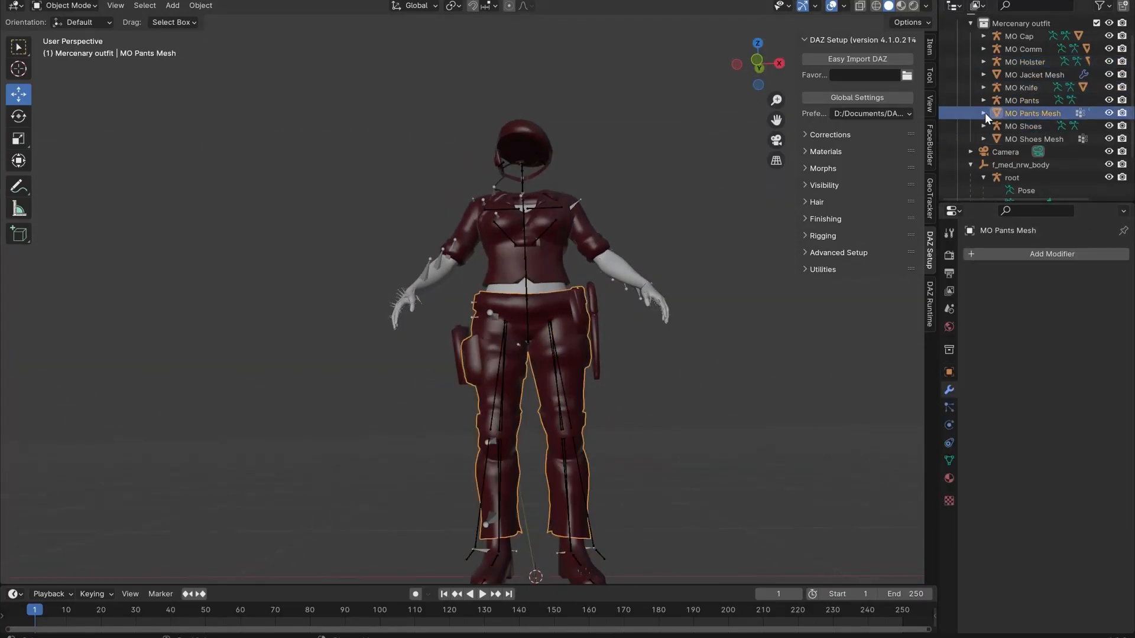
{"action": "left_click", "coordinate": [947, 460]}
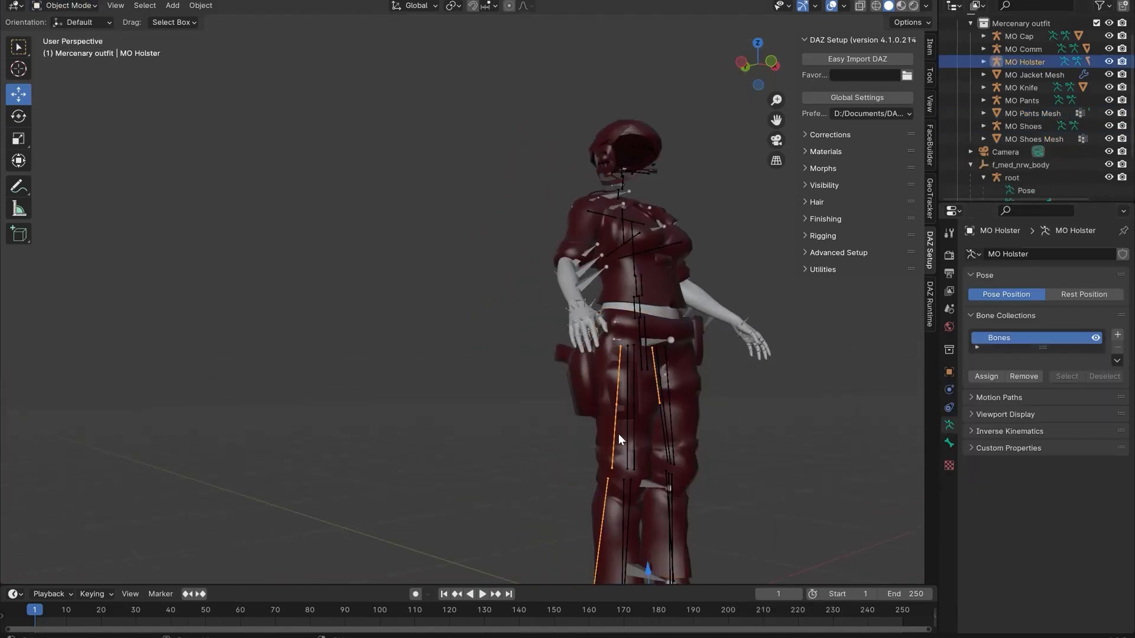
{"action": "left_click", "coordinate": [1033, 100]}
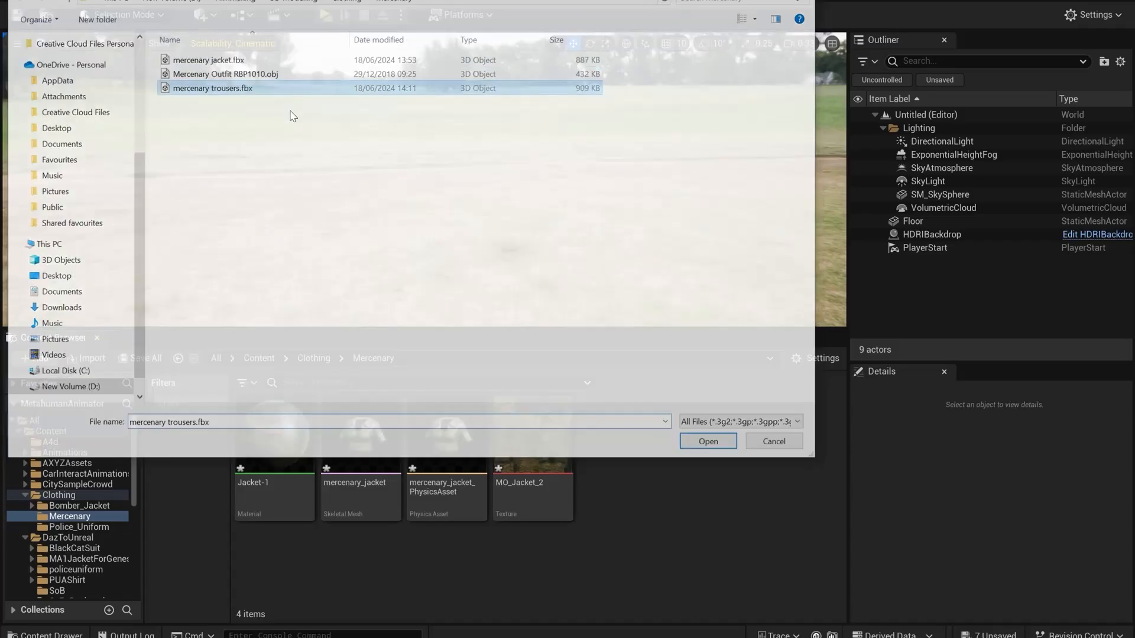
Import mercenary trousers.fbx using the MetaHuman base skeleton.
{"action": "left_click", "coordinate": [707, 441]}
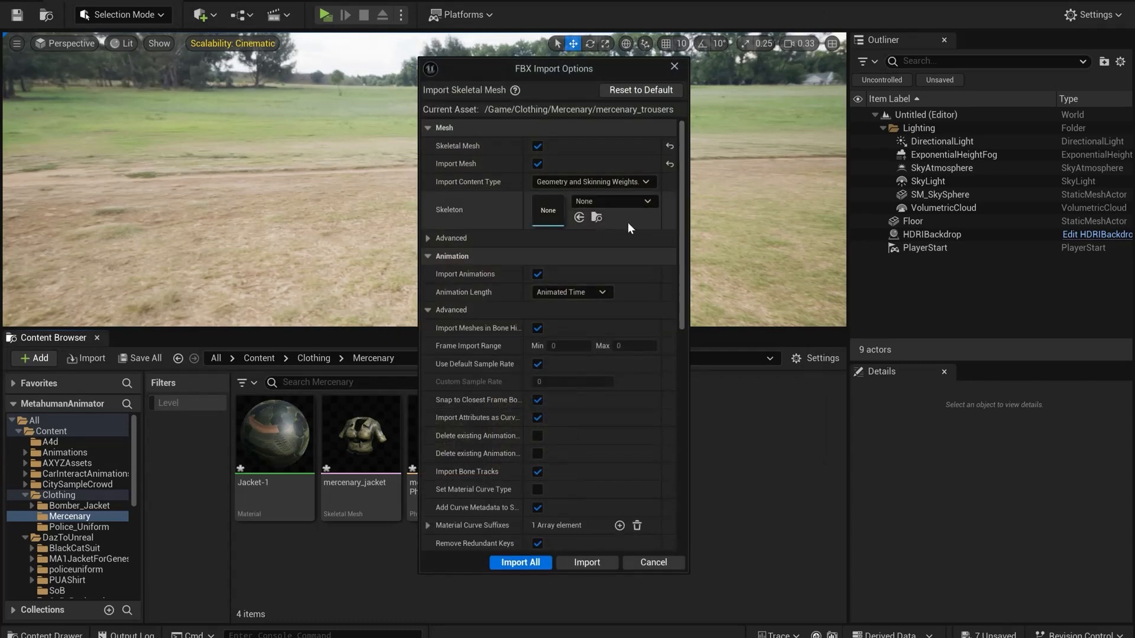
{"action": "left_click", "coordinate": [644, 201]}
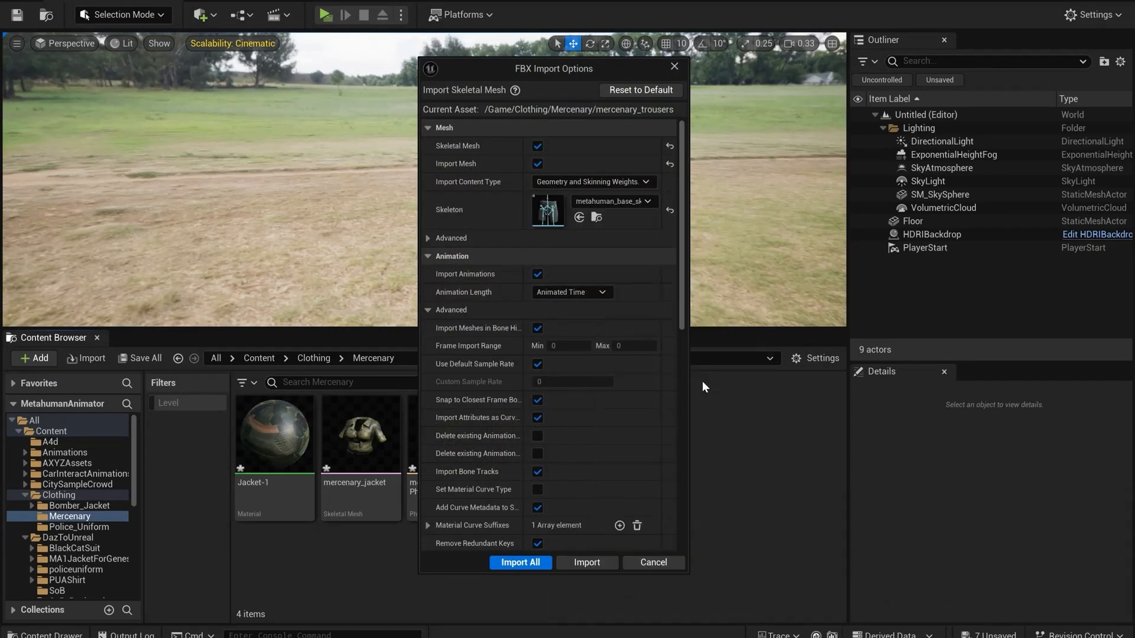
{"action": "left_click", "coordinate": [520, 563]}
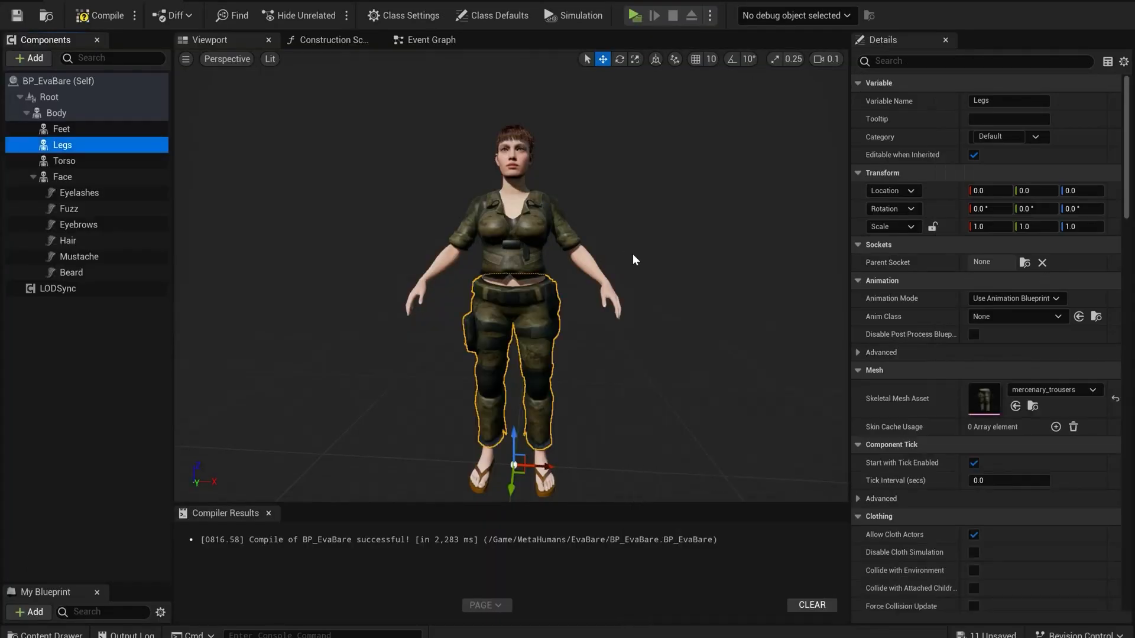
{"action": "mouse_move", "coordinate": [387, 354]}
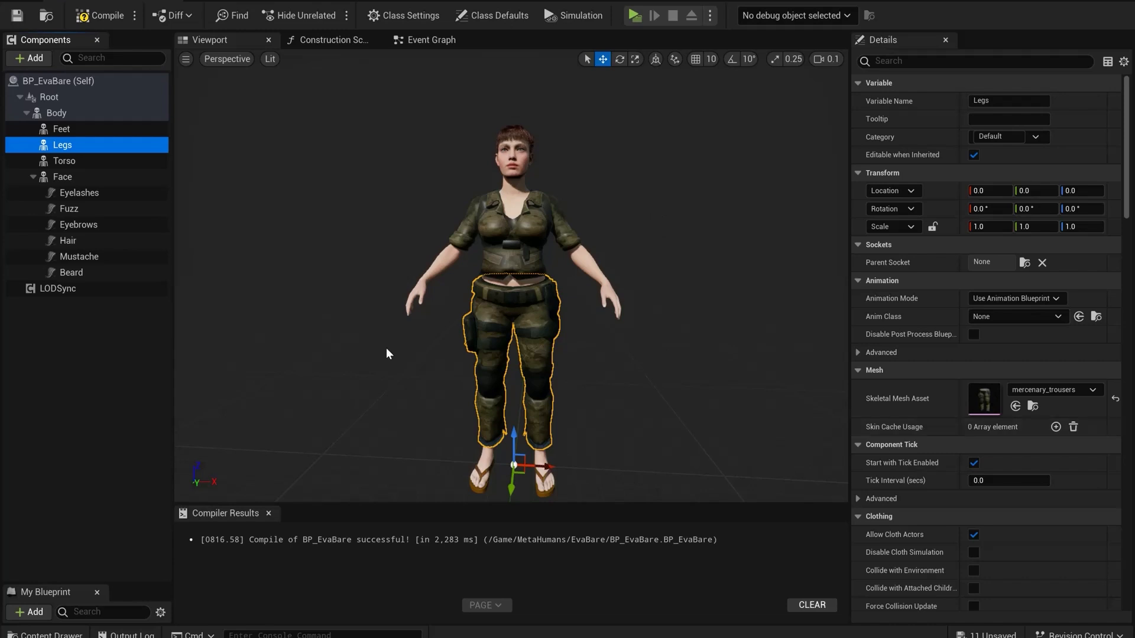
Set the Body's Anim to Play to the FTN_N_Walk_F walk animation.
{"action": "left_click", "coordinate": [55, 112]}
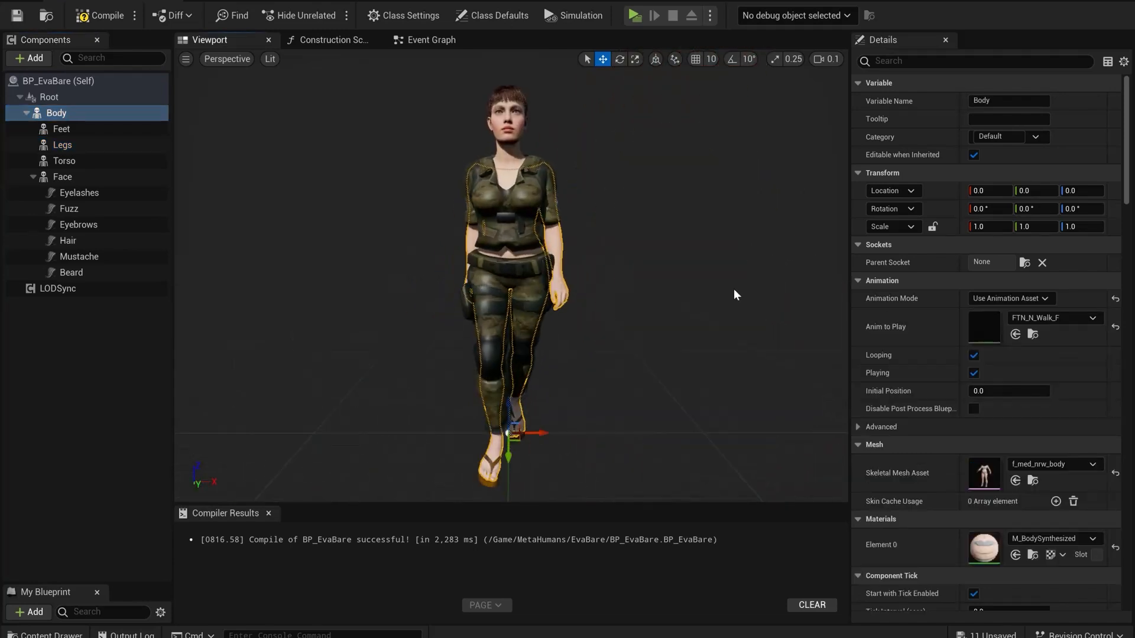
{"action": "left_click", "coordinate": [49, 96]}
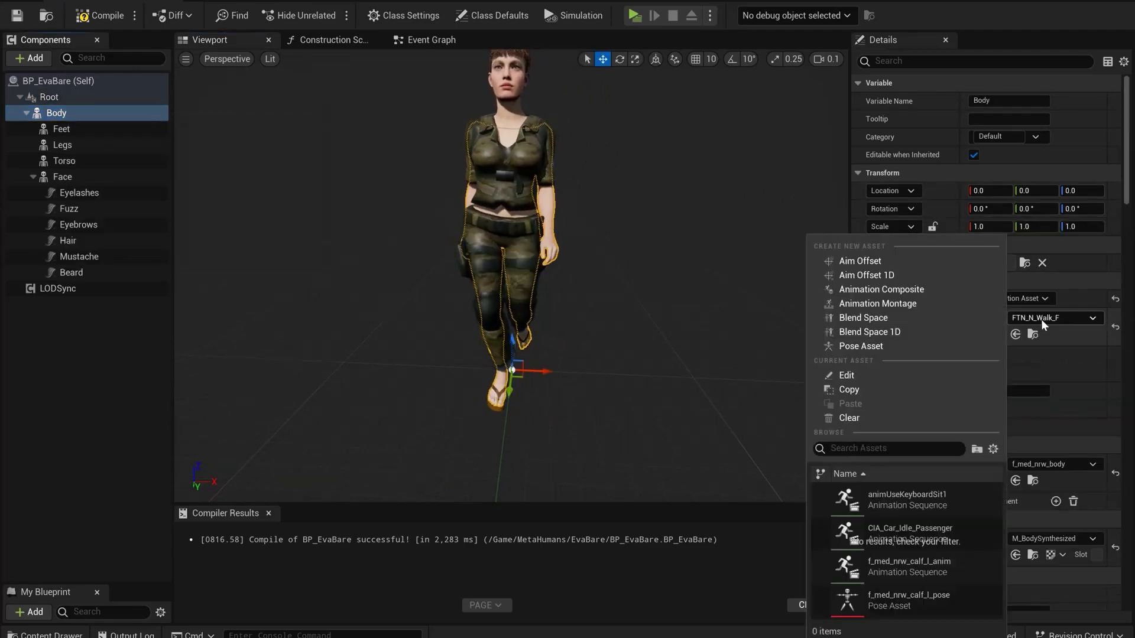
{"action": "type", "text": "fto"}
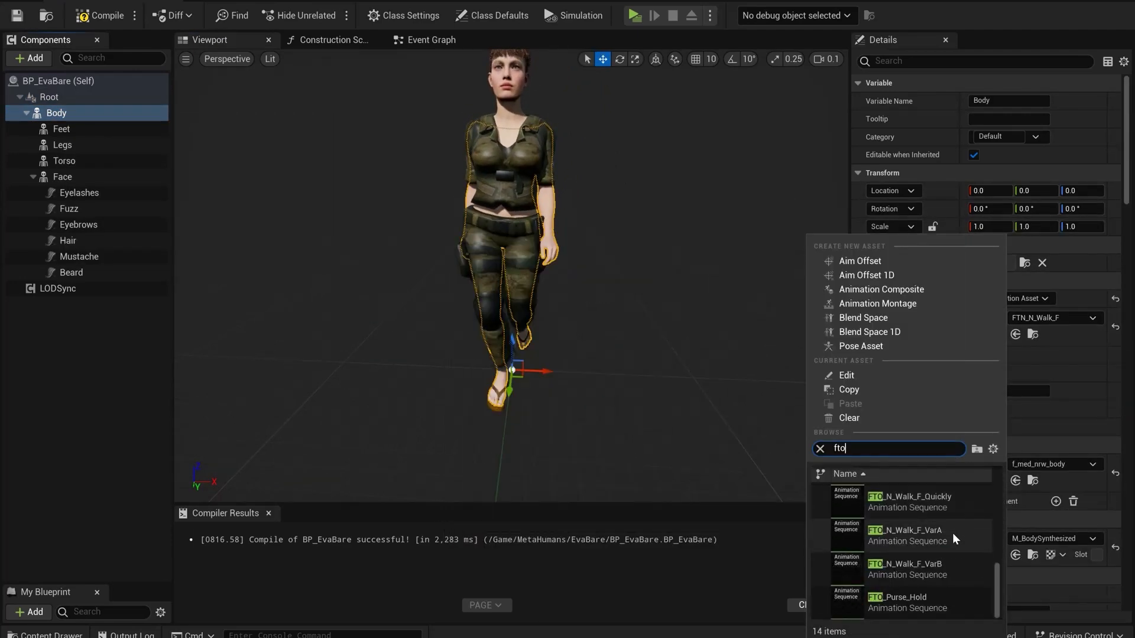
{"action": "left_click", "coordinate": [905, 535]}
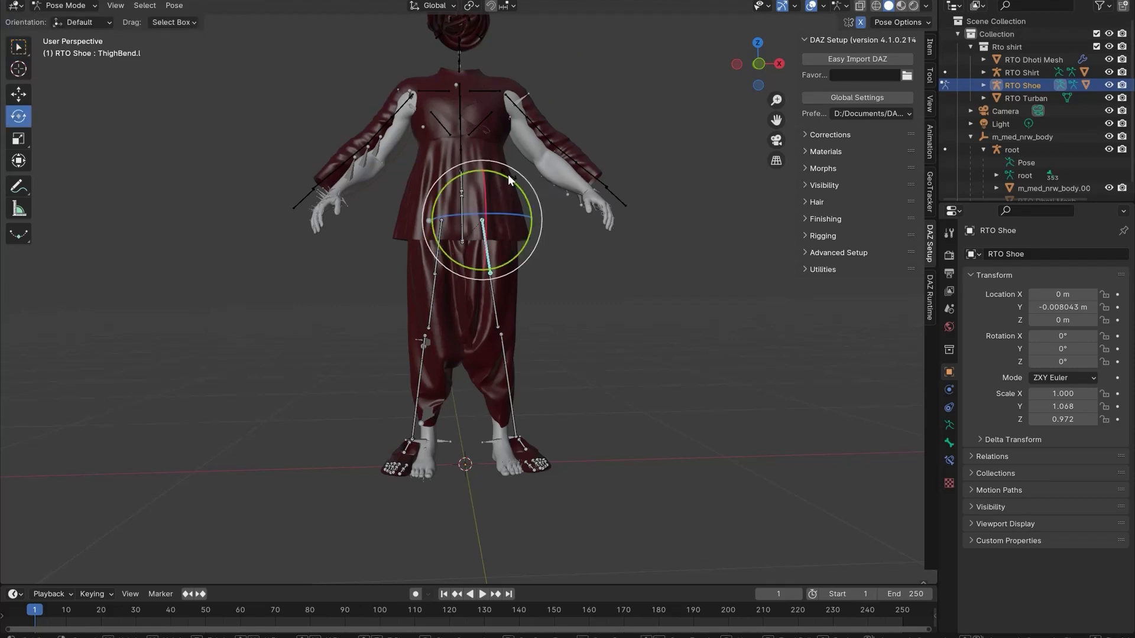
Bend the ThighBend bone, then add a Data Transfer modifier to RTO Shoe Mesh.
{"action": "left_click_drag", "start_coordinate": [507, 217], "coordinate": [601, 210]}
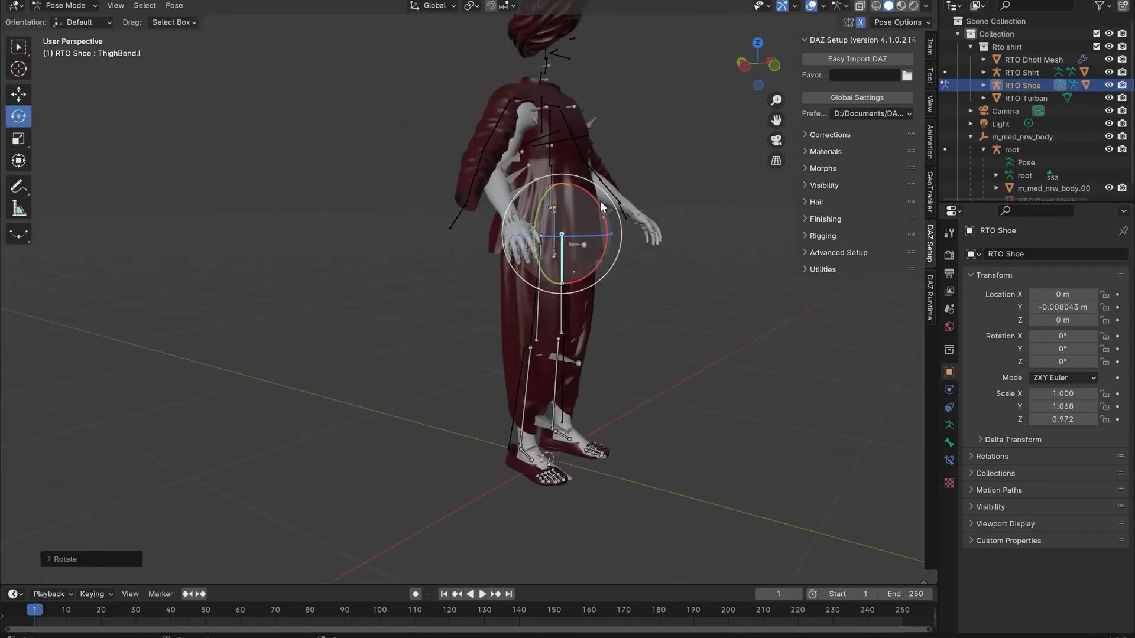
{"action": "left_click_drag", "start_coordinate": [600, 206], "coordinate": [464, 181]}
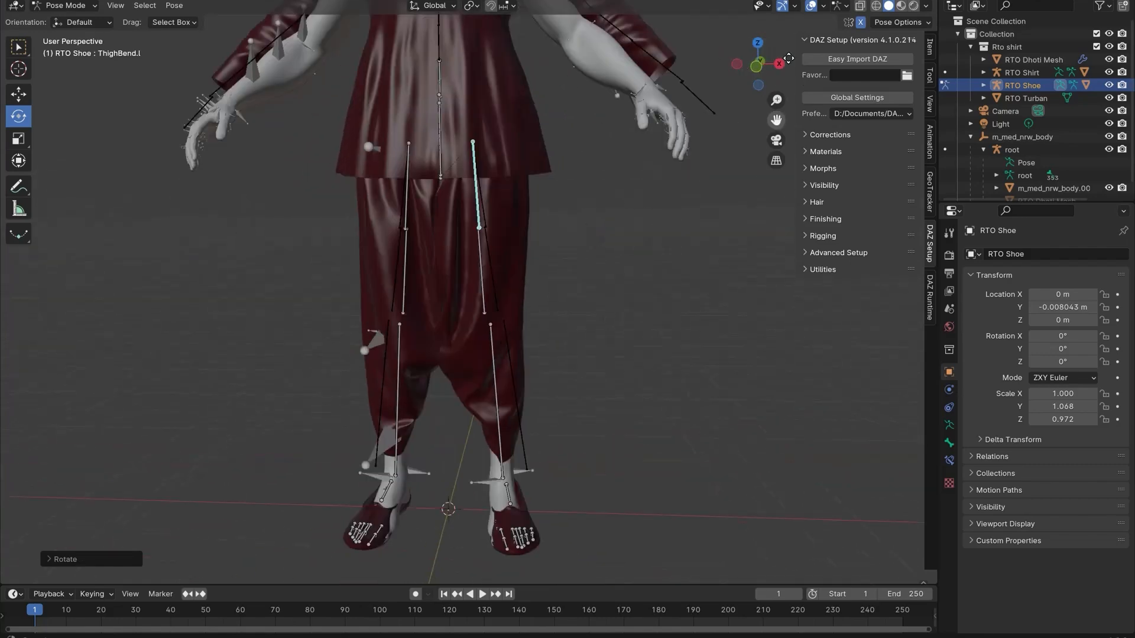
{"action": "left_click", "coordinate": [65, 5]}
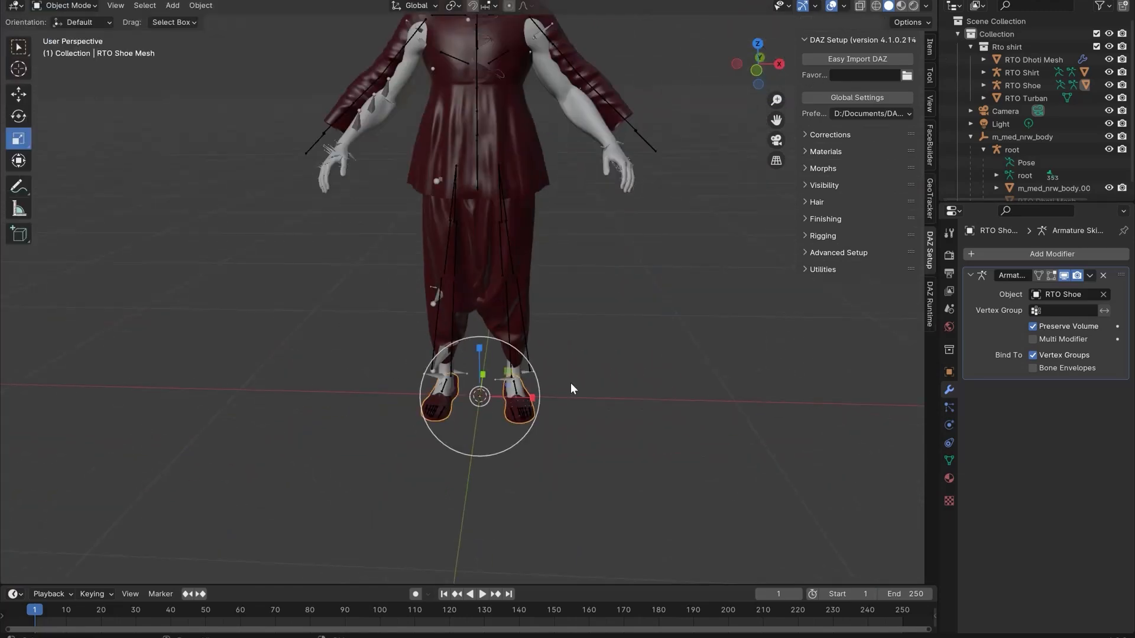
{"action": "key", "text": "alt+p"}
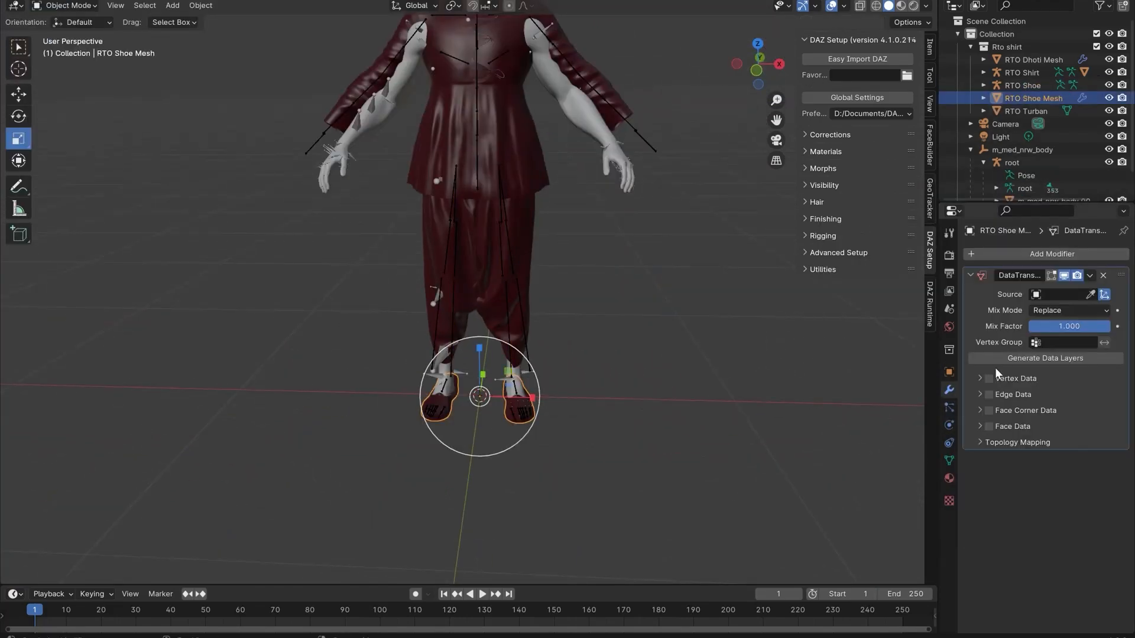
{"action": "left_click", "coordinate": [1052, 254]}
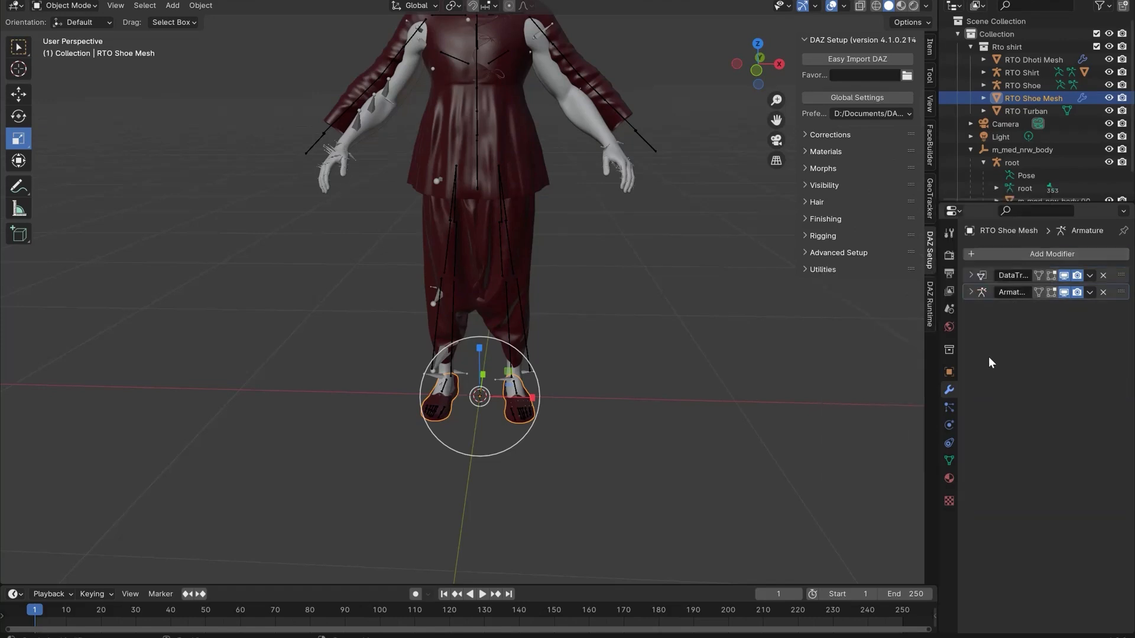
{"action": "scroll", "scroll_direction": "down", "scroll_amount": 3}
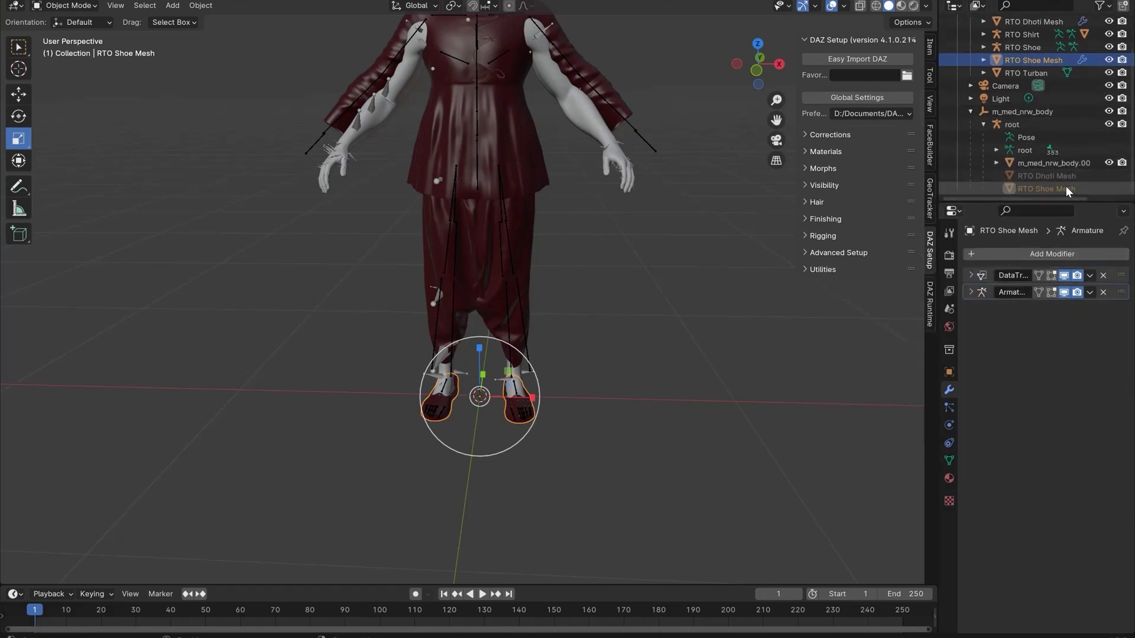
{"action": "left_click", "coordinate": [1013, 124]}
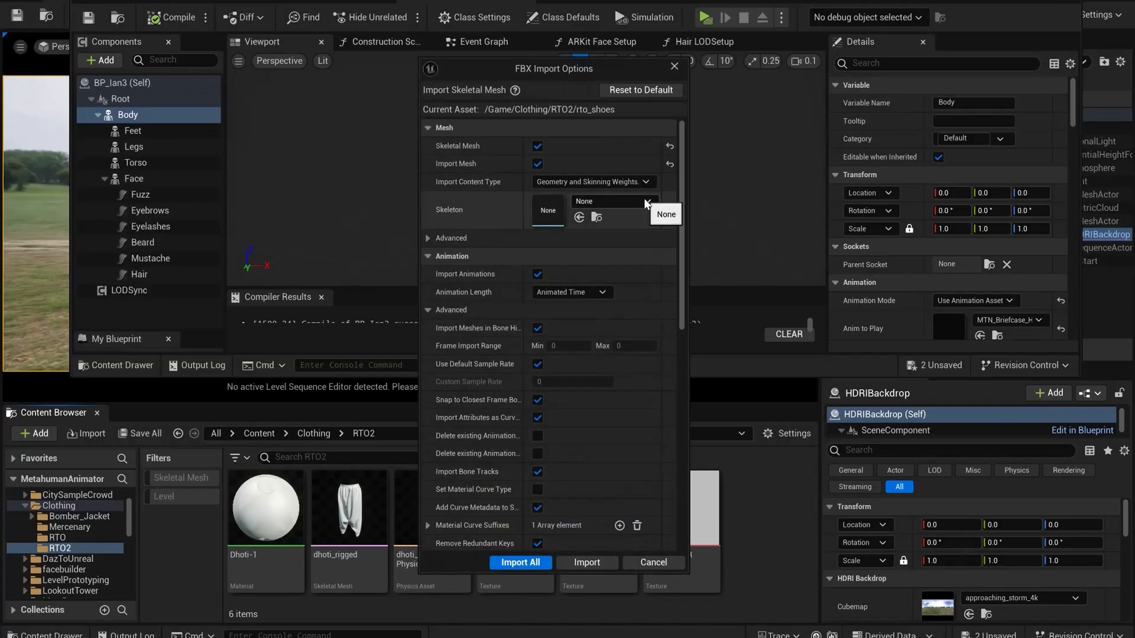
Import rto_shoes with the chosen skeleton and select BP_Ian3's Feet component.
{"action": "left_click", "coordinate": [520, 563]}
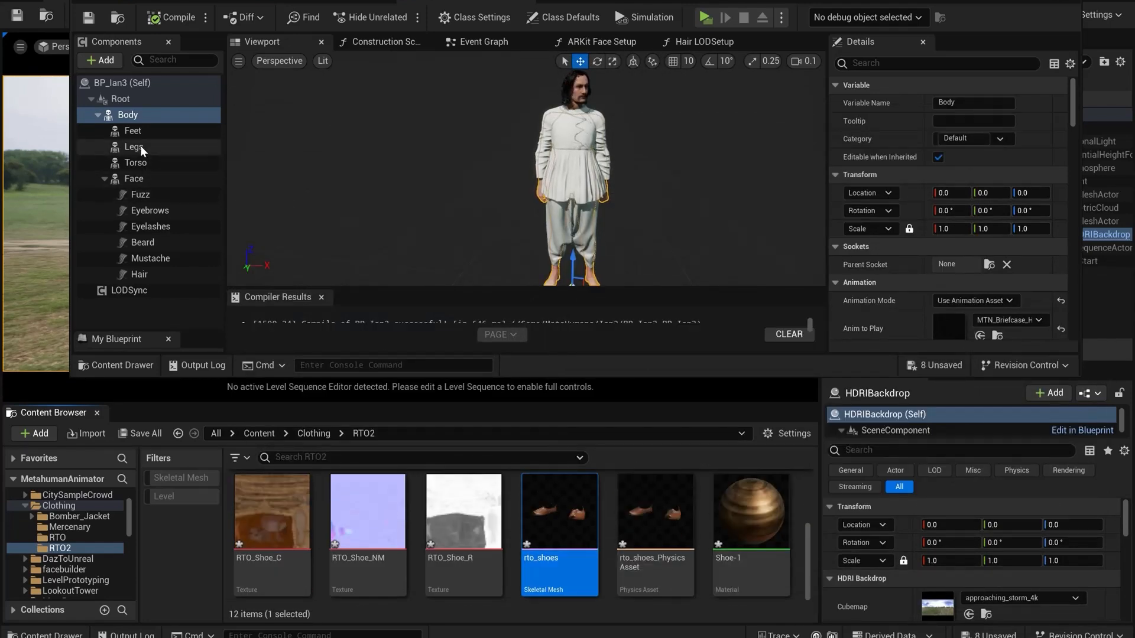
{"action": "left_click", "coordinate": [133, 130]}
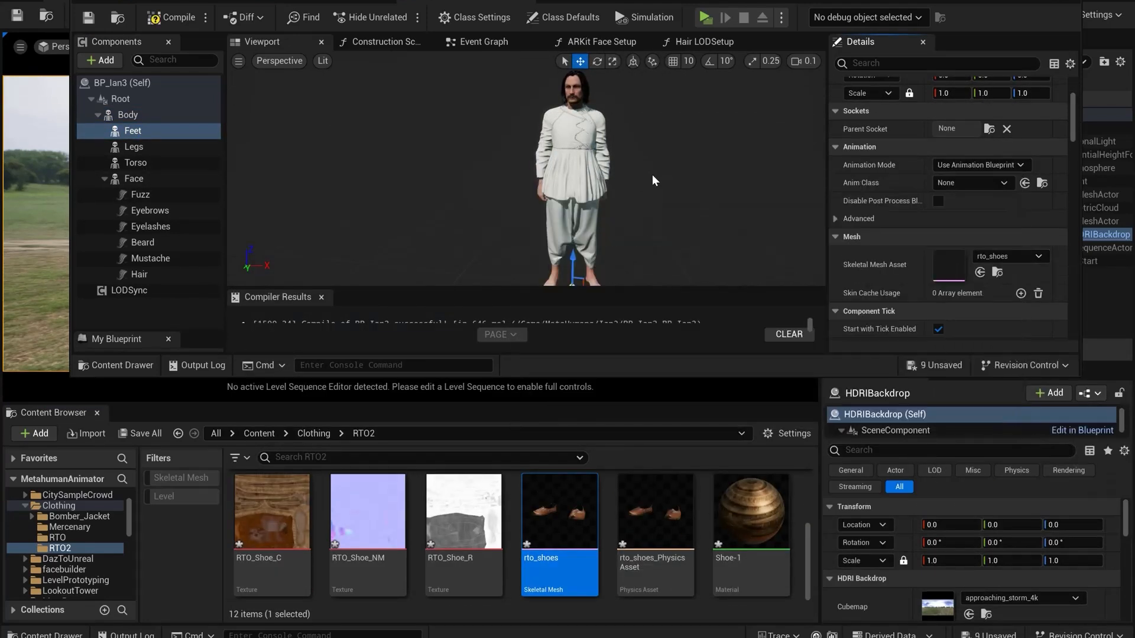